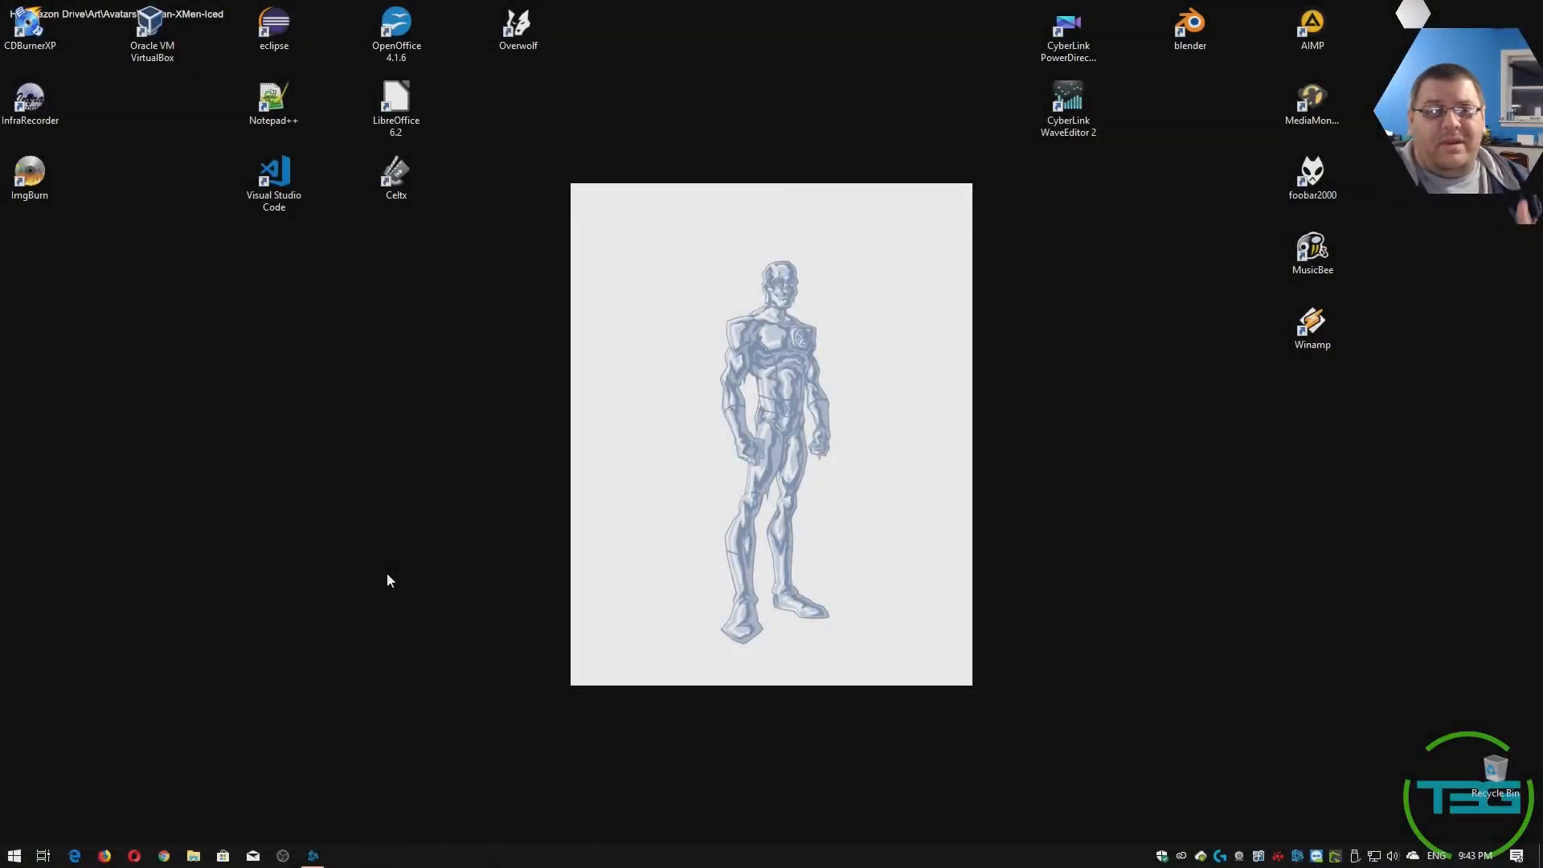
{"action": "mouse_move", "coordinate": [412, 491]}
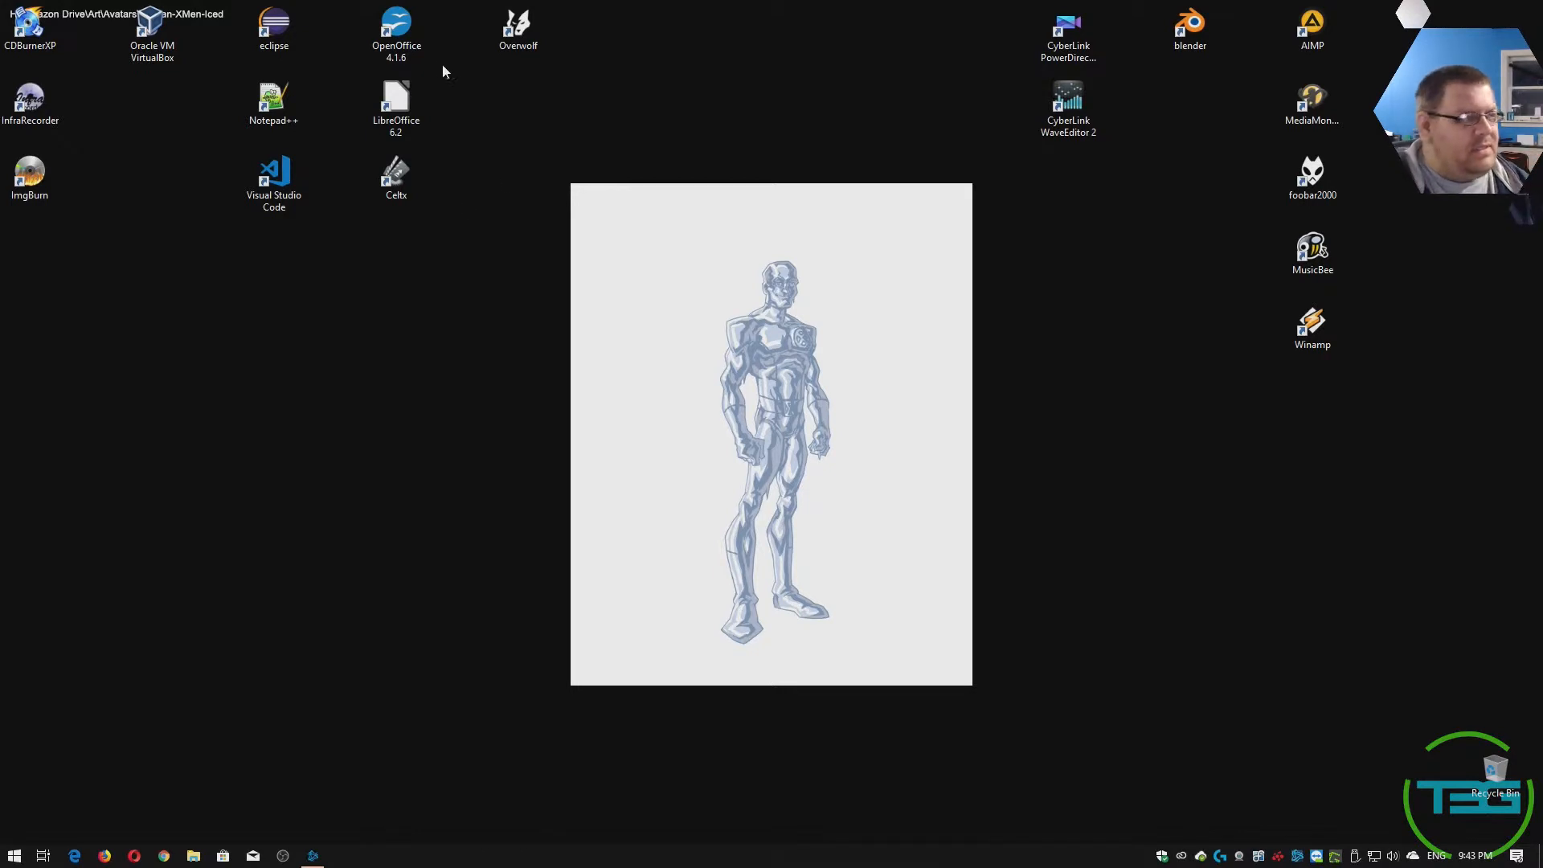
Launch Apache OpenOffice 4.1.6 and LibreOffice 6.2 from their desktop icons.
{"action": "double_click", "coordinate": [395, 25]}
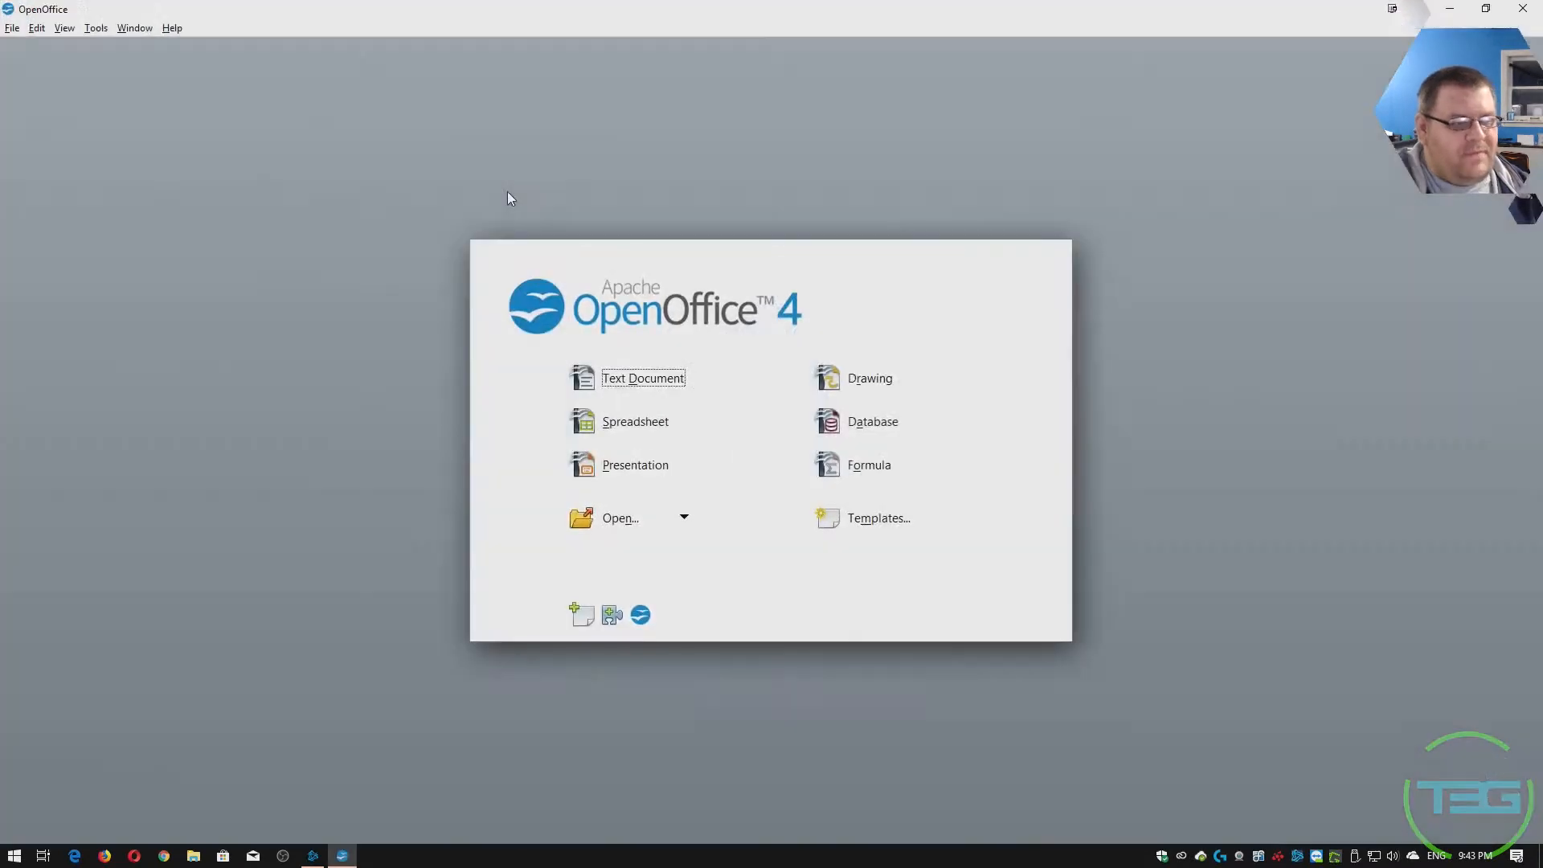
{"action": "mouse_move", "coordinate": [679, 215]}
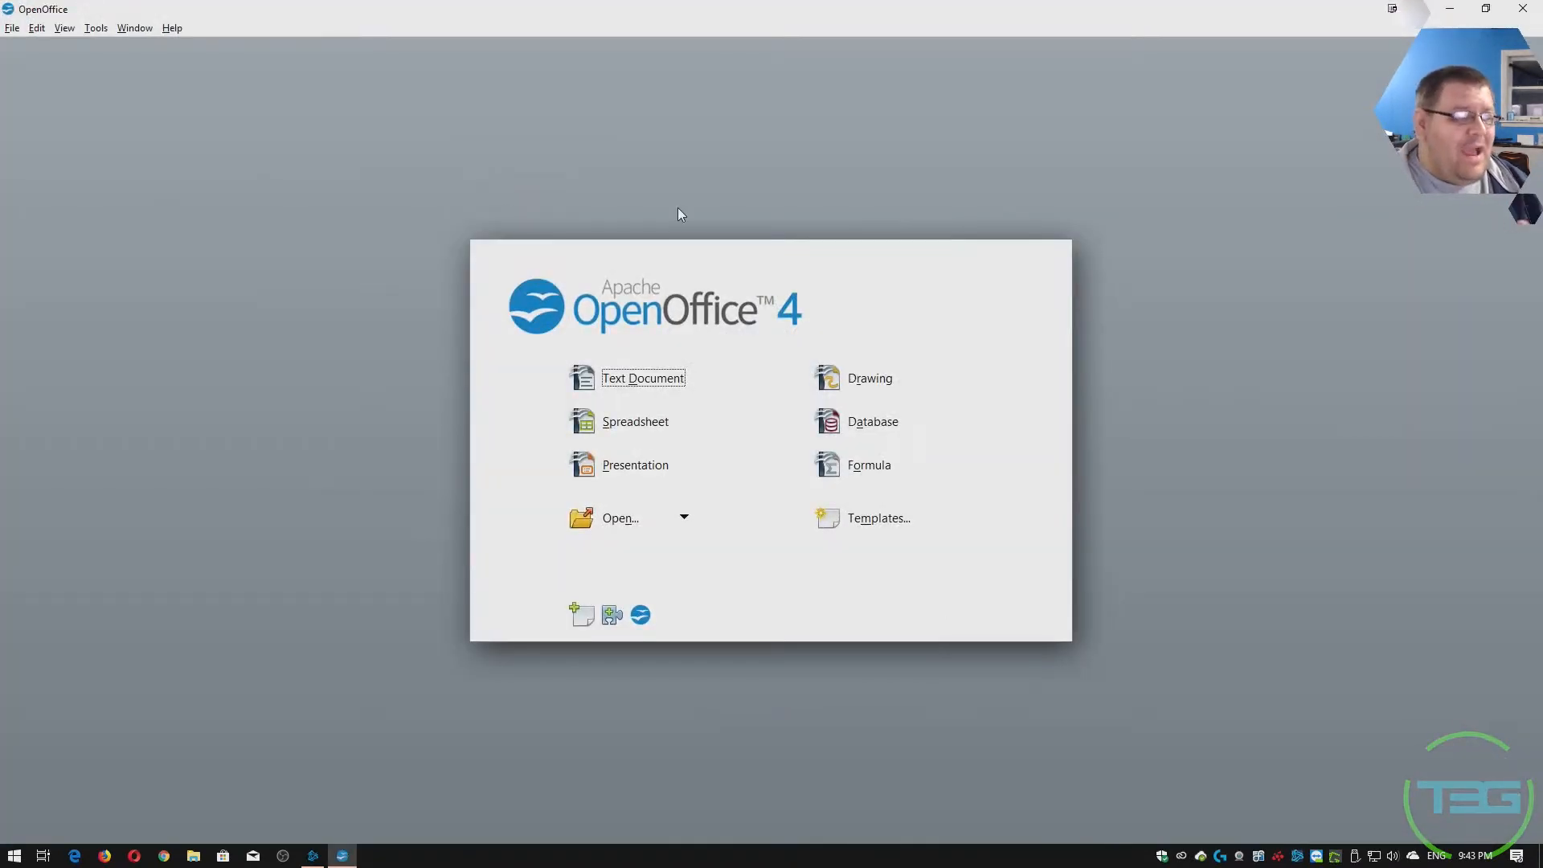
{"action": "mouse_move", "coordinate": [757, 342]}
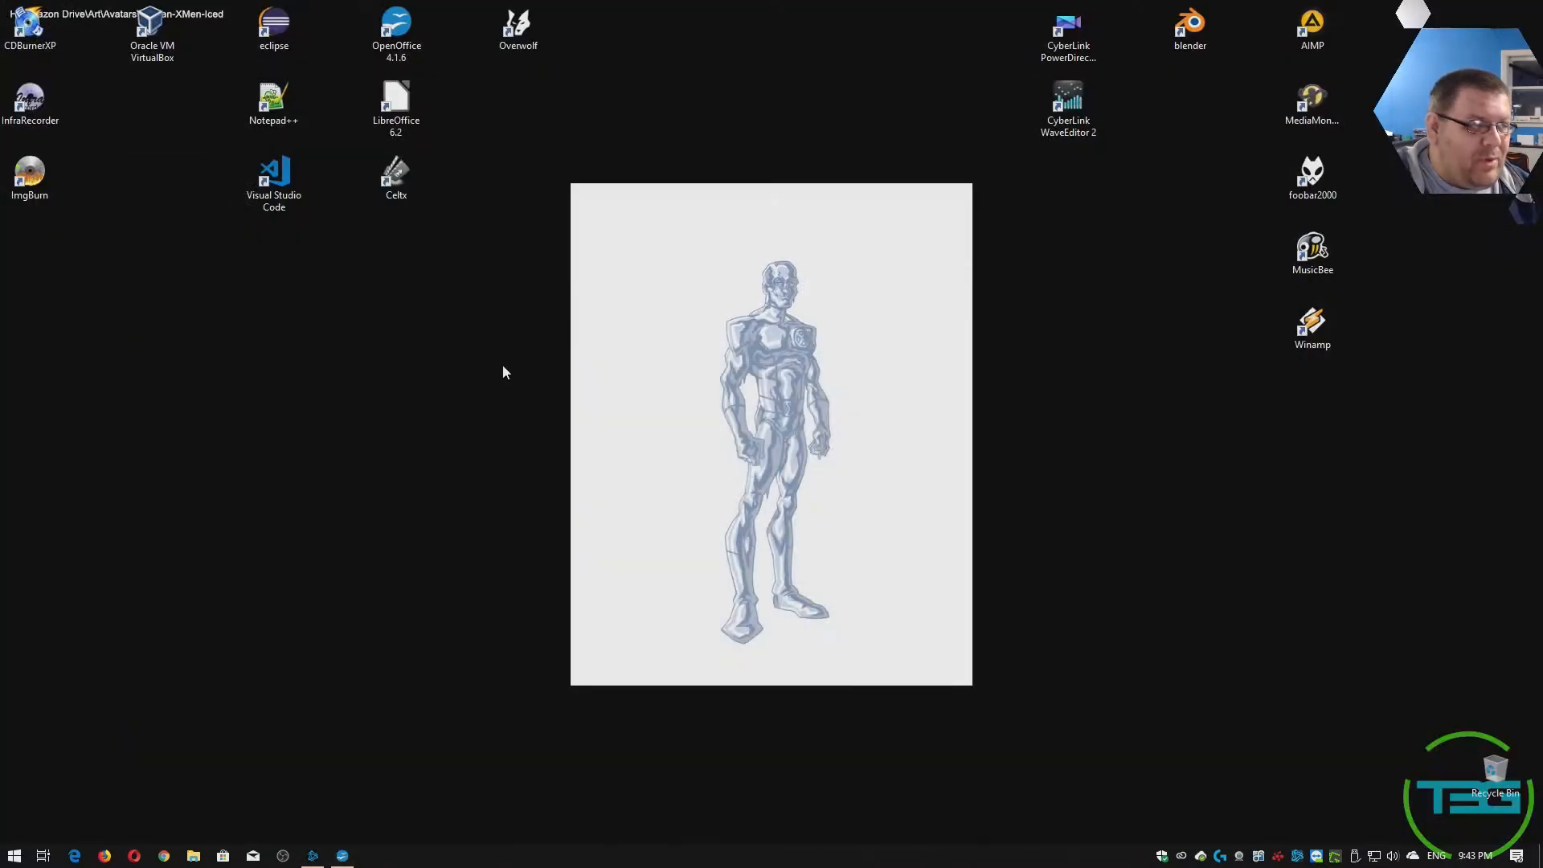
{"action": "left_click", "coordinate": [395, 103]}
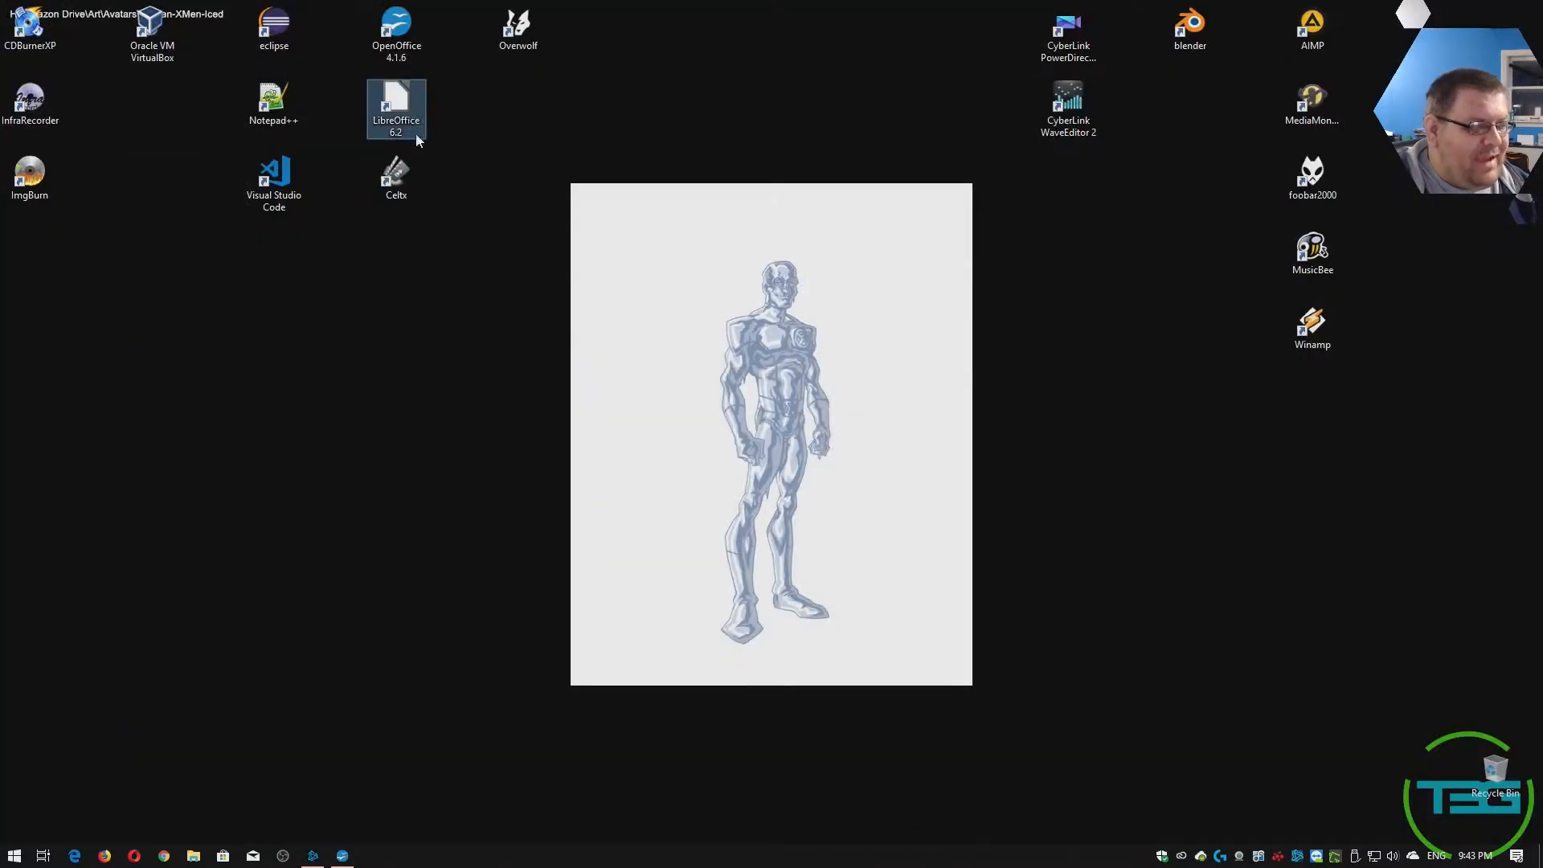
{"action": "double_click", "coordinate": [396, 108]}
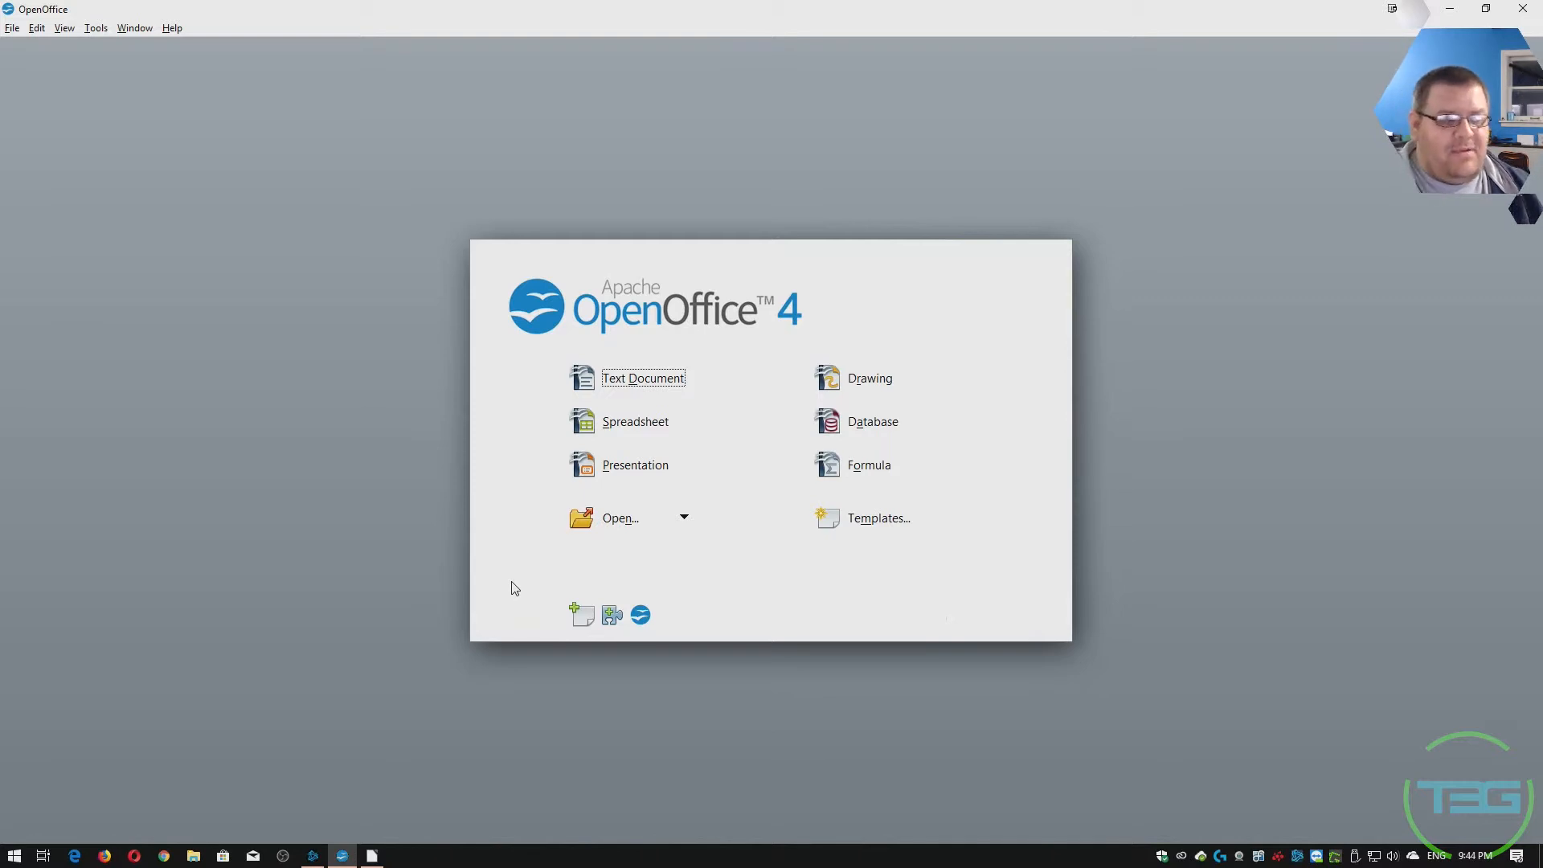
{"action": "mouse_move", "coordinate": [521, 658]}
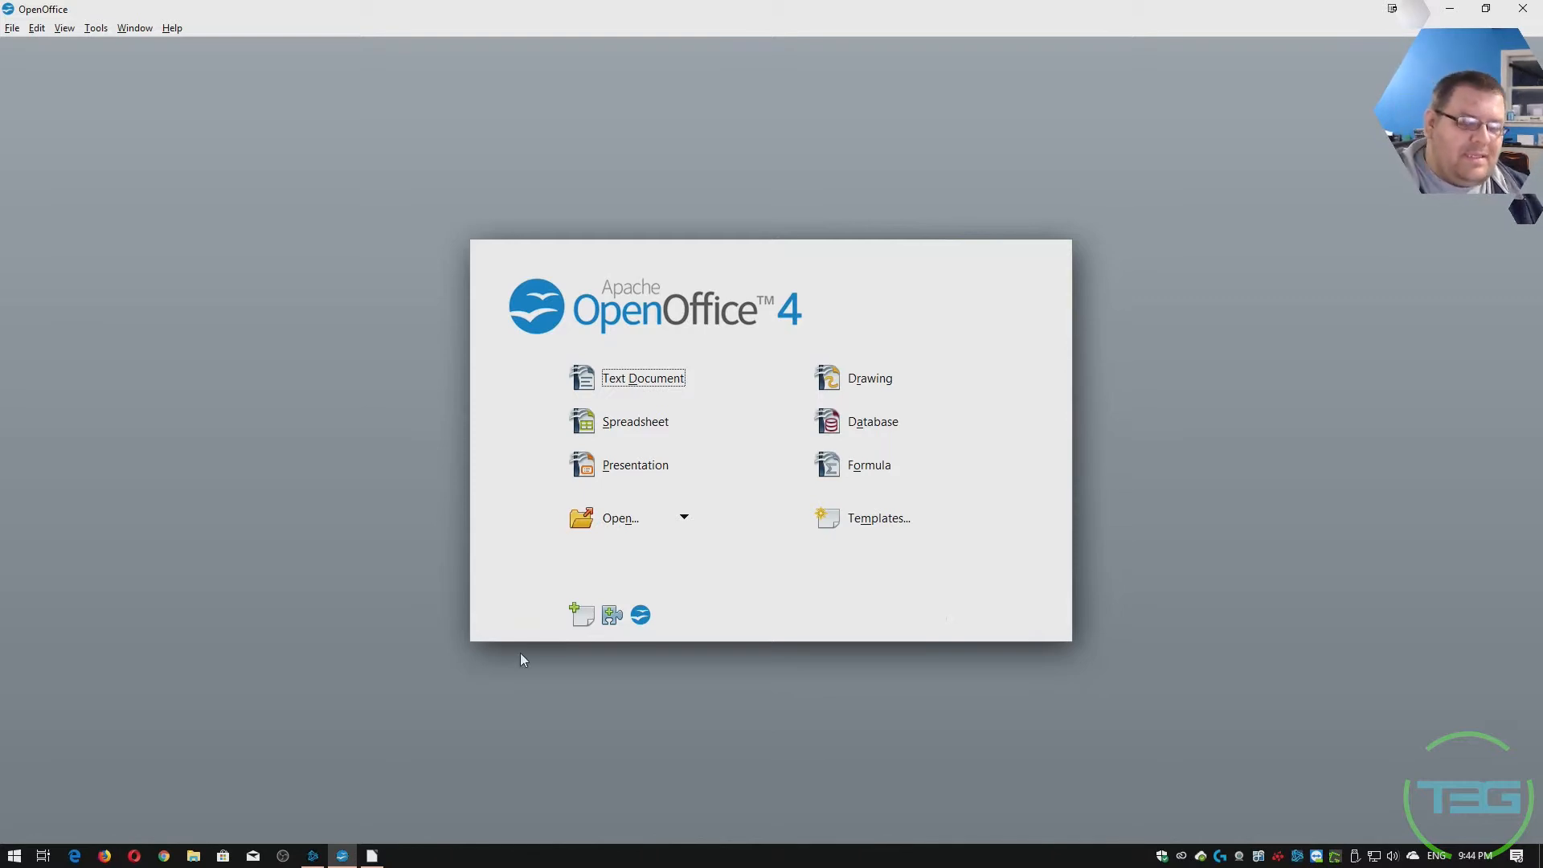
{"action": "mouse_move", "coordinate": [531, 657]}
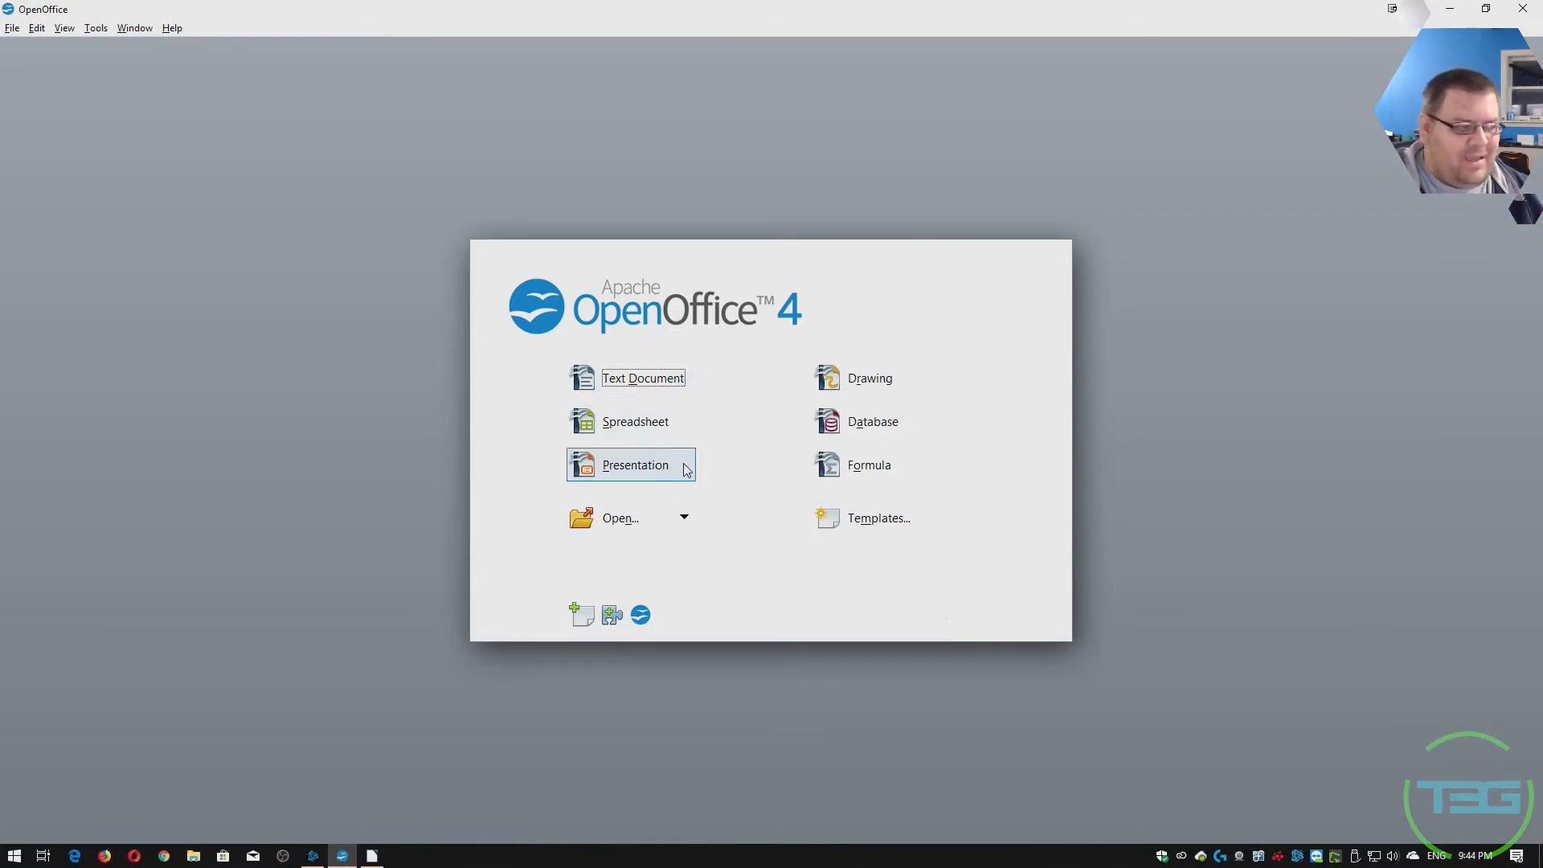
{"action": "mouse_move", "coordinate": [689, 482]}
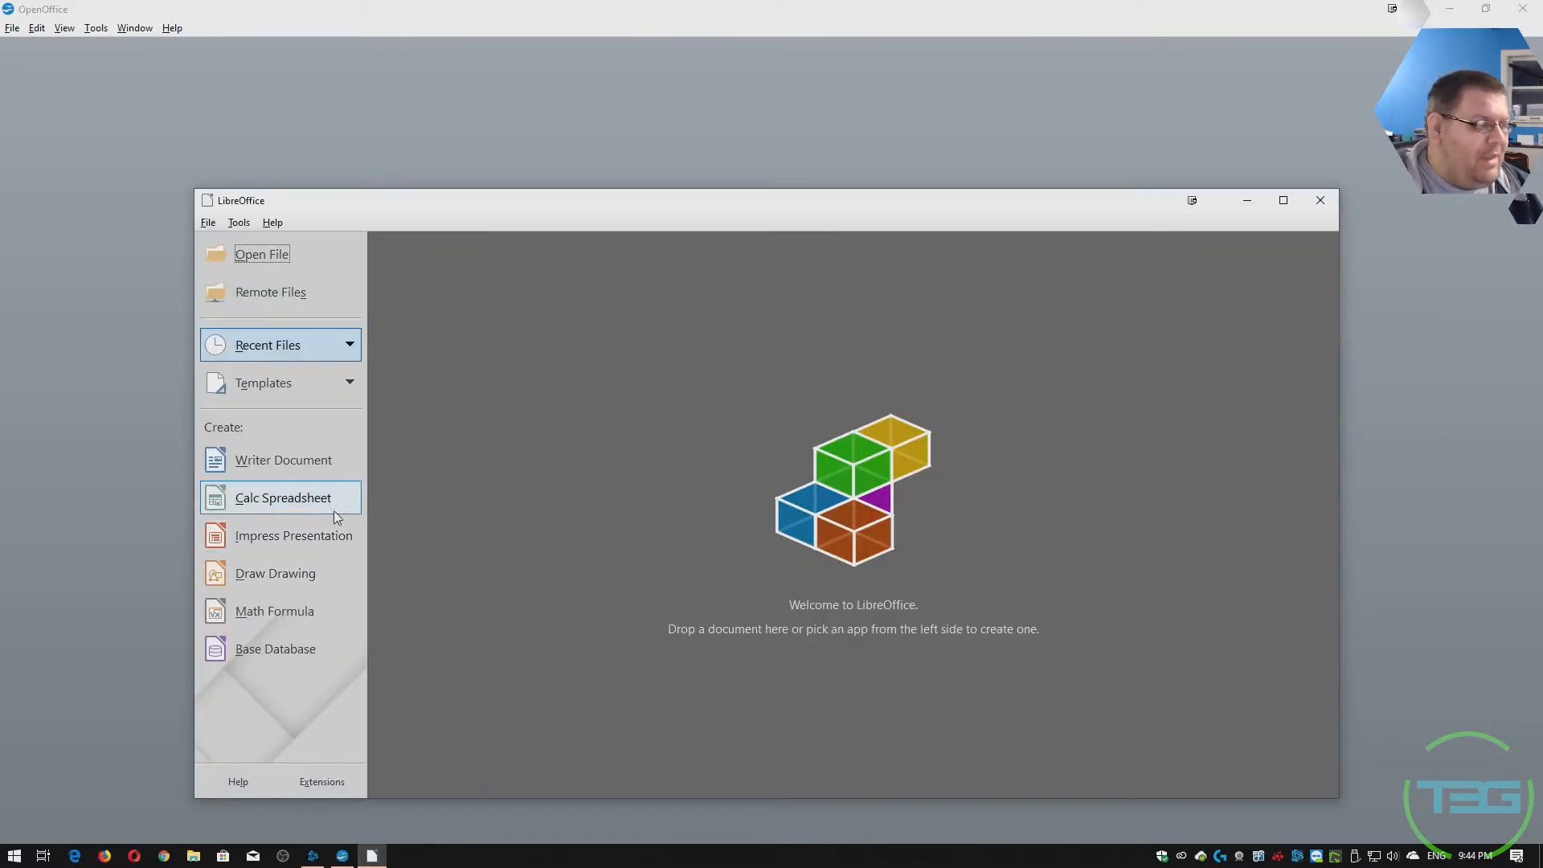
{"action": "mouse_move", "coordinate": [284, 459]}
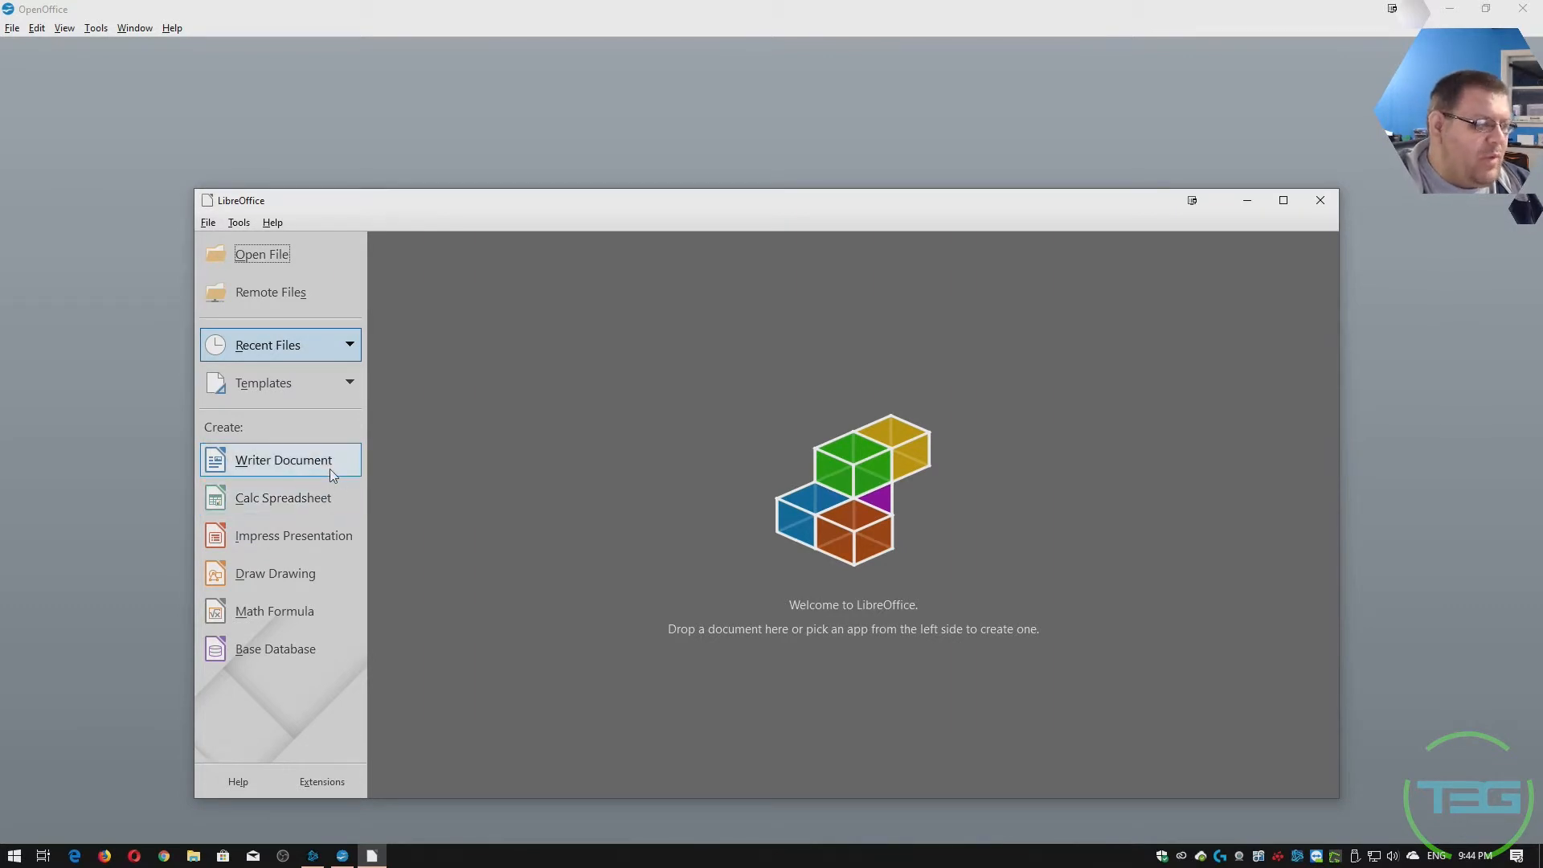
{"action": "mouse_move", "coordinate": [492, 626]}
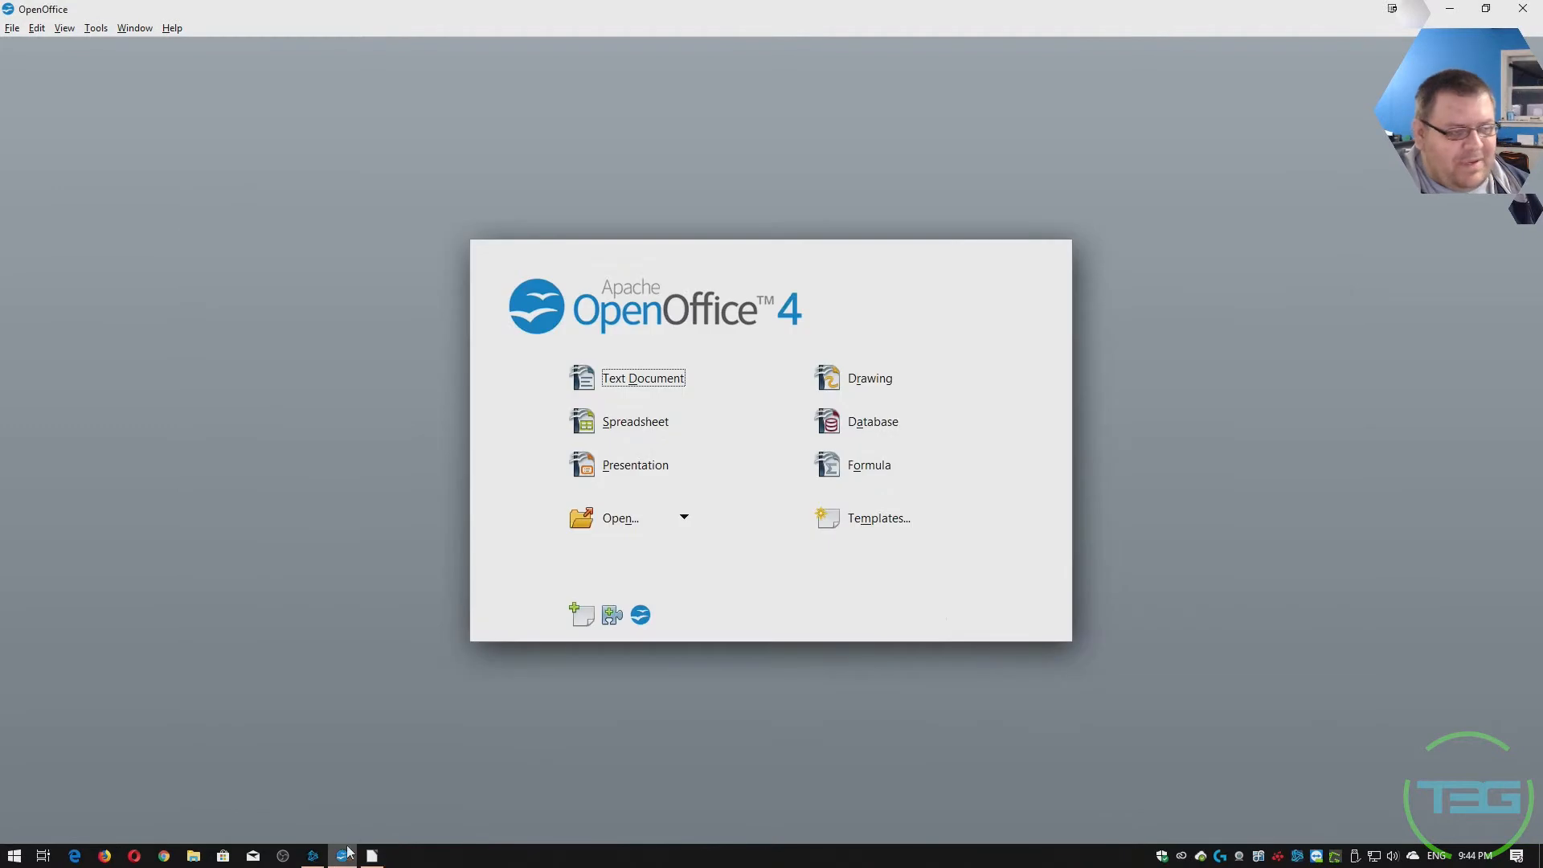
{"action": "mouse_move", "coordinate": [868, 377]}
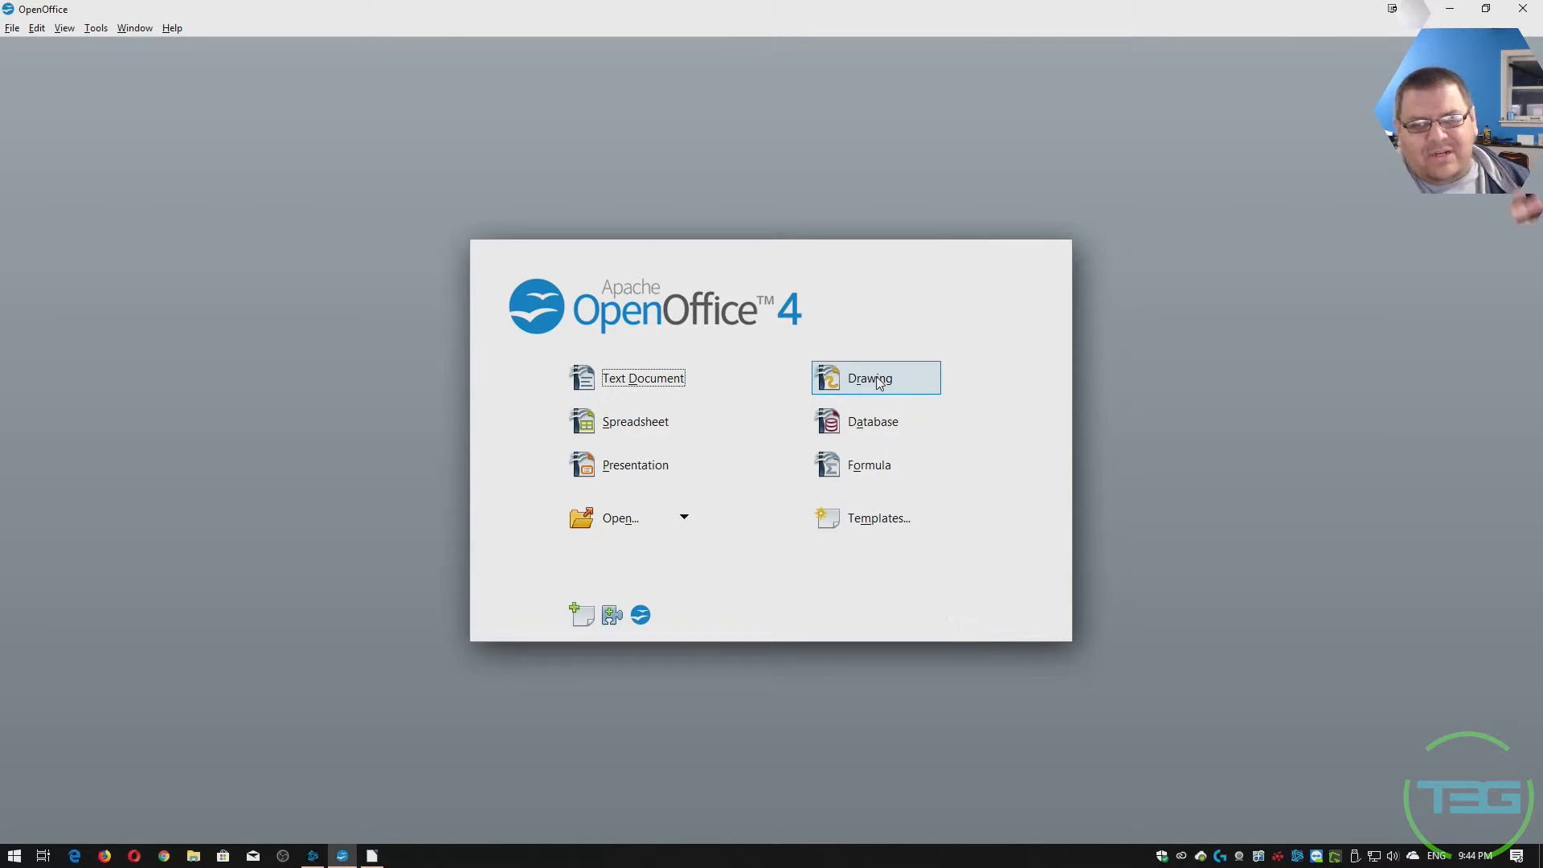
Start an OpenOffice drawing, then bring the LibreOffice Start Center to the front.
{"action": "left_click", "coordinate": [867, 378]}
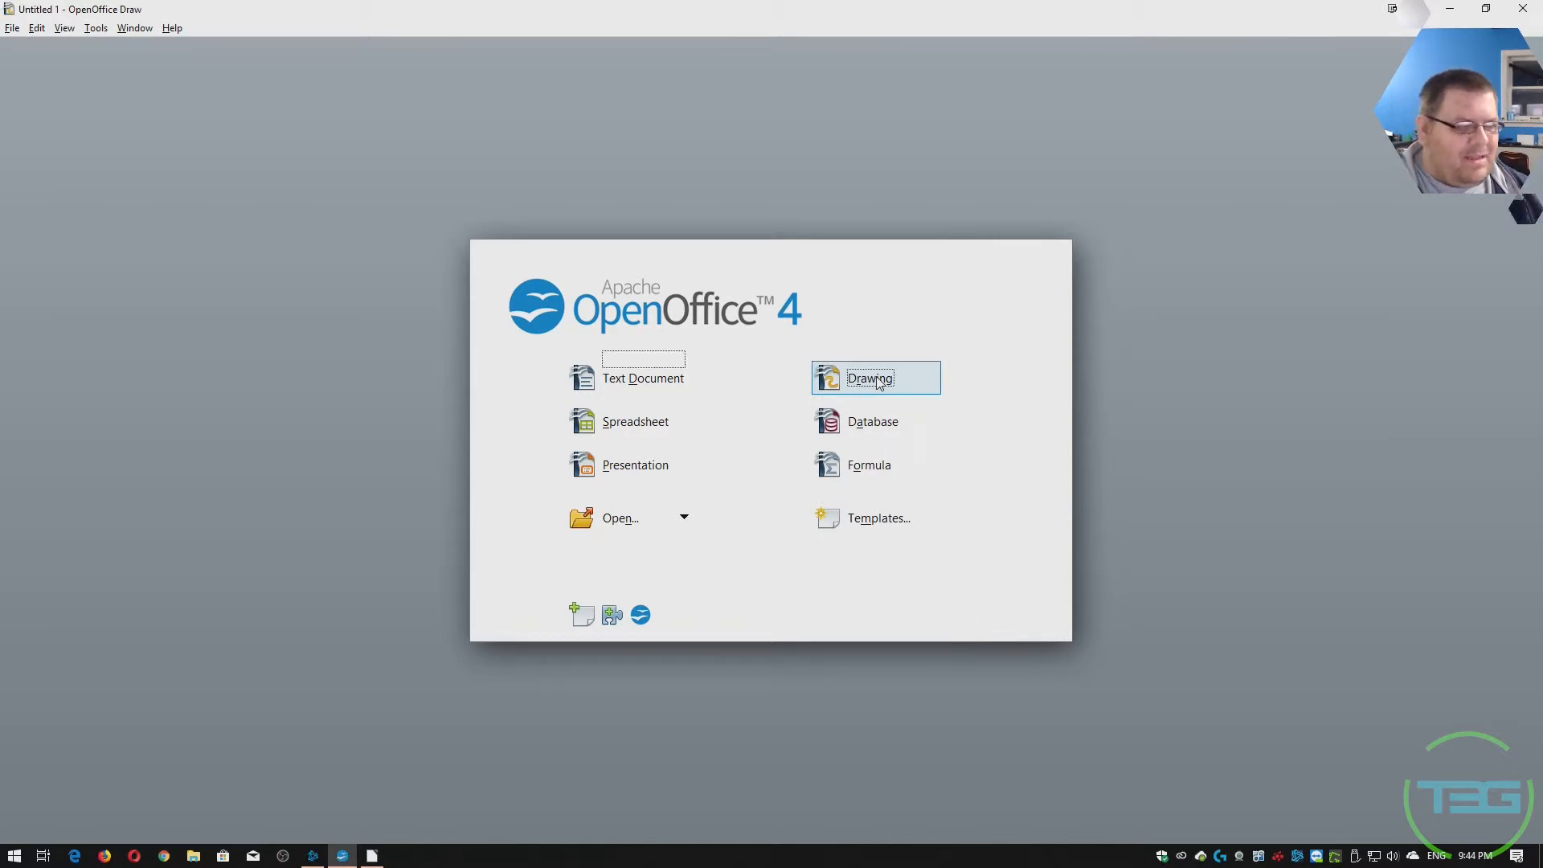
{"action": "left_click", "coordinate": [870, 378]}
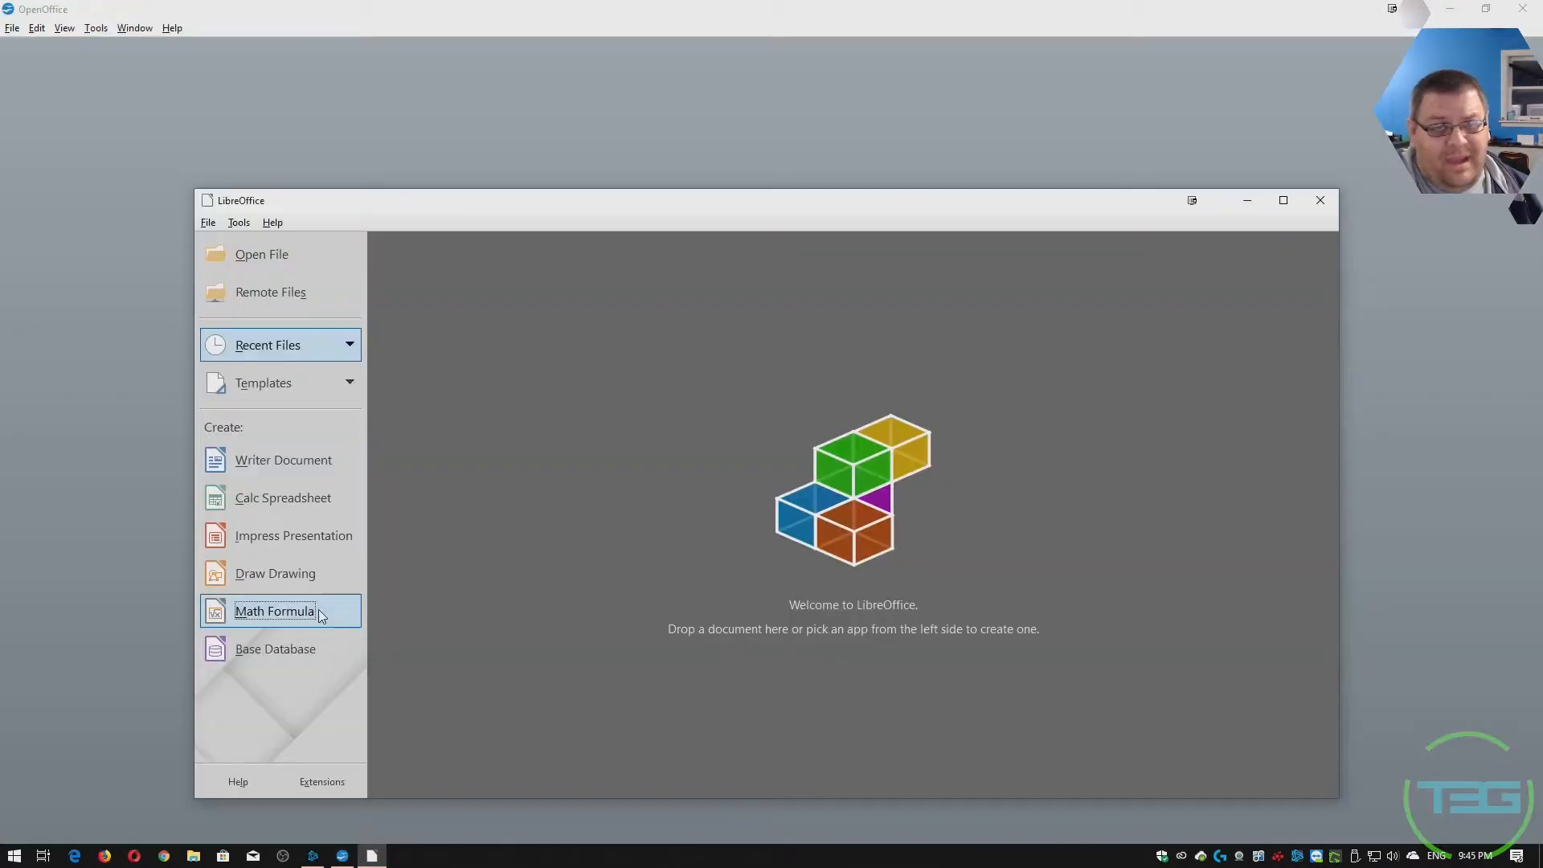
Create a Math formula with division and multiplication placeholders, then close it.
{"action": "left_click", "coordinate": [273, 611]}
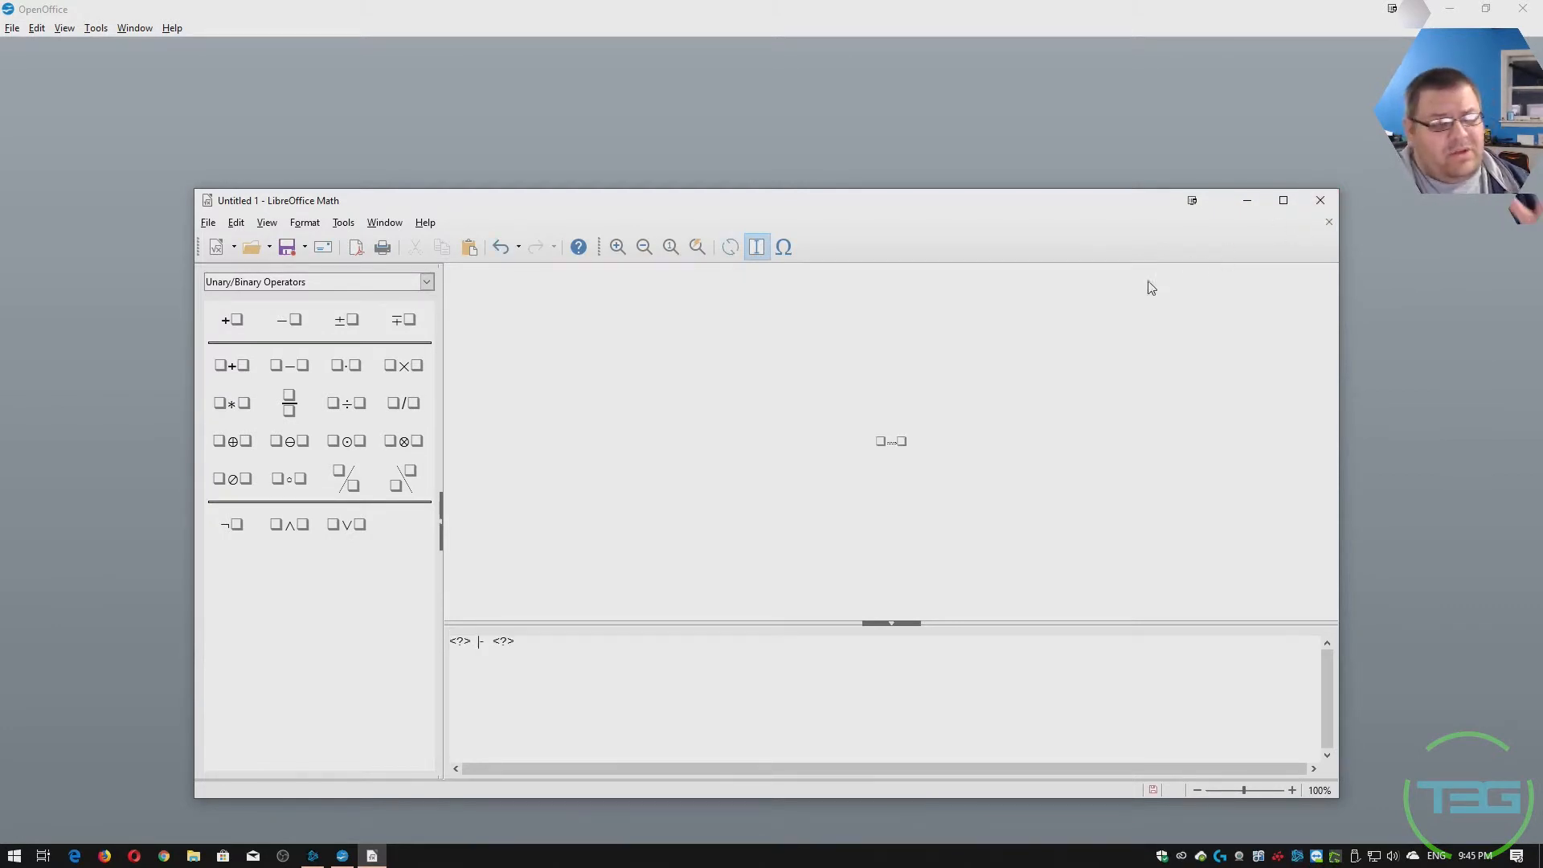
{"action": "left_click", "coordinate": [402, 402]}
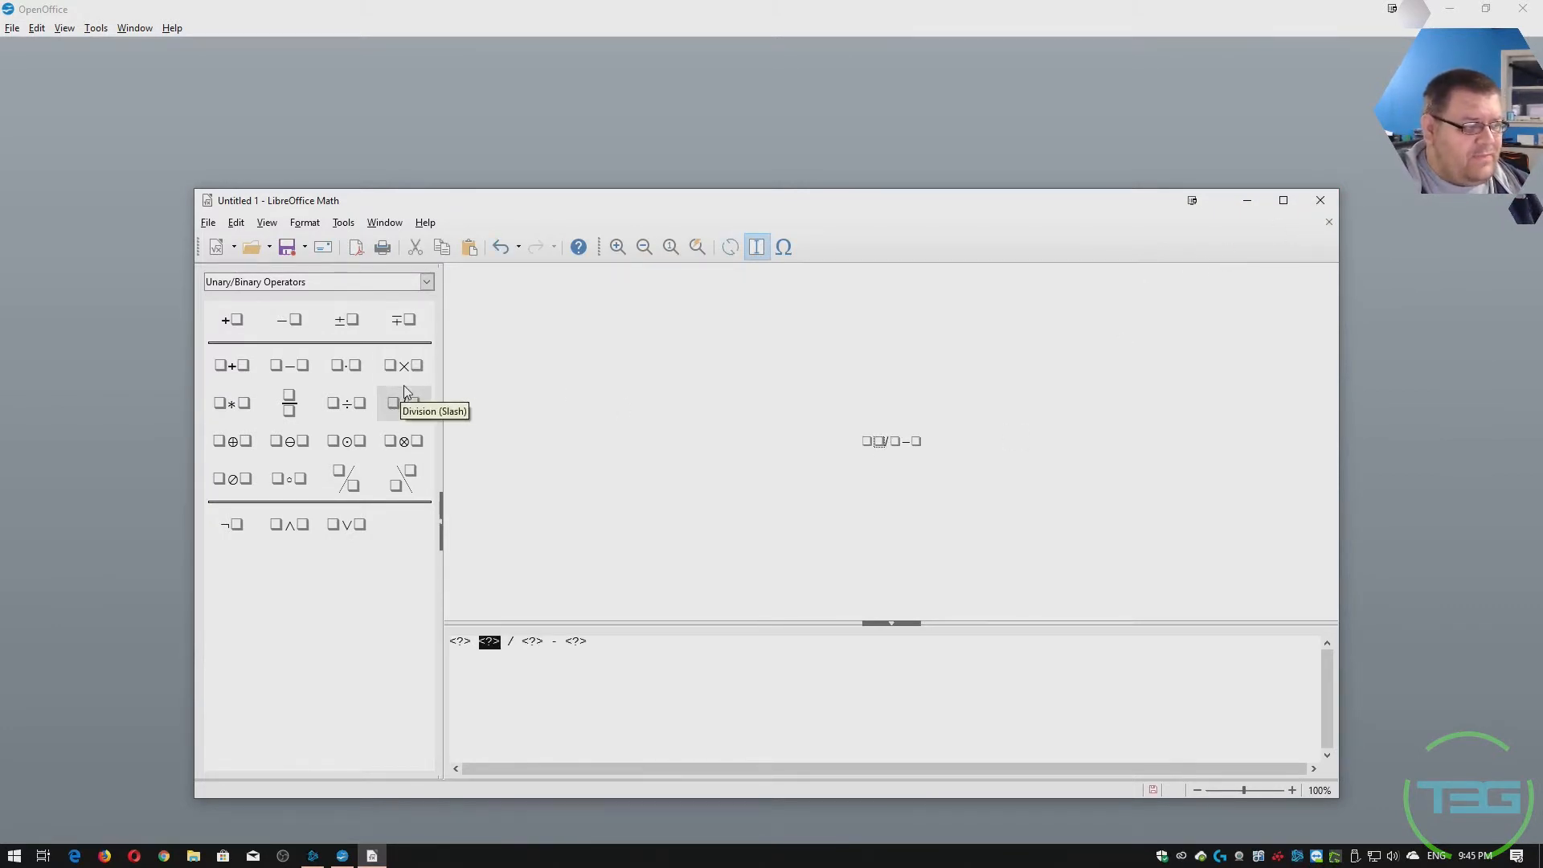
{"action": "left_click", "coordinate": [402, 364]}
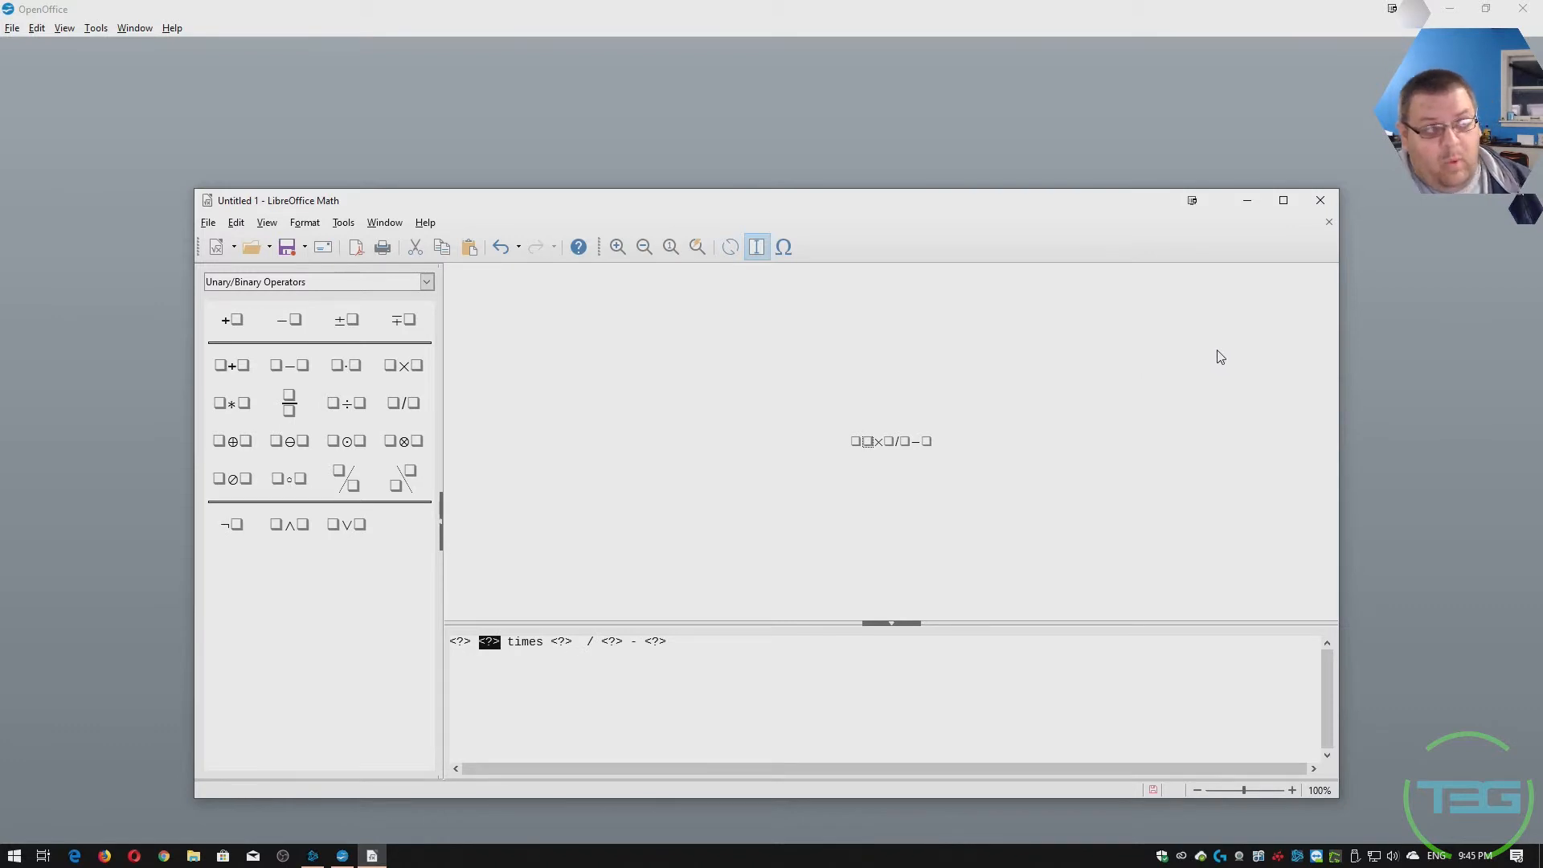
{"action": "mouse_move", "coordinate": [1319, 201]}
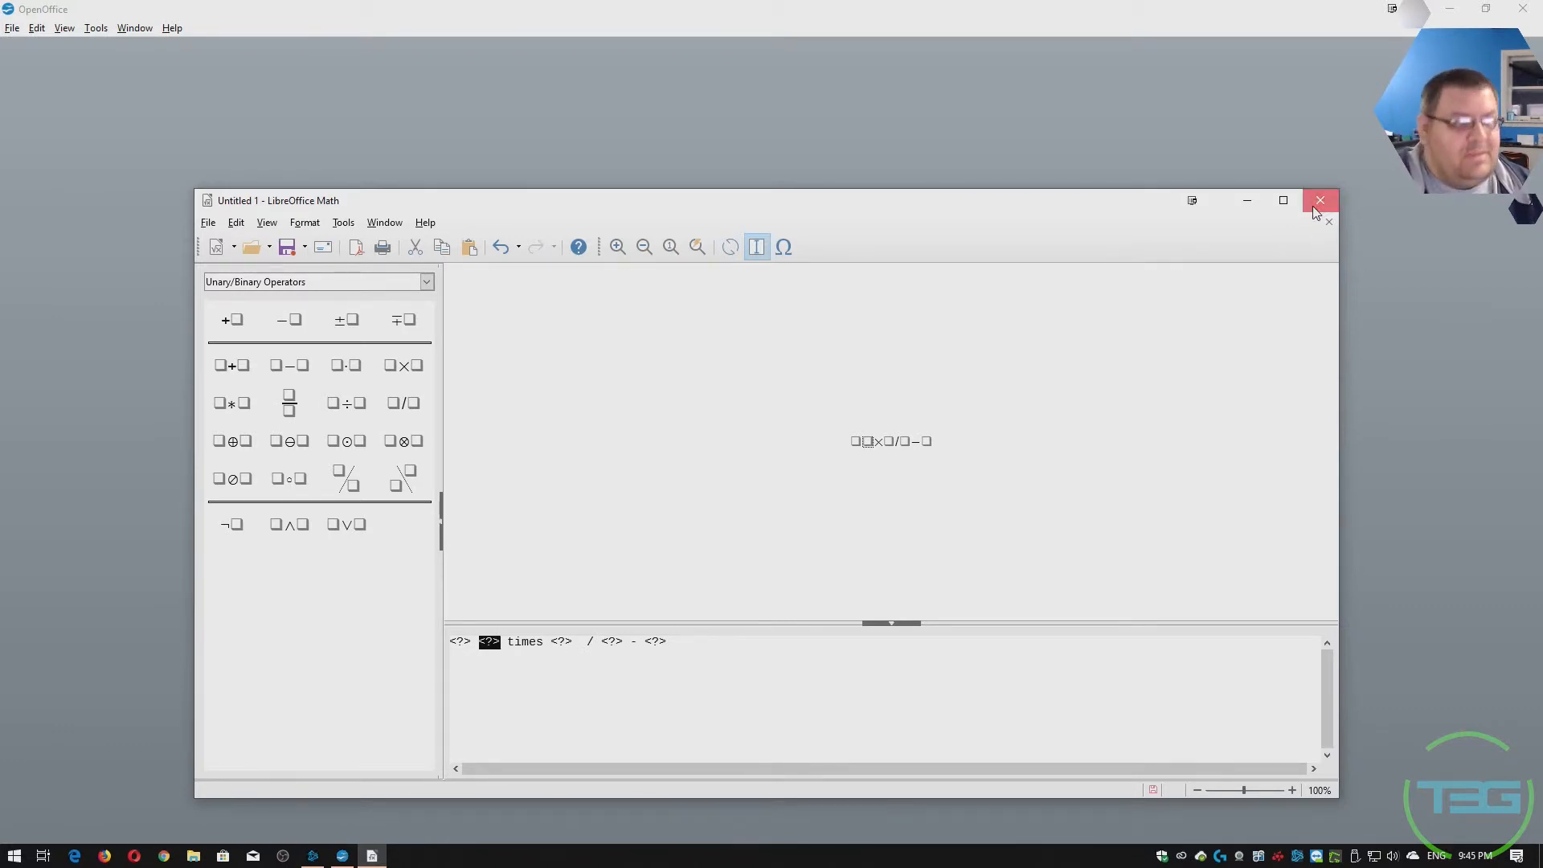
{"action": "left_click", "coordinate": [1320, 200]}
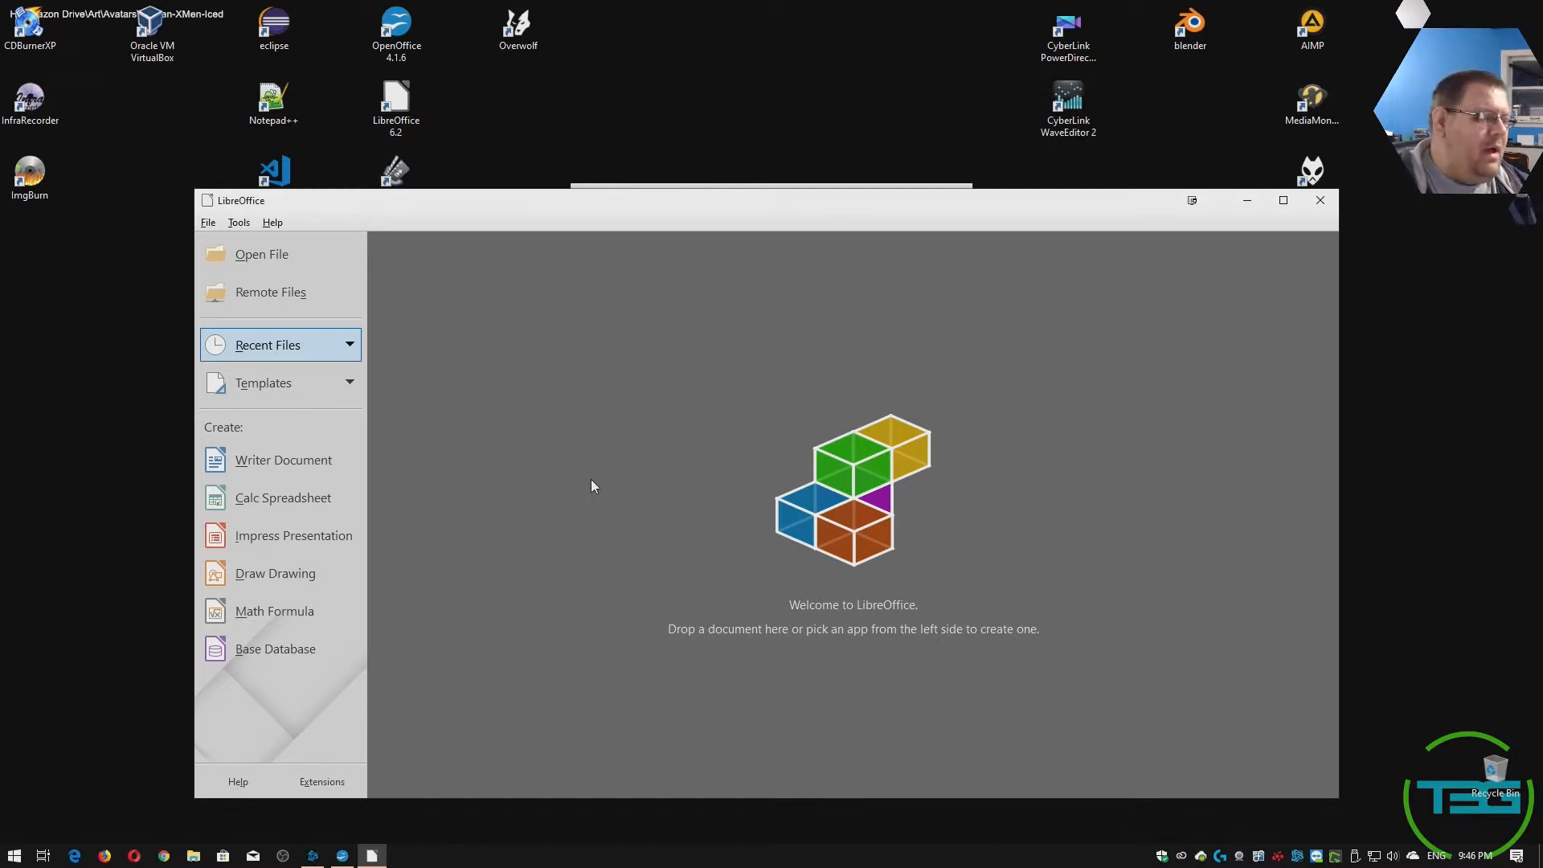
Create a blank Writer document and browse the New document type dropdown.
{"action": "left_click", "coordinate": [284, 460]}
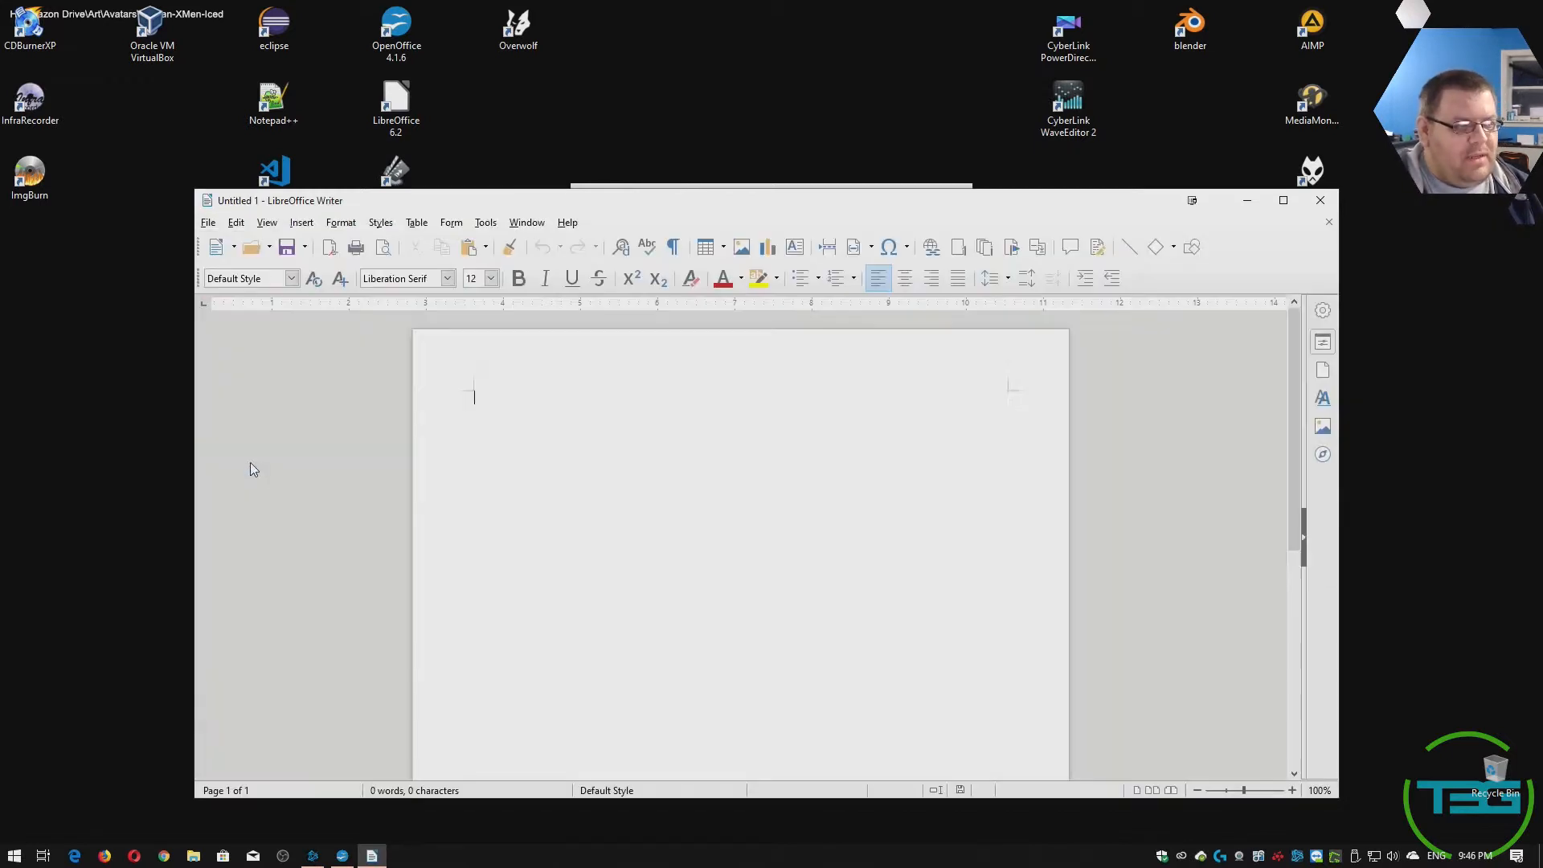
{"action": "left_click", "coordinate": [667, 399]}
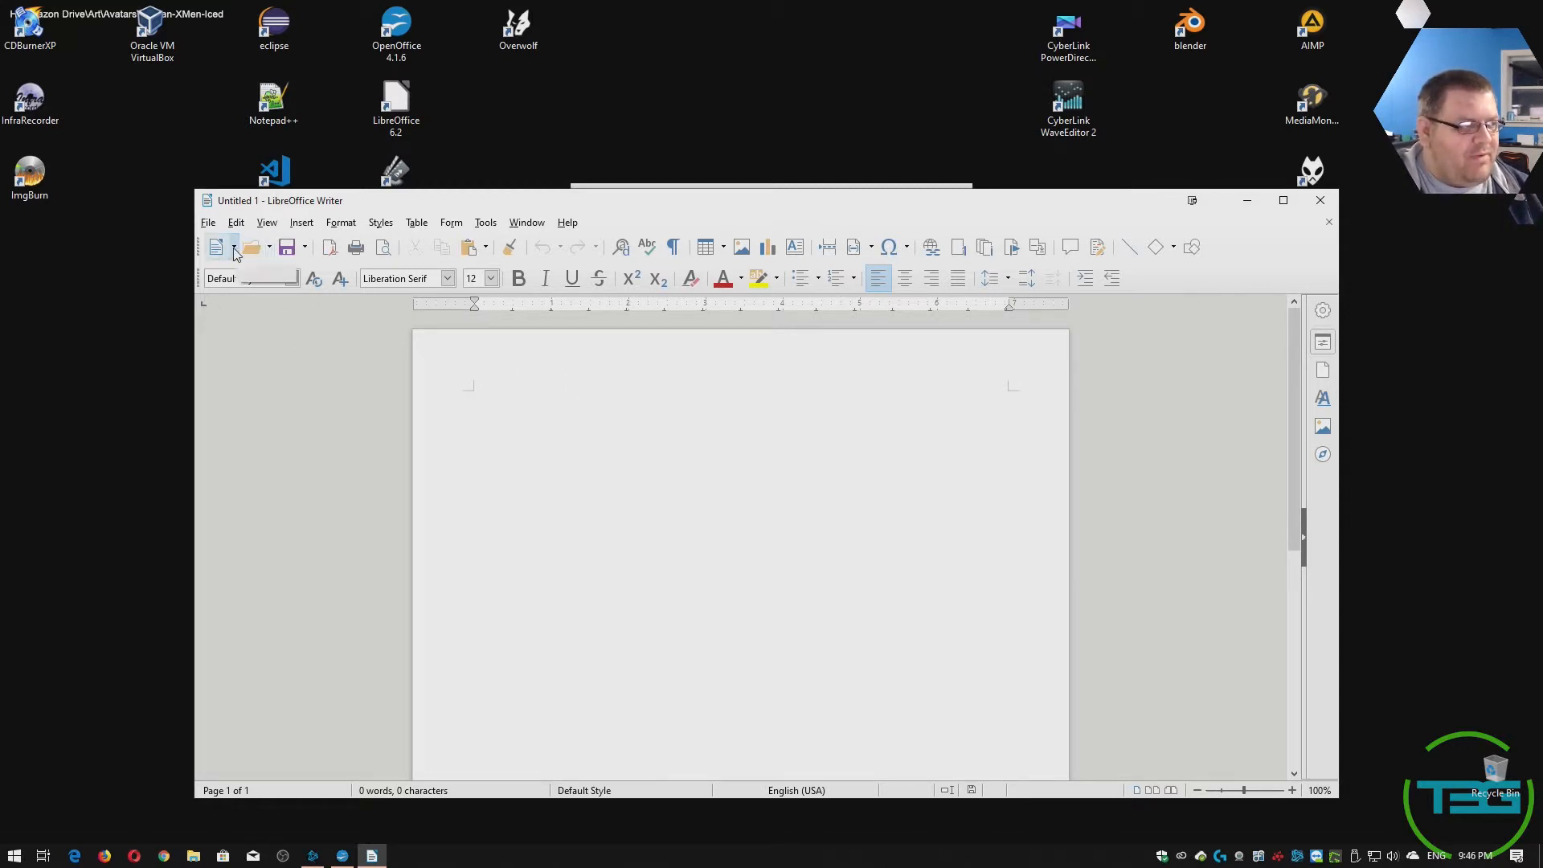
{"action": "left_click", "coordinate": [233, 247]}
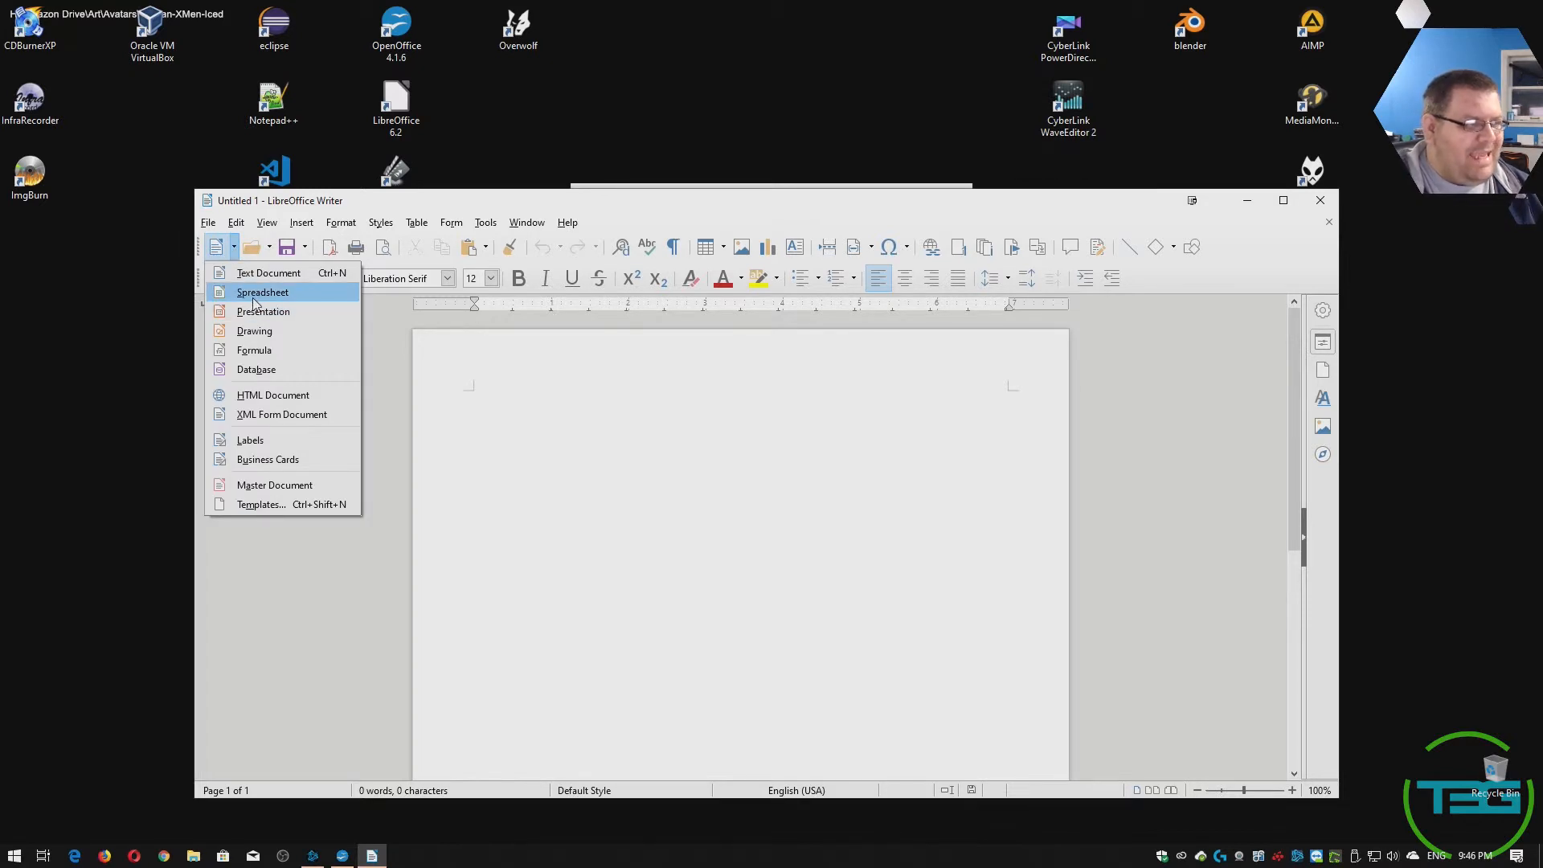
{"action": "left_click", "coordinate": [263, 292]}
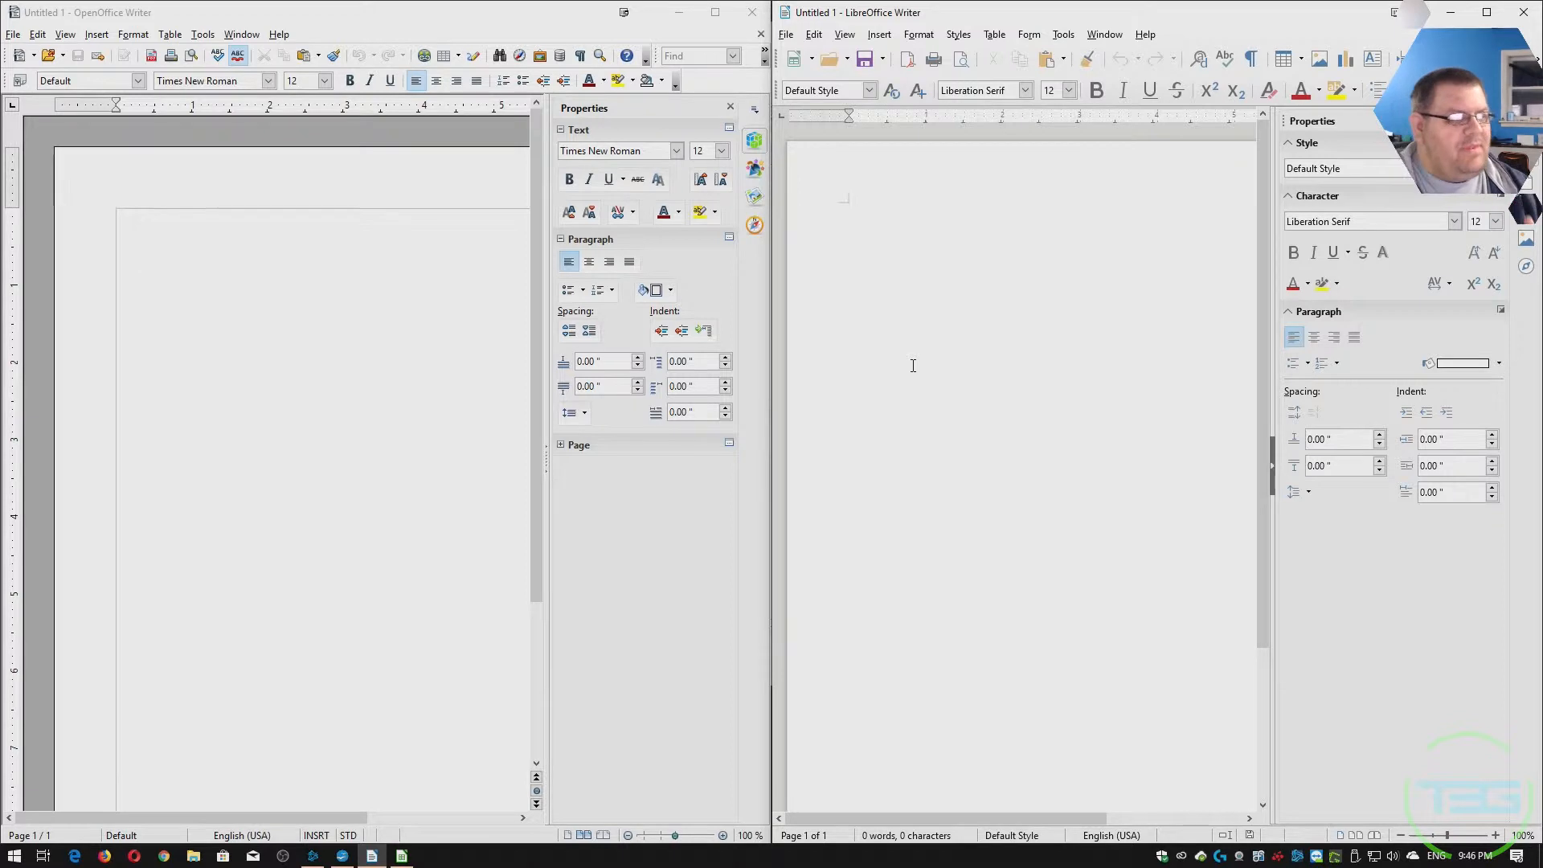
{"action": "mouse_move", "coordinate": [977, 268]}
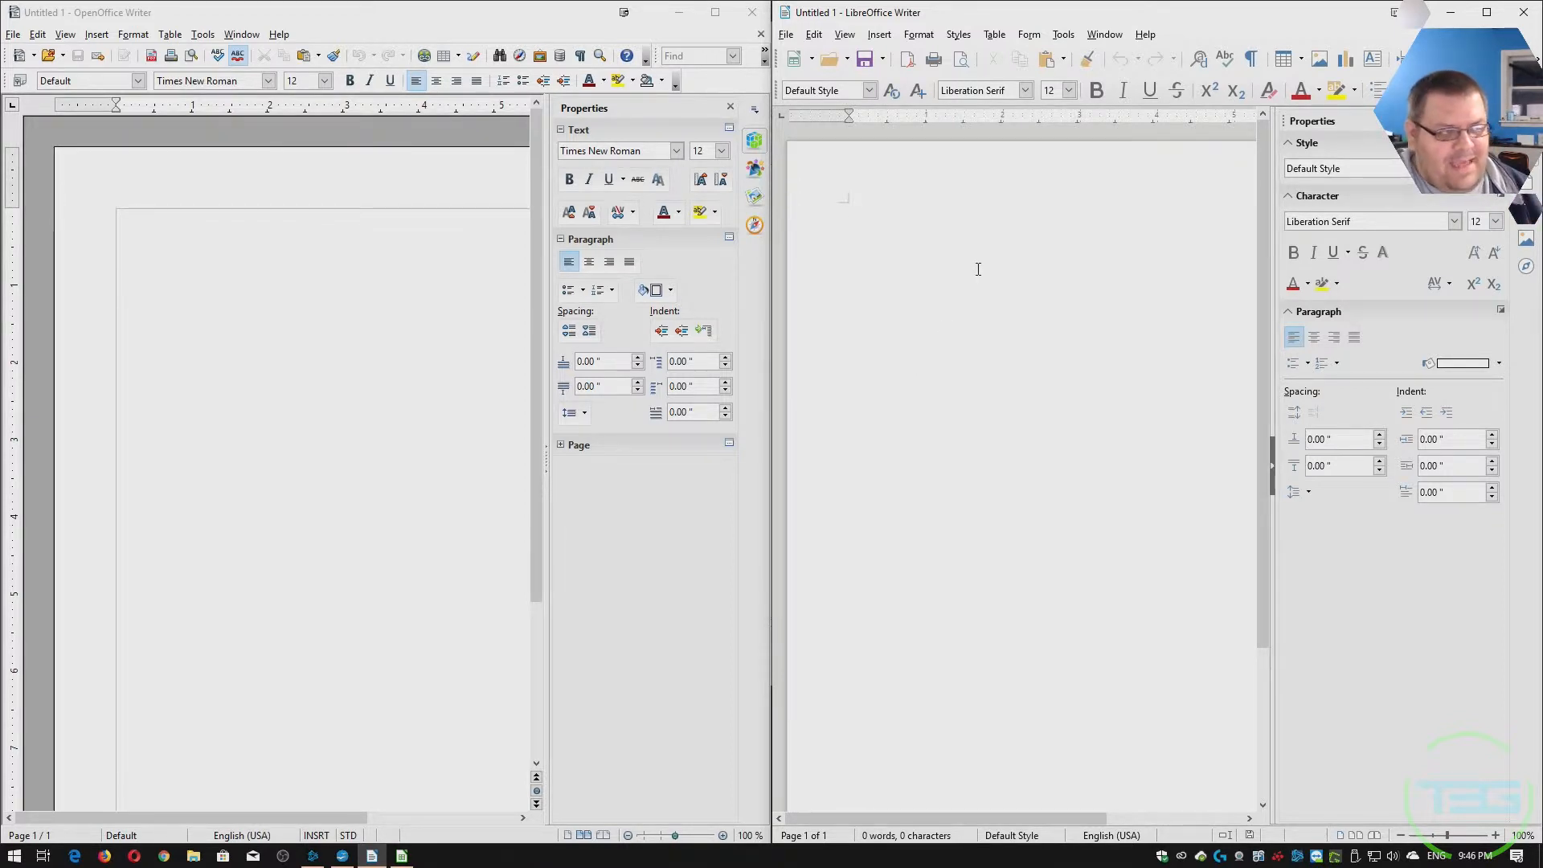
Apply the Tabbed user interface to LibreOffice Writer and maximize the window.
{"action": "left_click", "coordinate": [843, 34]}
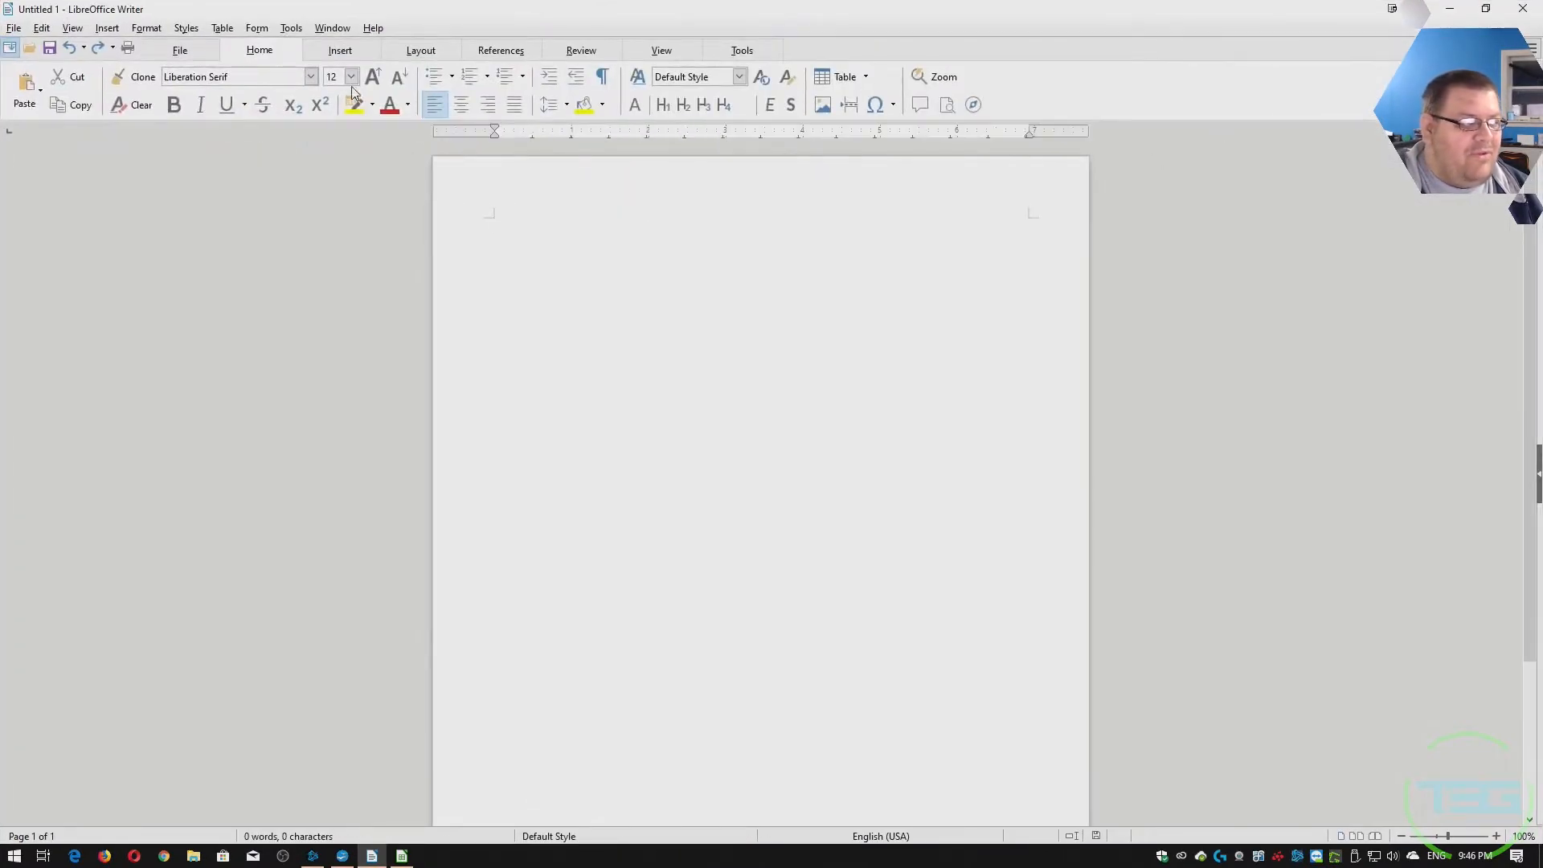
Browse the View, Tools, File, Home and Layout ribbon tabs in LibreOffice Writer.
{"action": "left_click", "coordinate": [661, 50]}
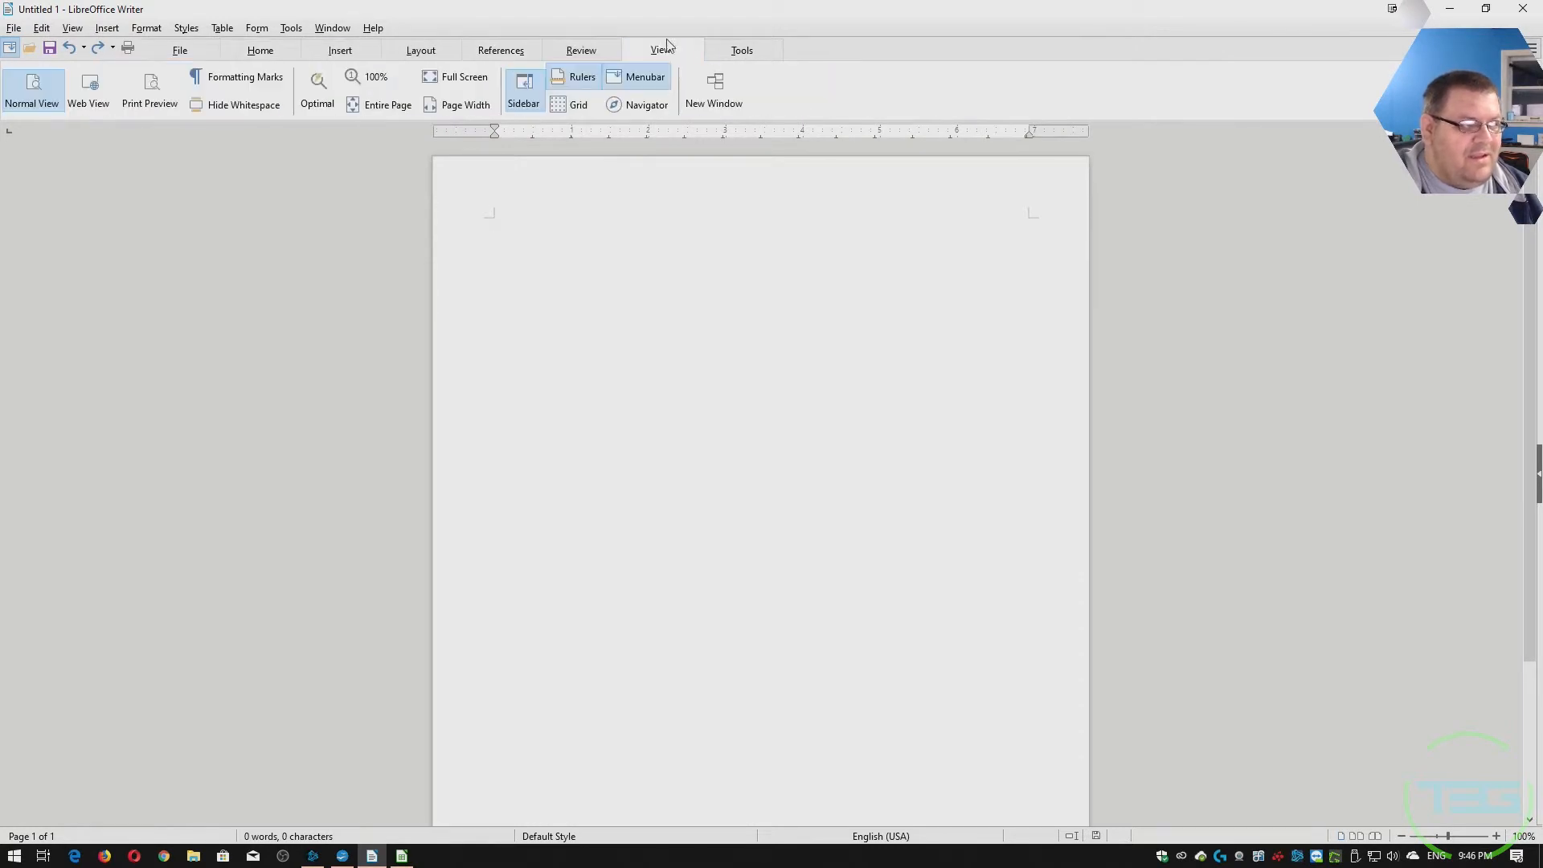
{"action": "left_click", "coordinate": [740, 50]}
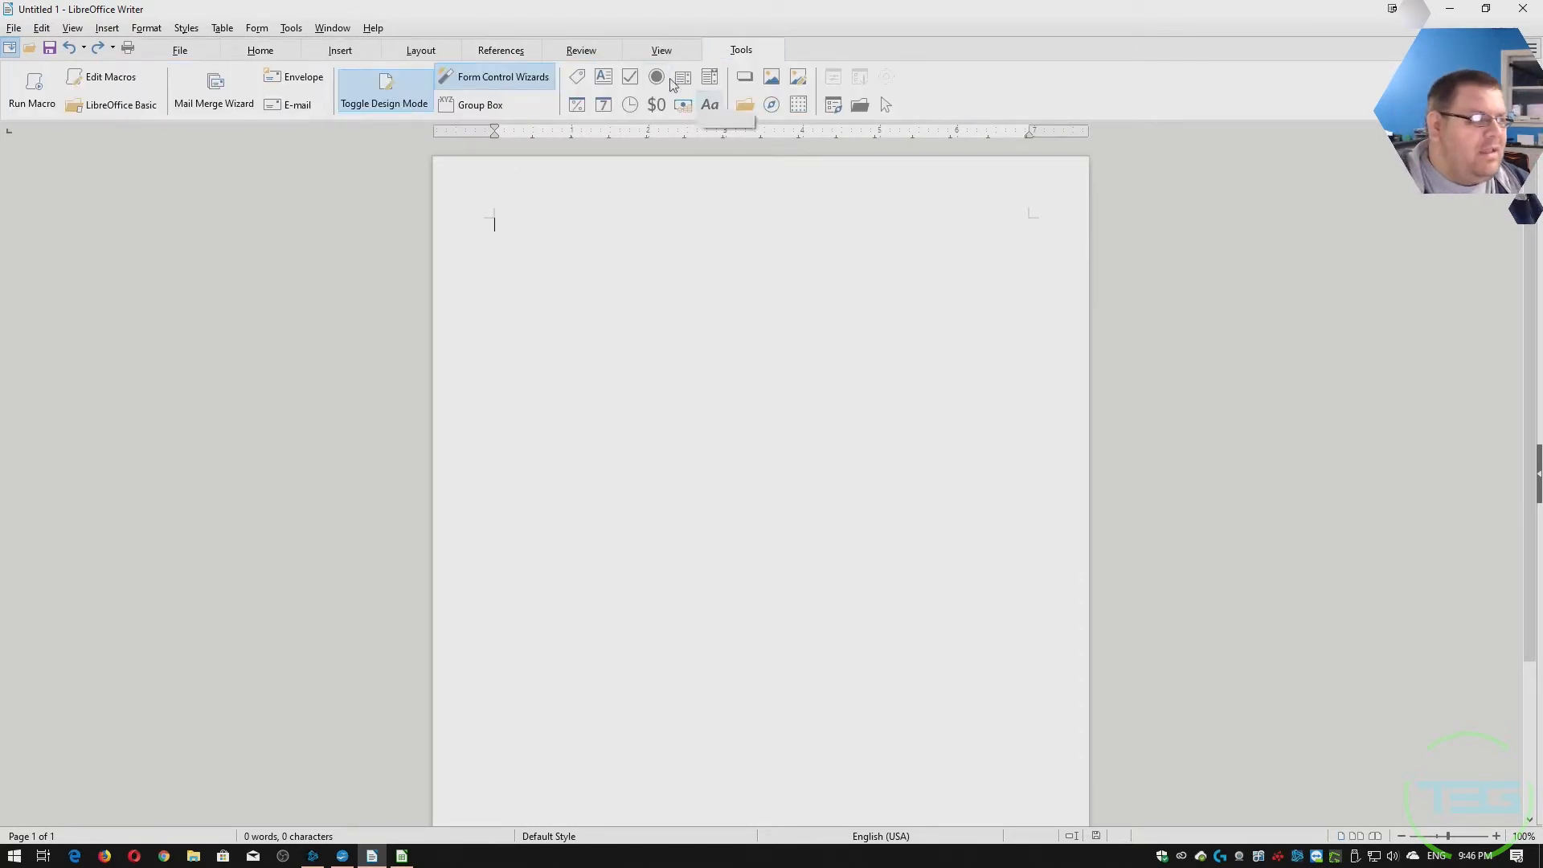
{"action": "left_click", "coordinate": [179, 50]}
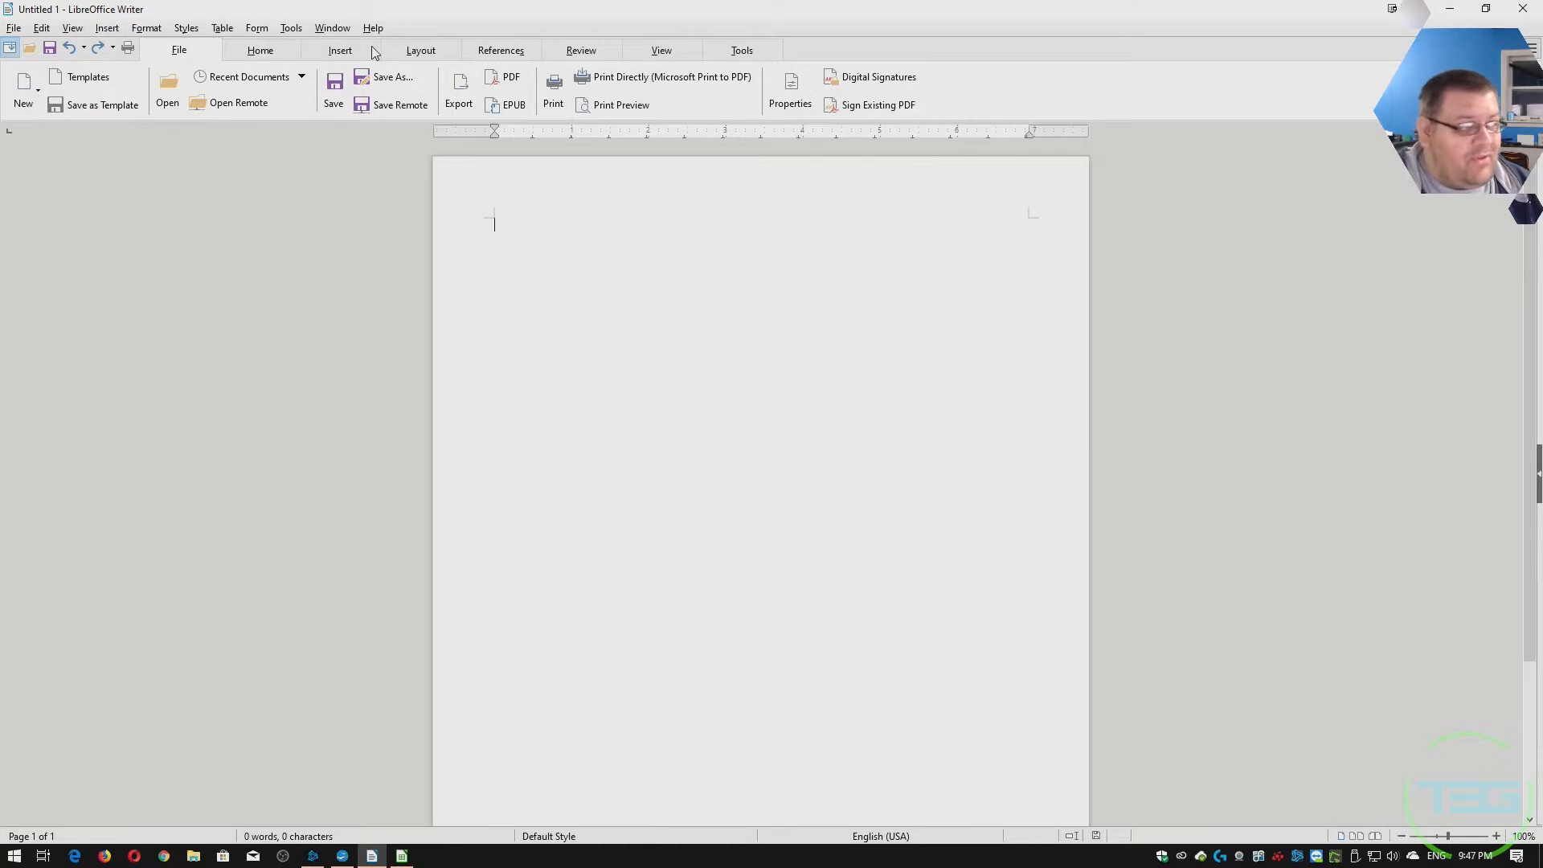
{"action": "mouse_move", "coordinate": [772, 200]}
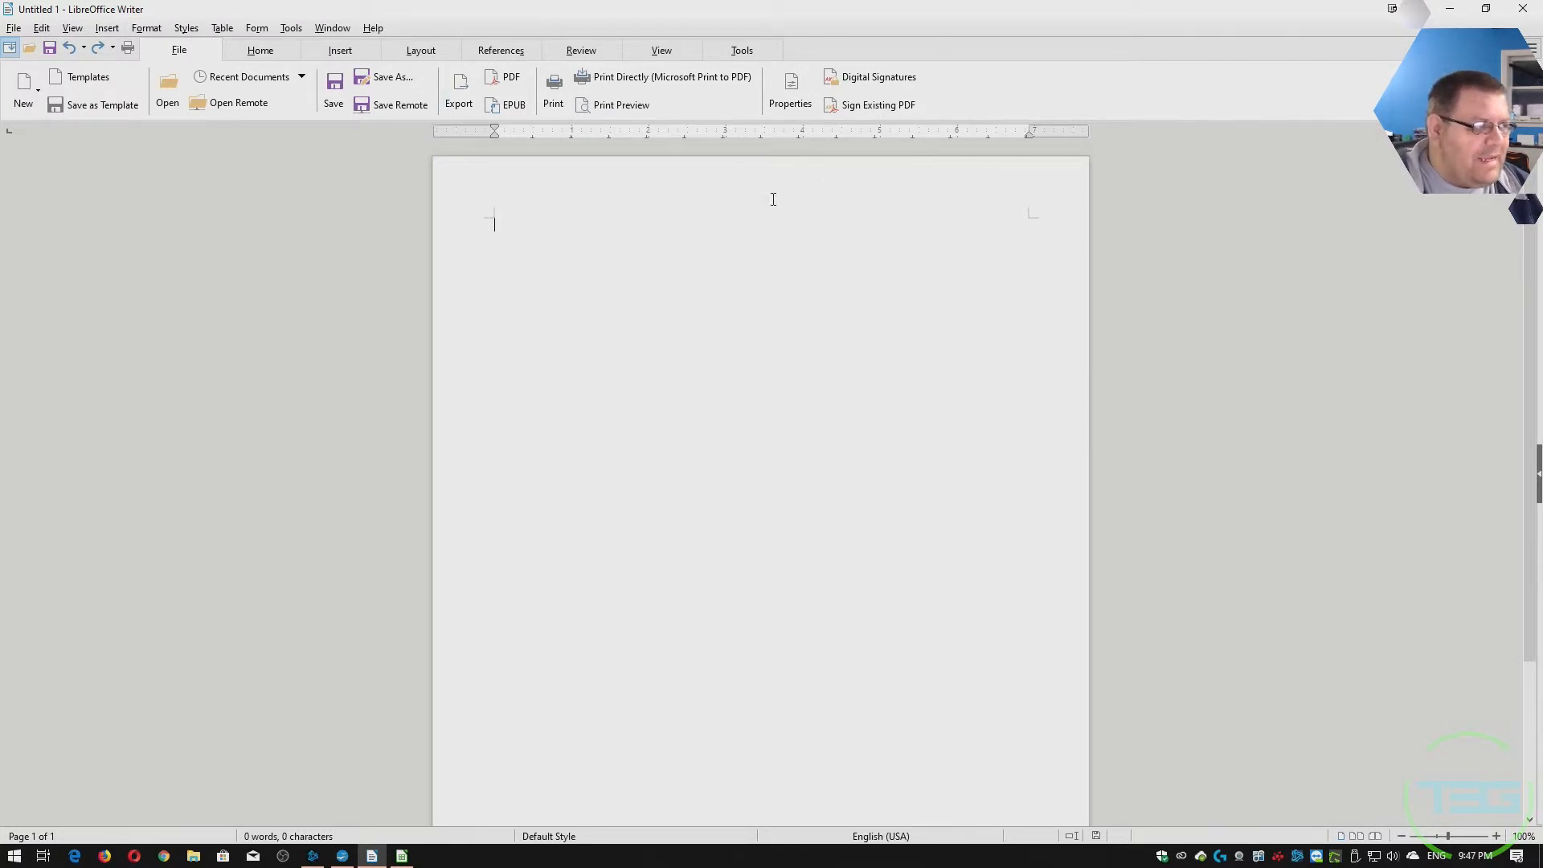
{"action": "left_click", "coordinate": [260, 49]}
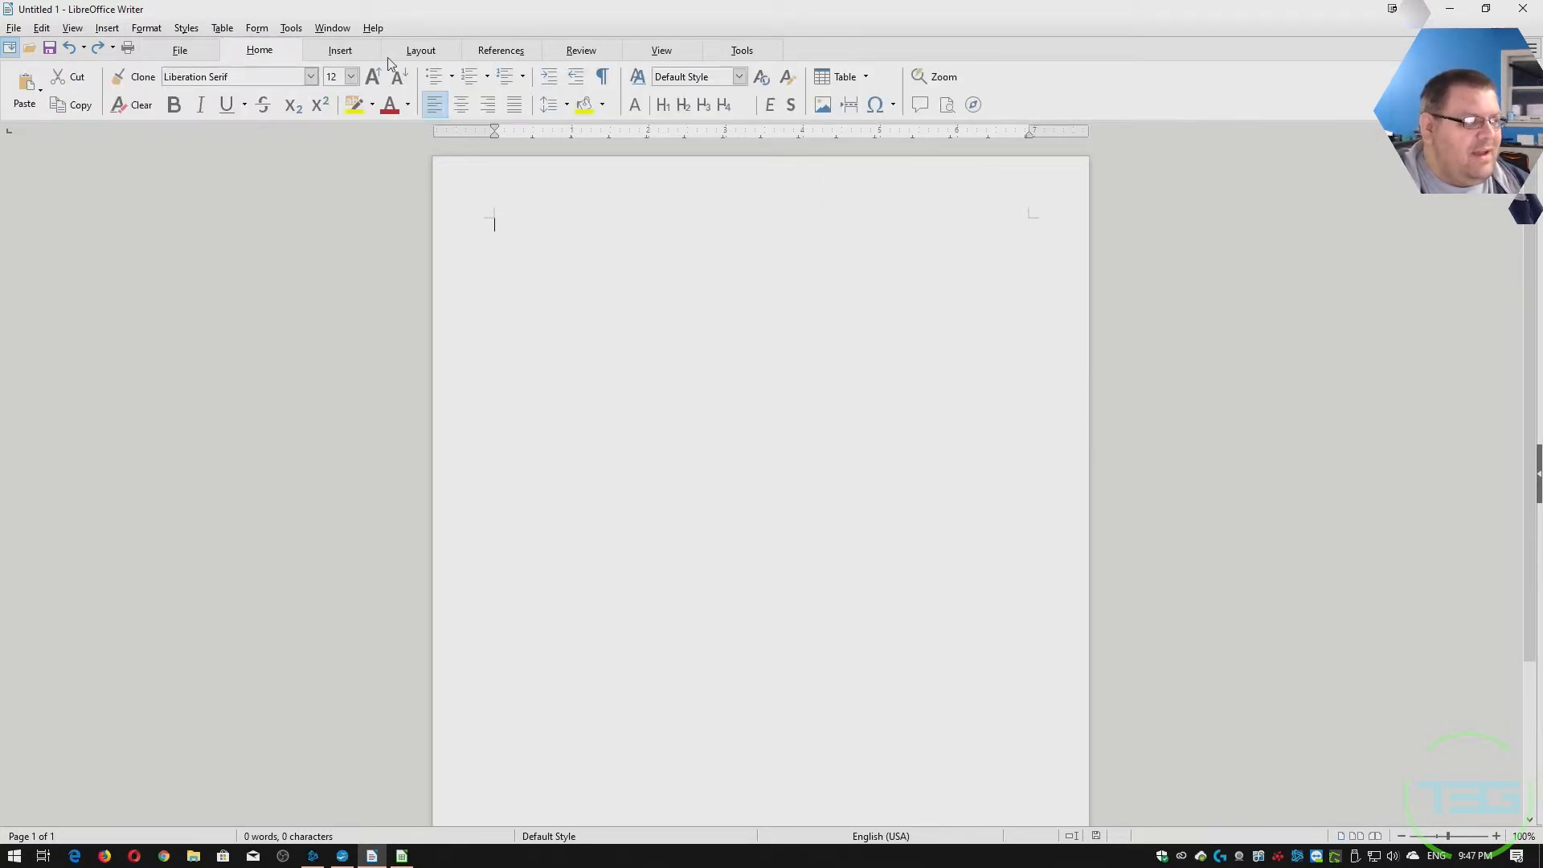
{"action": "left_click", "coordinate": [420, 50]}
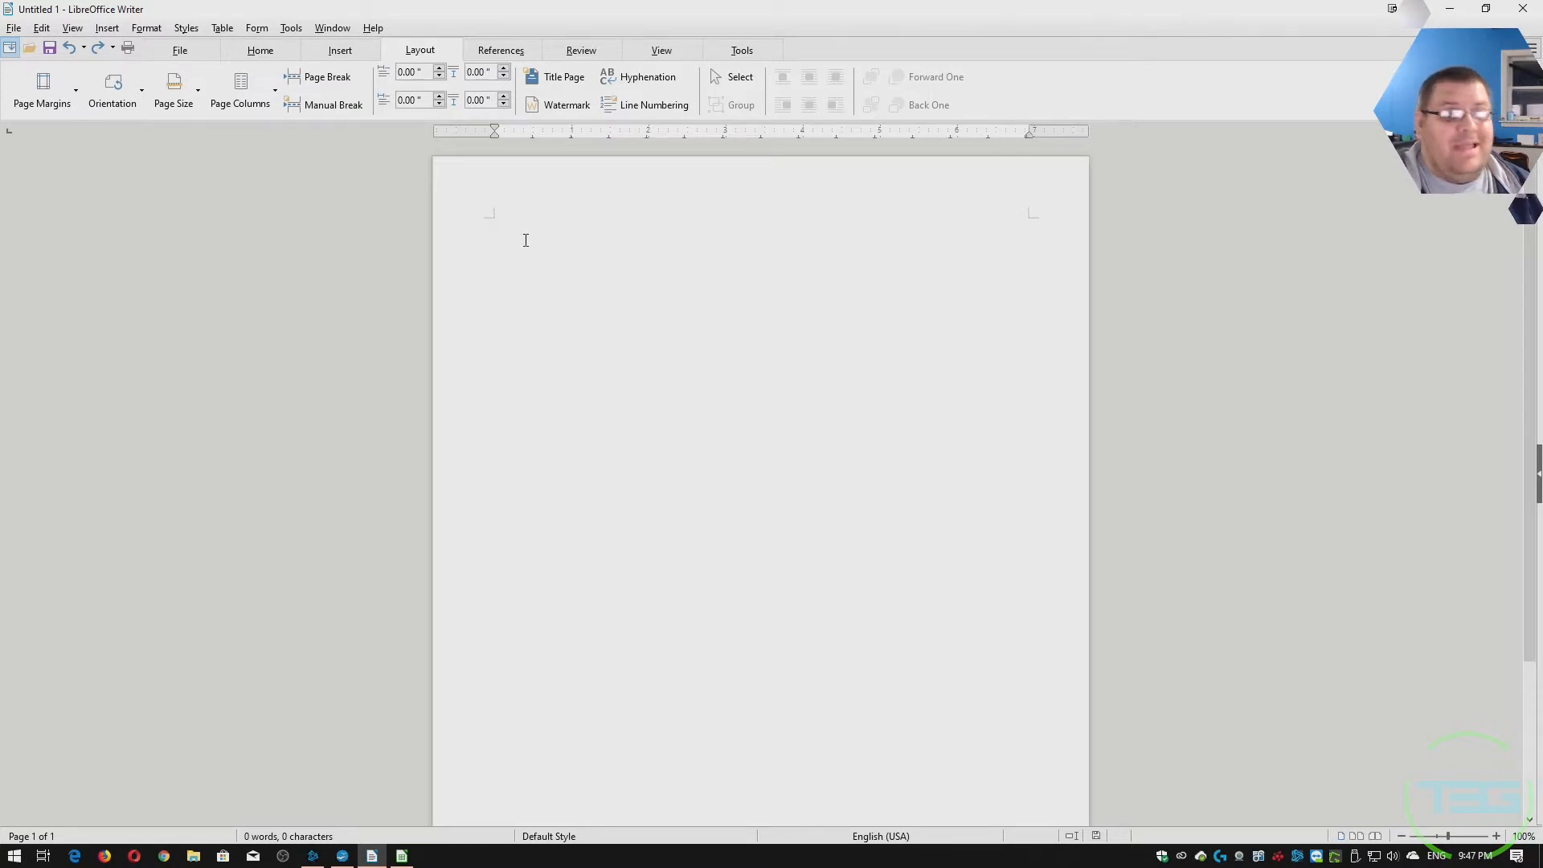
{"action": "mouse_move", "coordinate": [481, 844]}
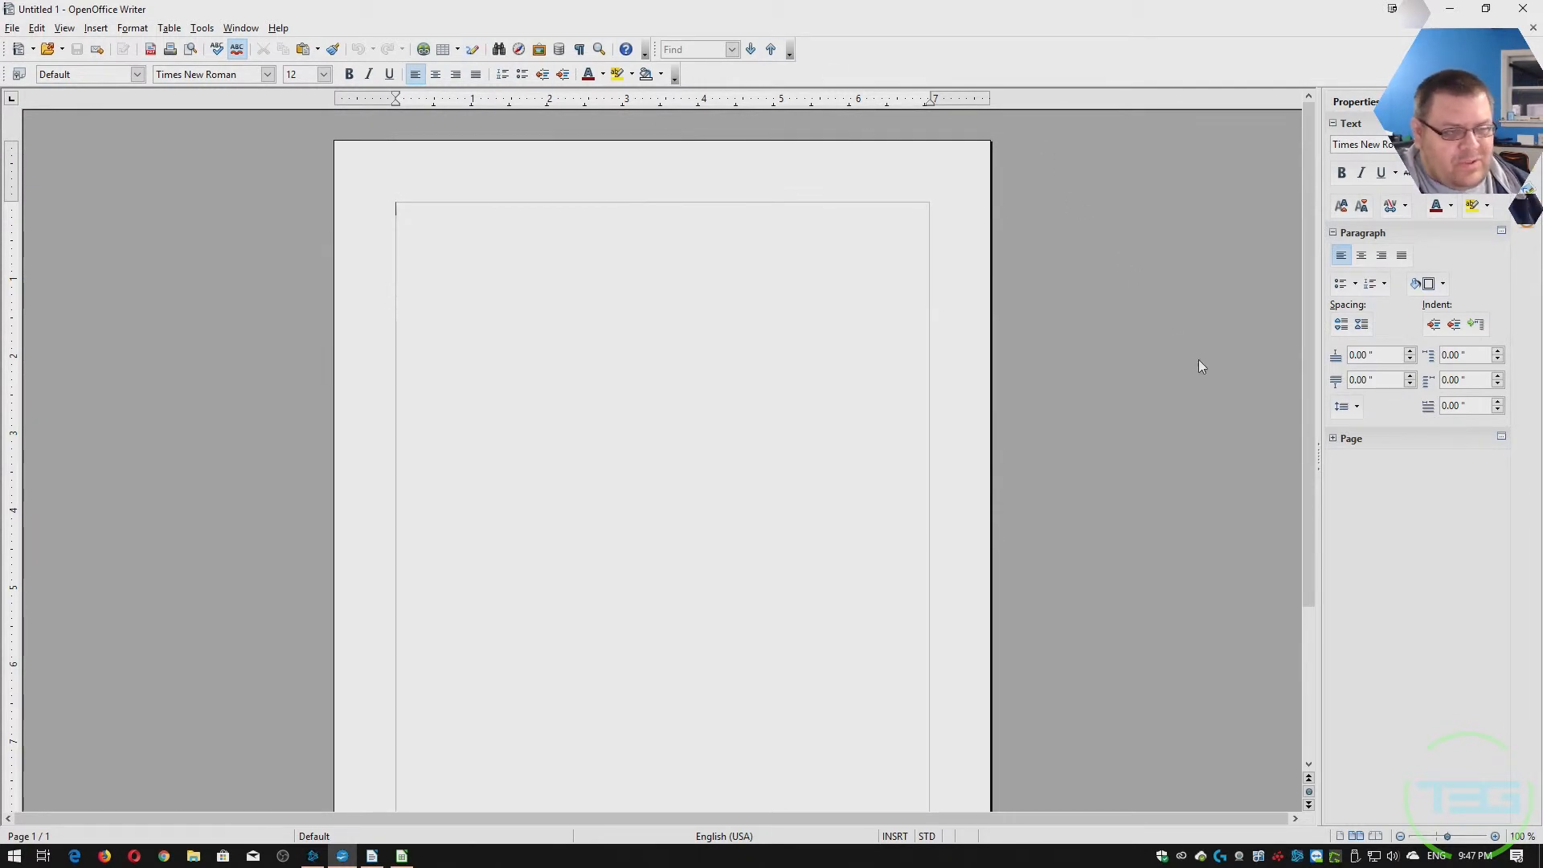
{"action": "mouse_move", "coordinate": [361, 216]}
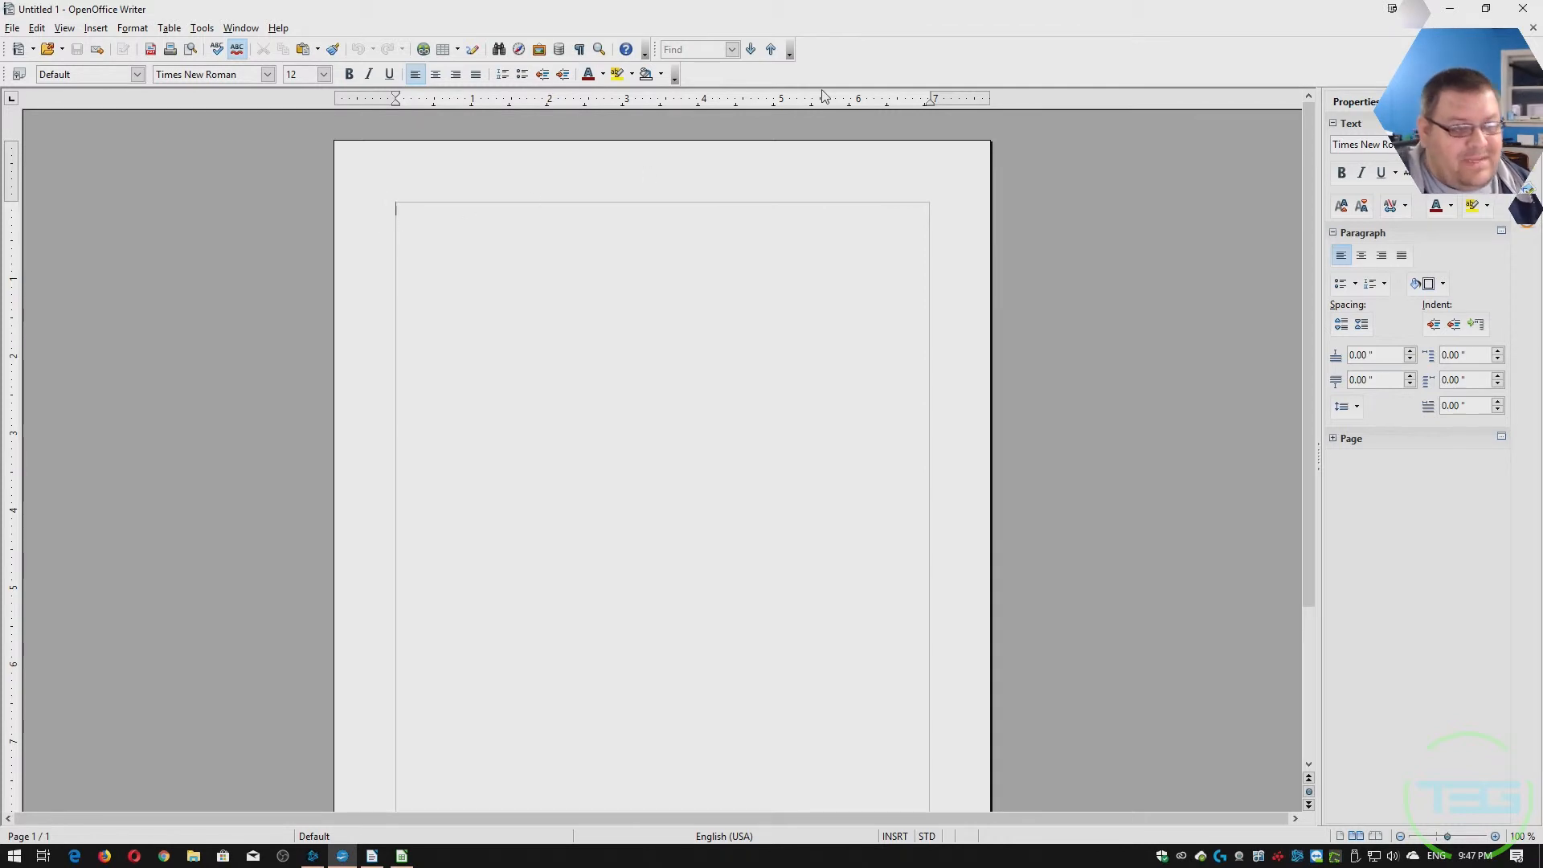
{"action": "mouse_move", "coordinate": [321, 22]}
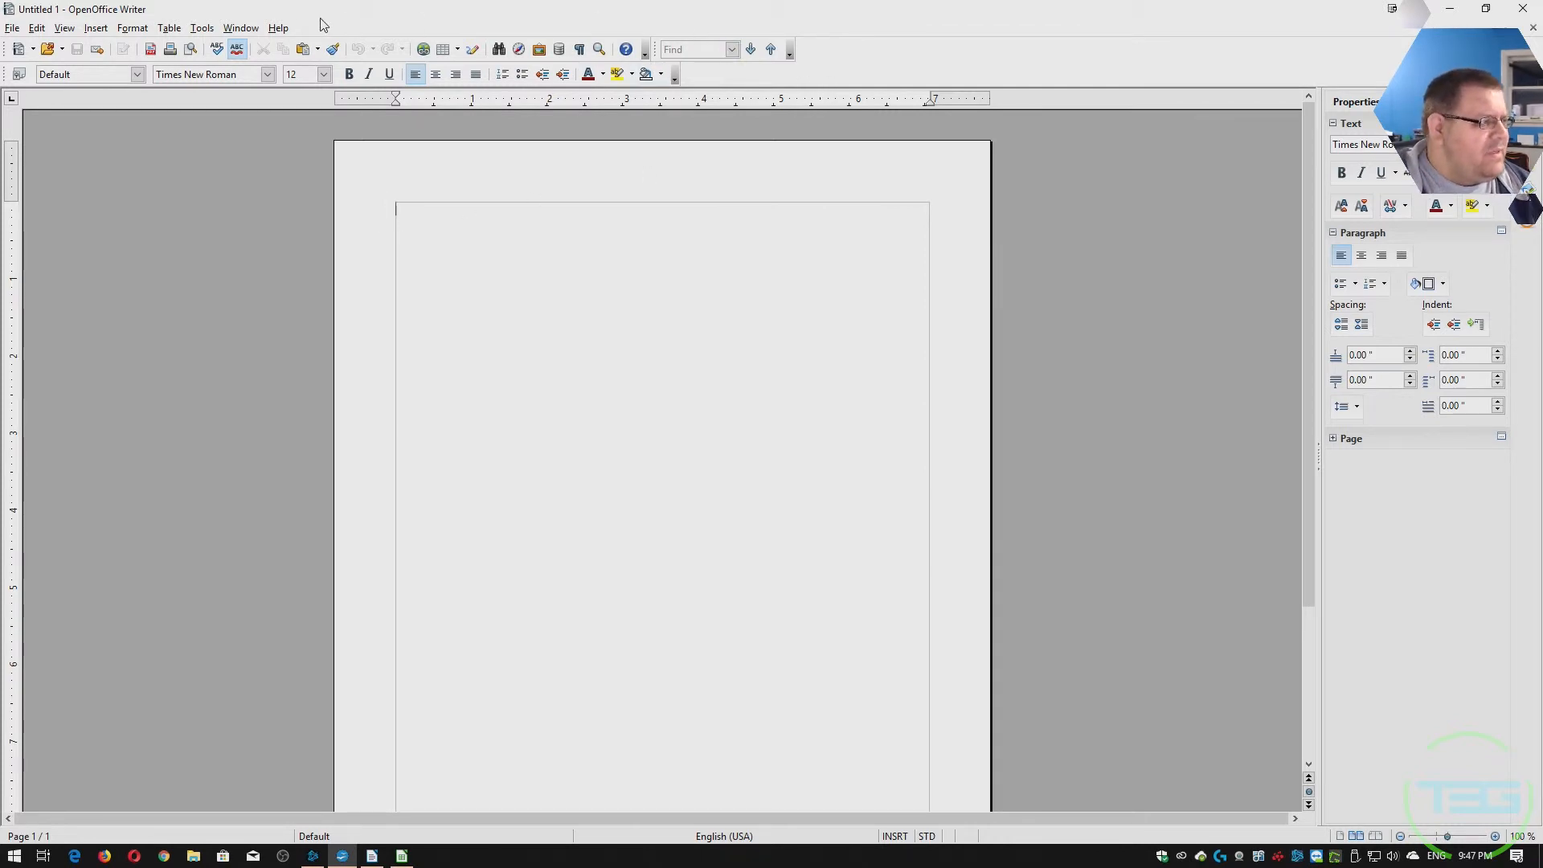
View and dismiss the About boxes for OpenOffice 4.1.6 and LibreOffice 6.2.3.2.
{"action": "left_click", "coordinate": [278, 27]}
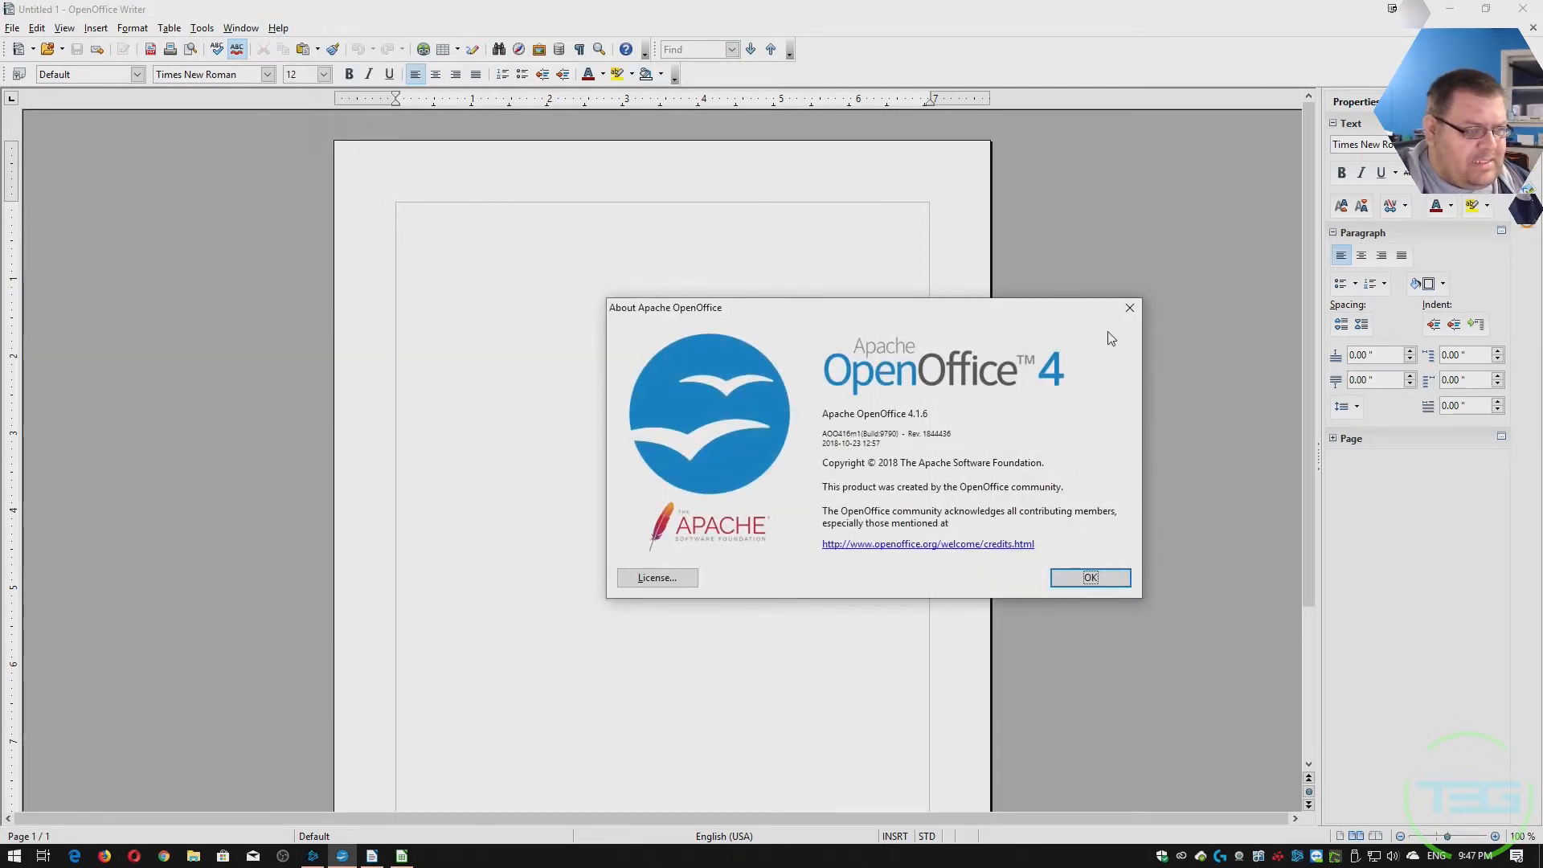
{"action": "left_click", "coordinate": [1089, 578]}
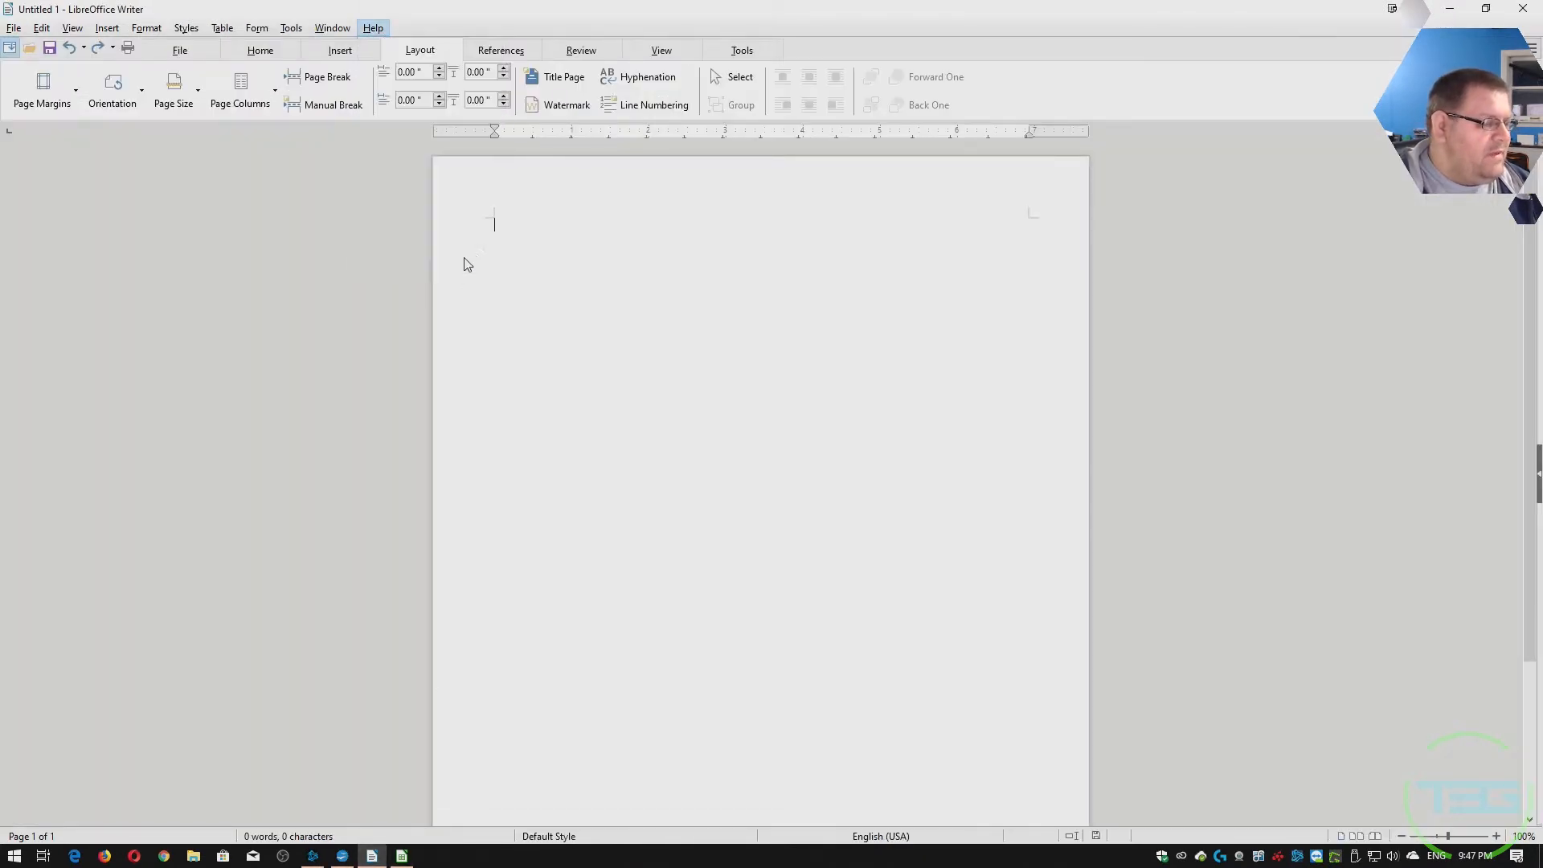
{"action": "left_click", "coordinate": [372, 27]}
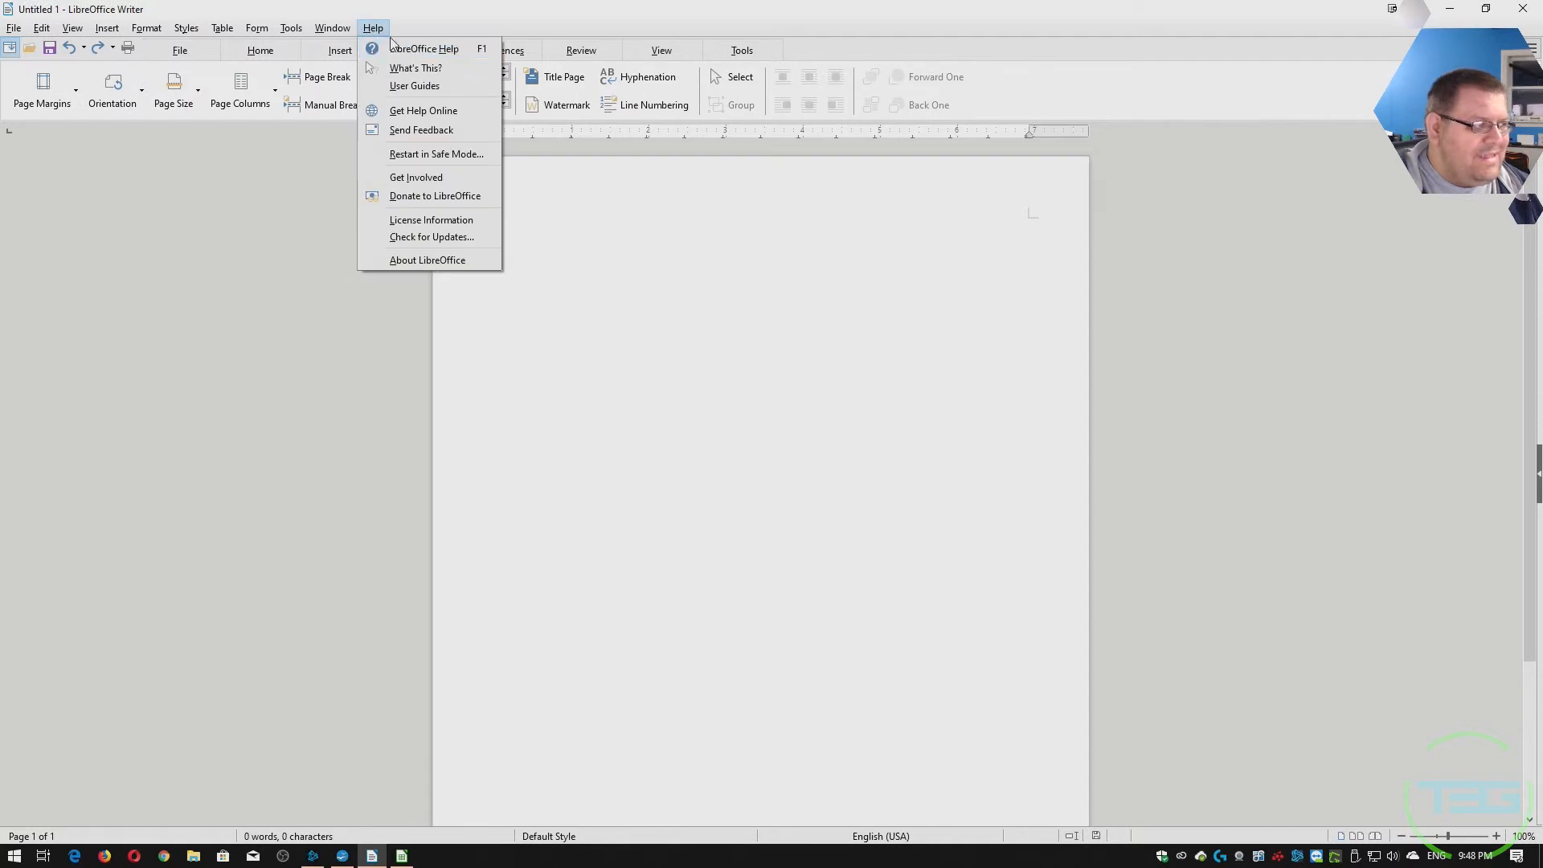
{"action": "left_click", "coordinate": [427, 260]}
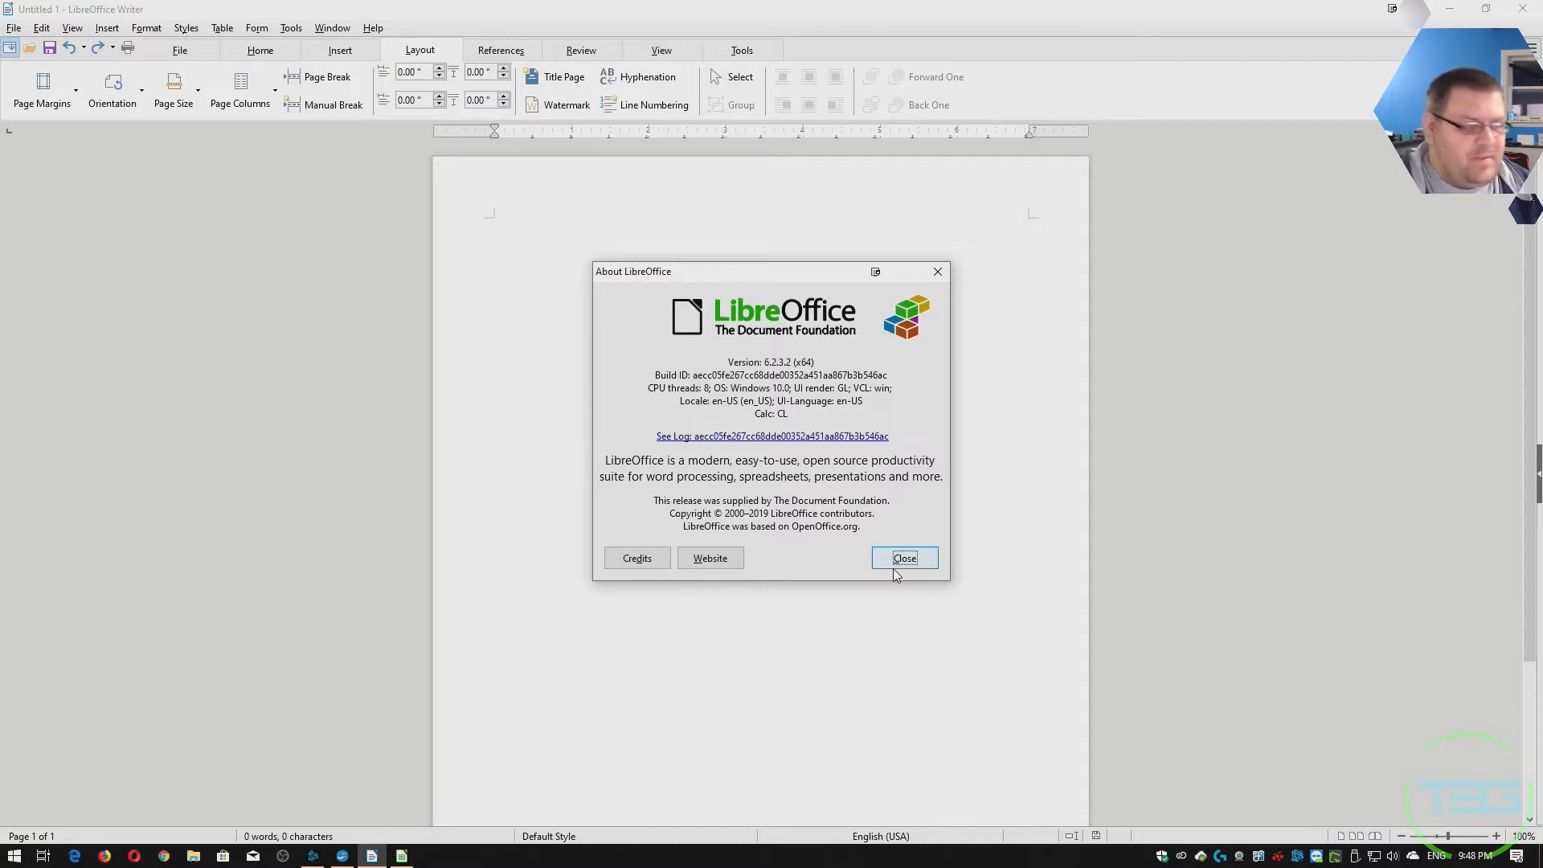
{"action": "left_click", "coordinate": [902, 558]}
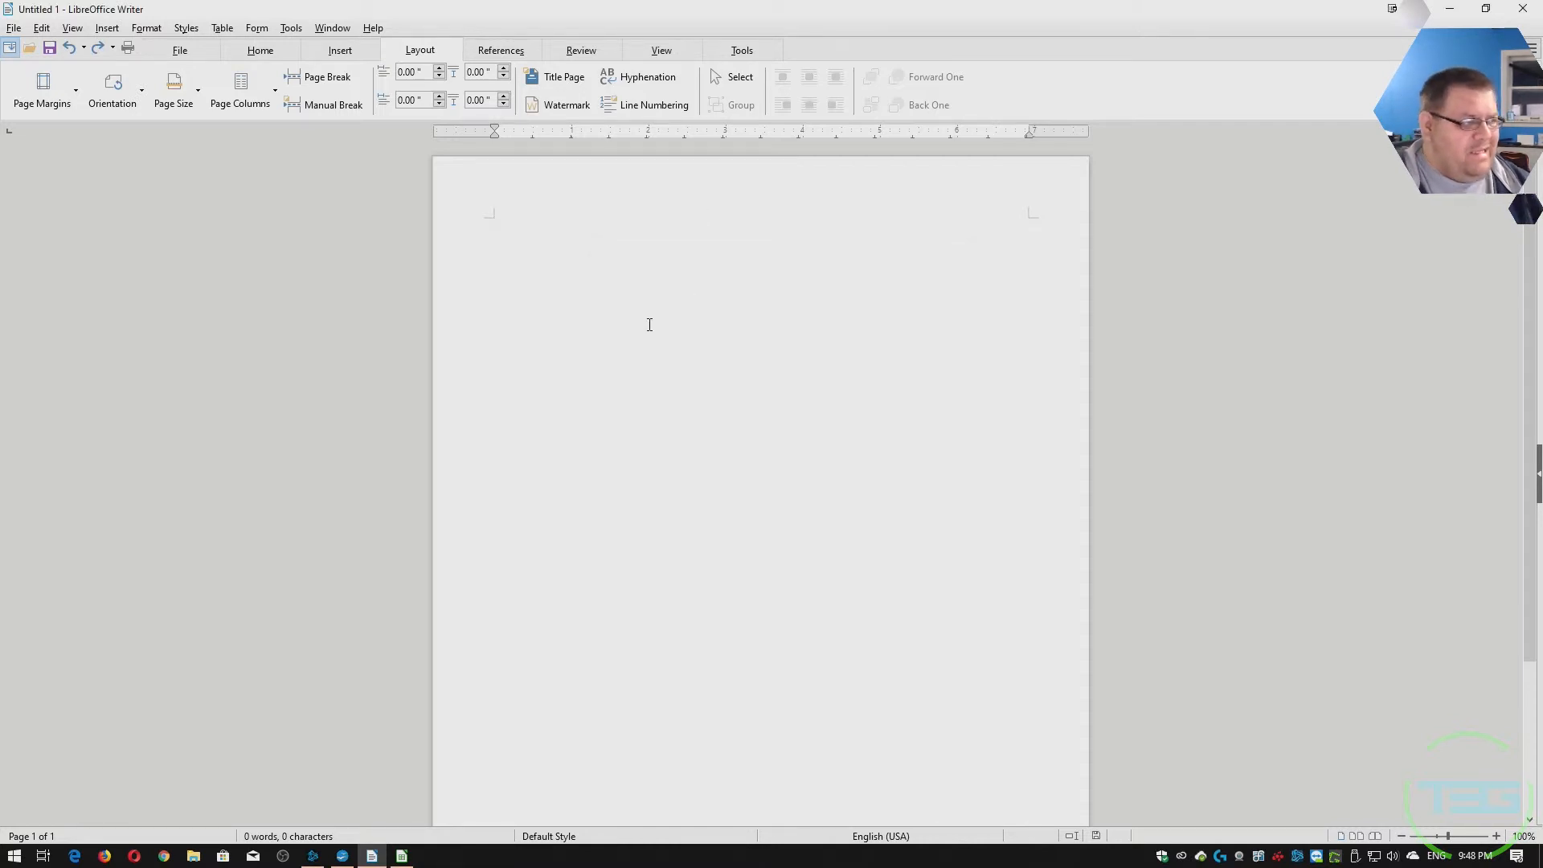
{"action": "left_click", "coordinate": [494, 224]}
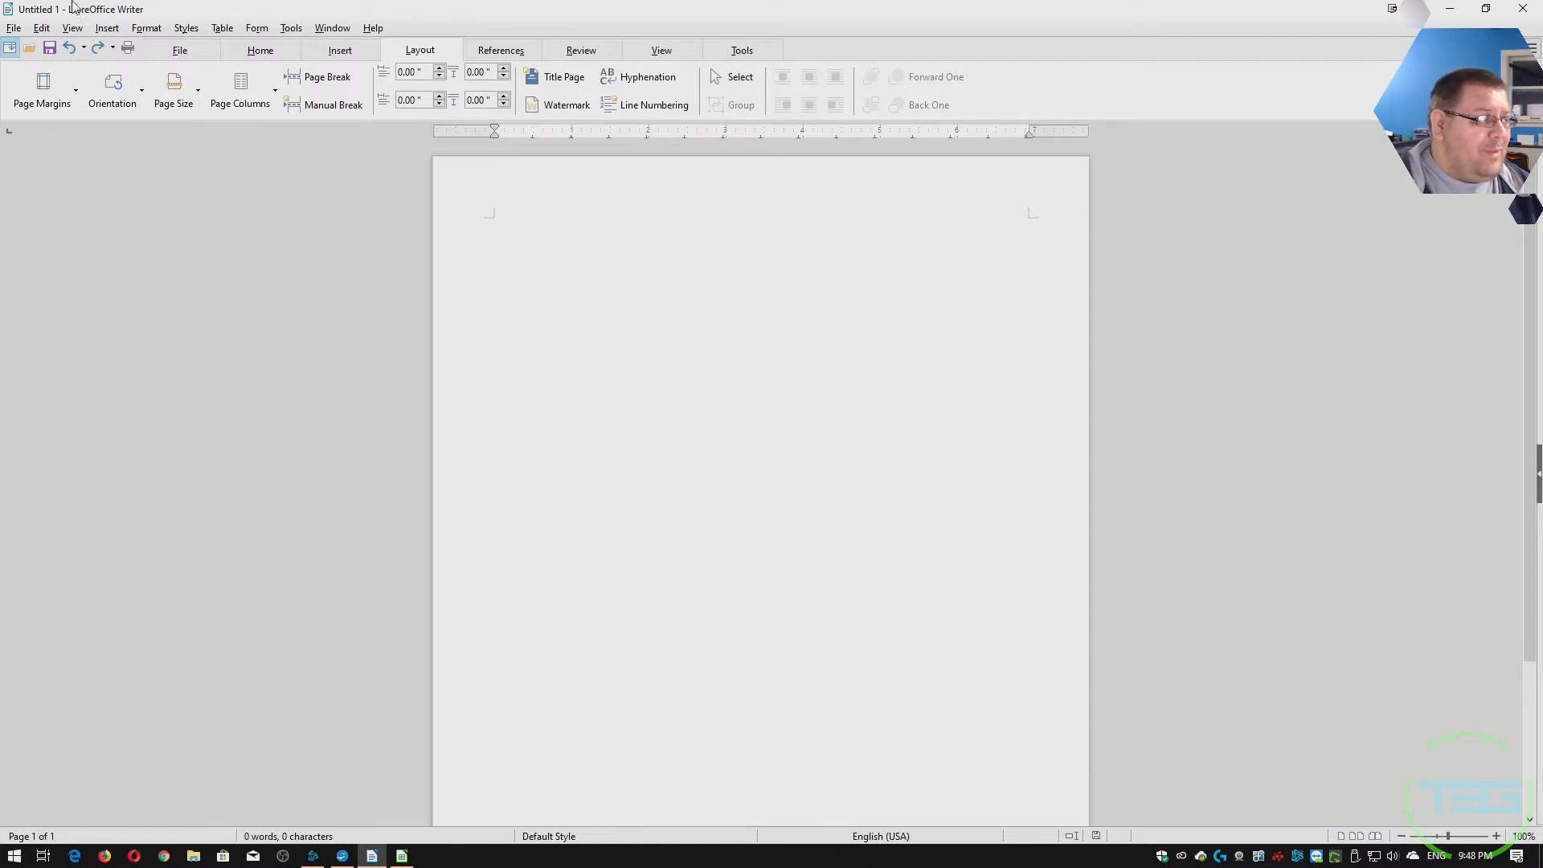
Review Save As formats, keeping ODF Text Document, then cancel without saving.
{"action": "left_click", "coordinate": [14, 28]}
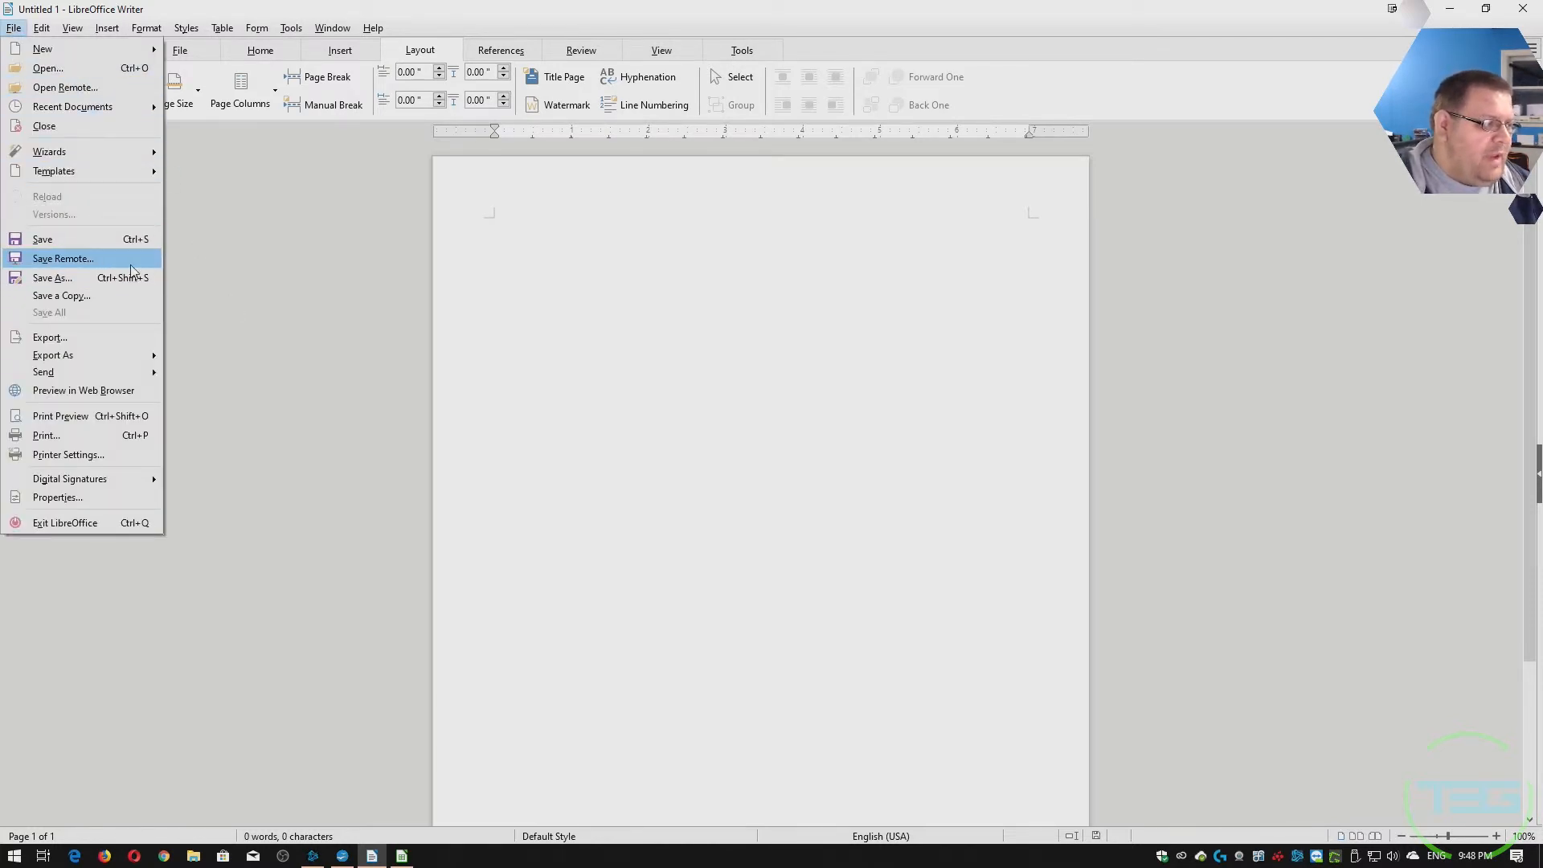
{"action": "left_click", "coordinate": [52, 277]}
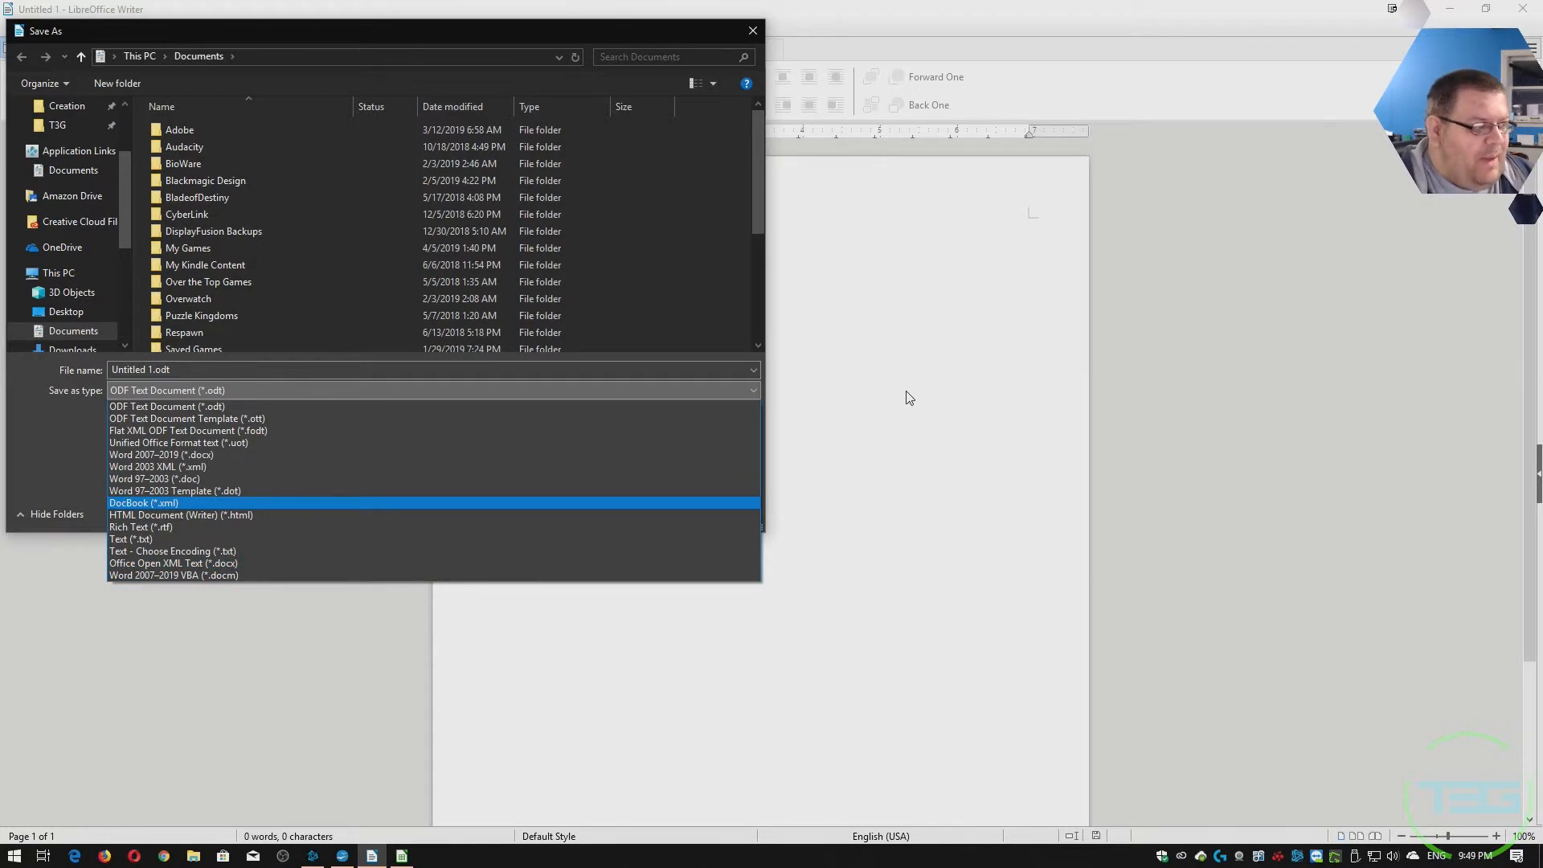
{"action": "left_click", "coordinate": [167, 389]}
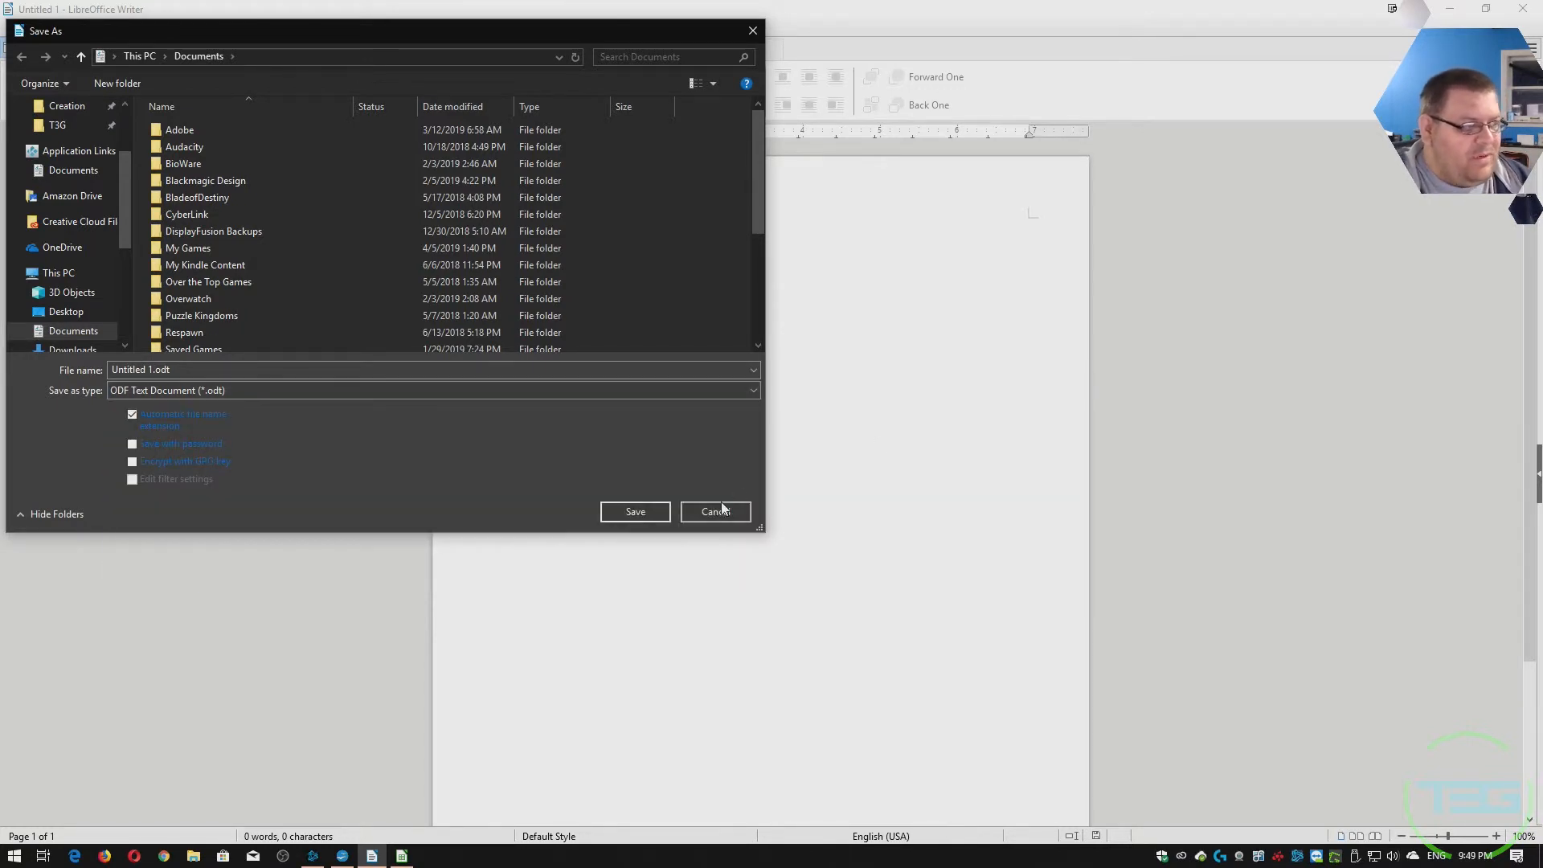
{"action": "left_click", "coordinate": [713, 511]}
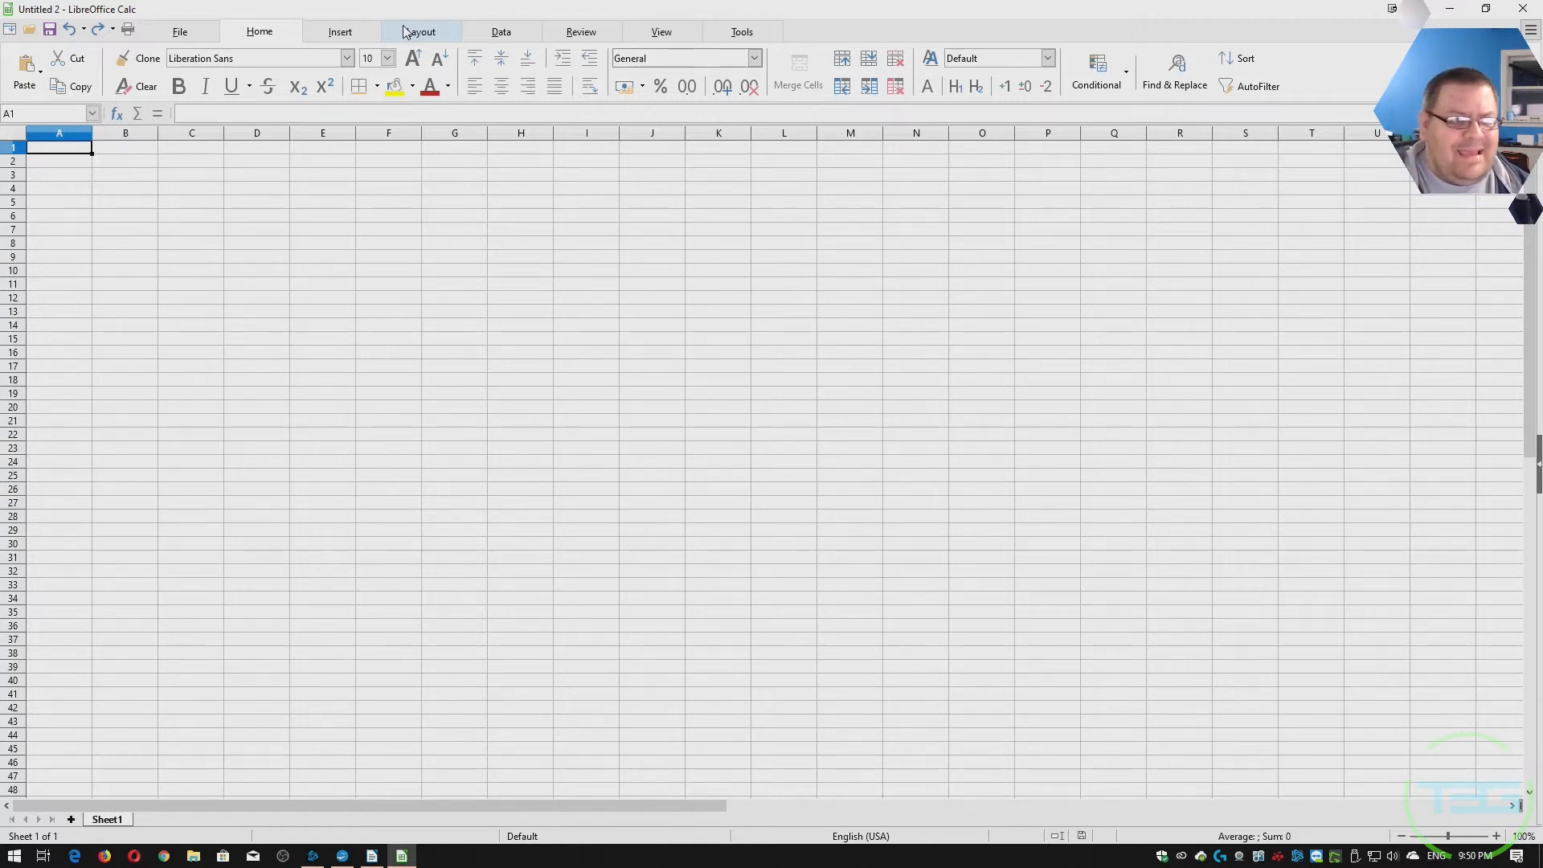
{"action": "left_click", "coordinate": [499, 31]}
{"action": "type", "text": "5"}
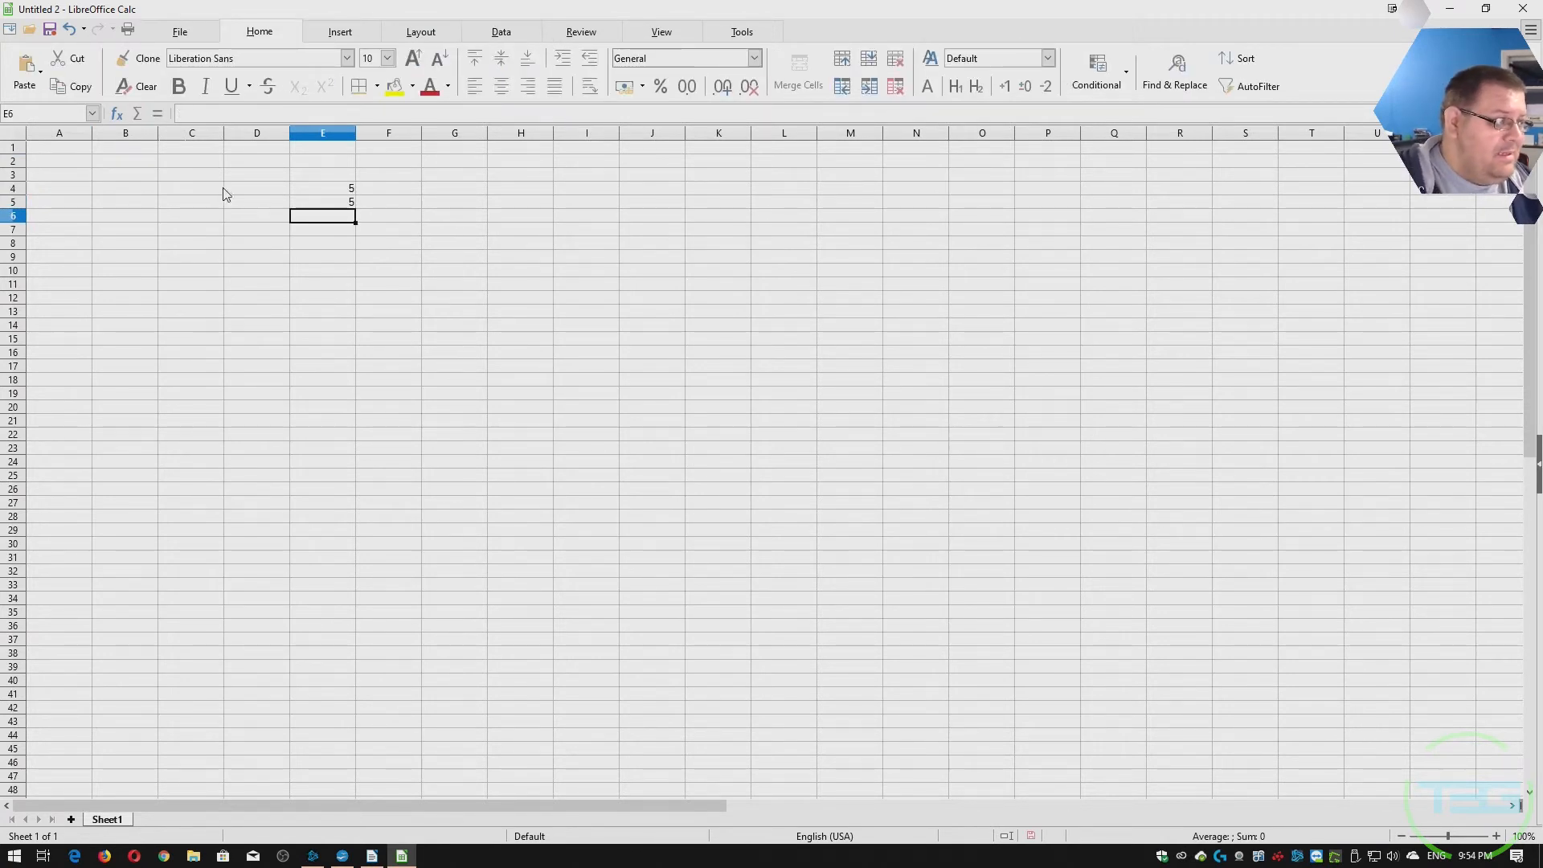
{"action": "type", "text": "=SUM(E4:E5)"}
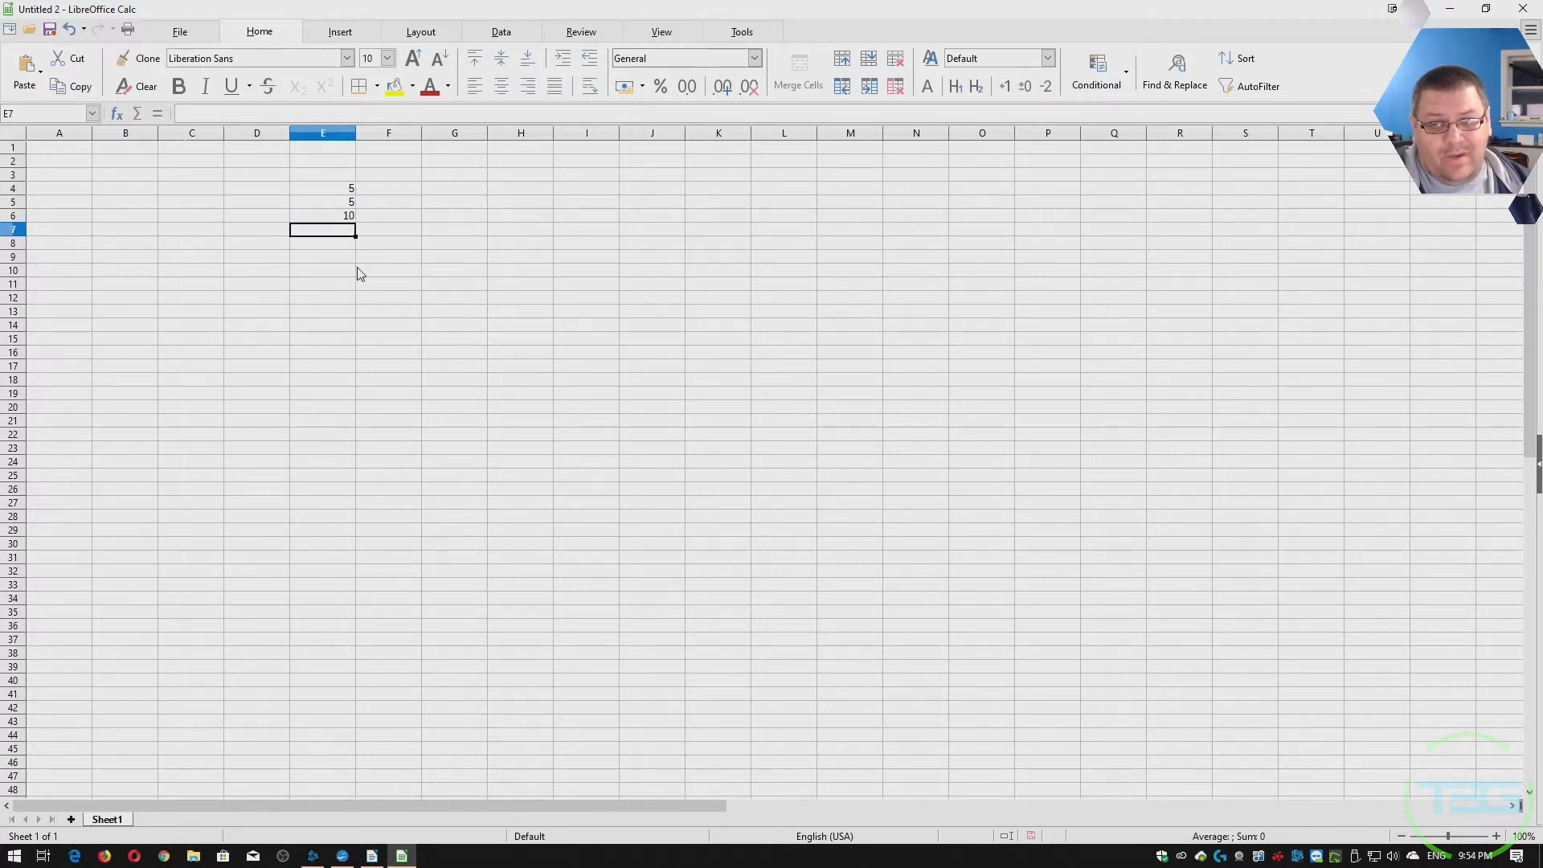
{"action": "mouse_move", "coordinate": [337, 271]}
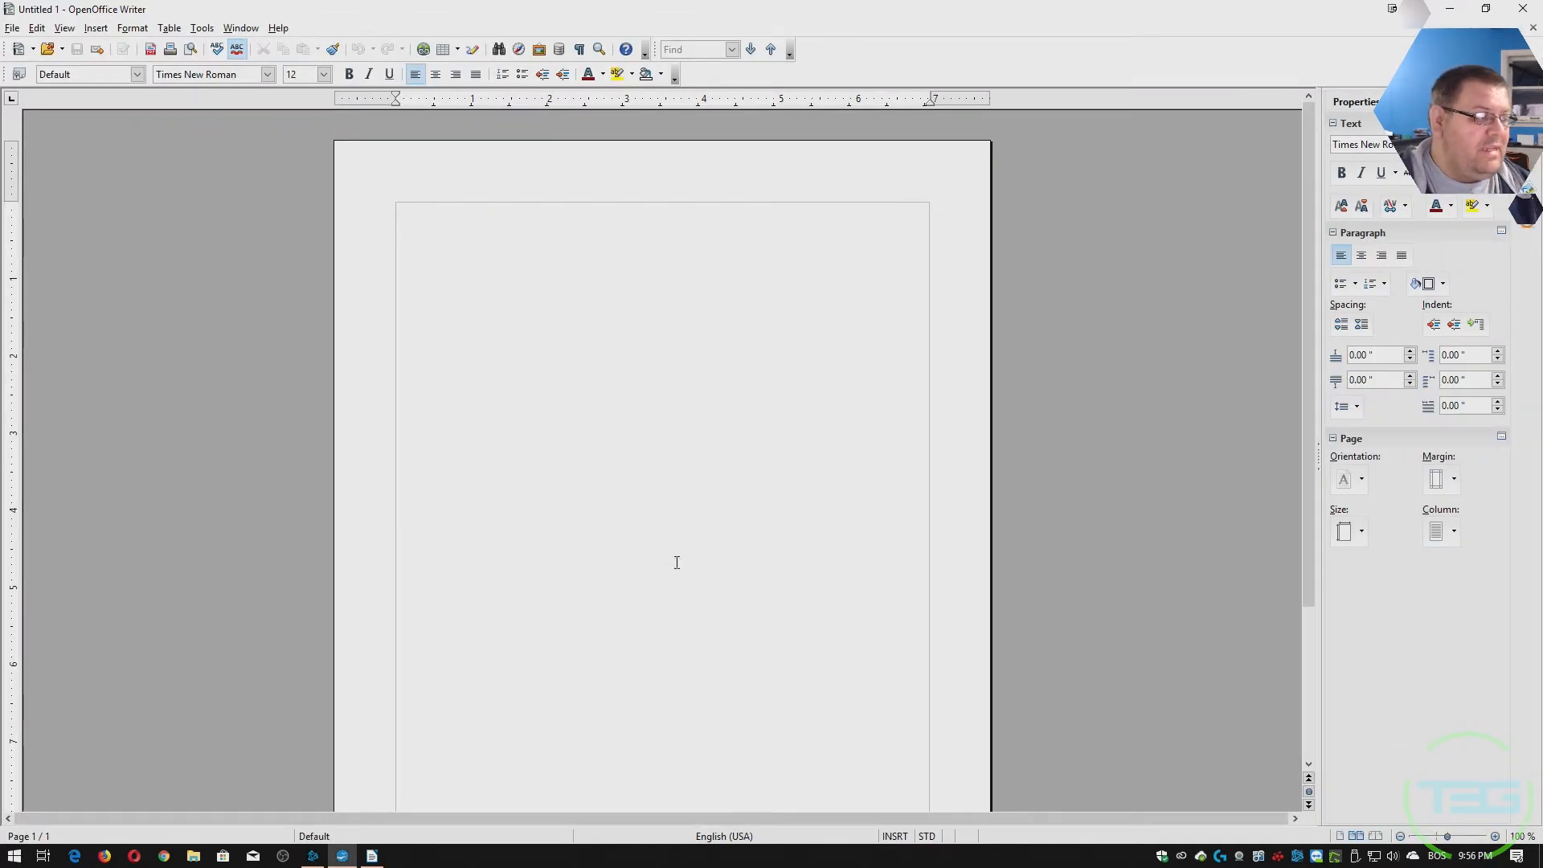
{"action": "mouse_move", "coordinate": [518, 731]}
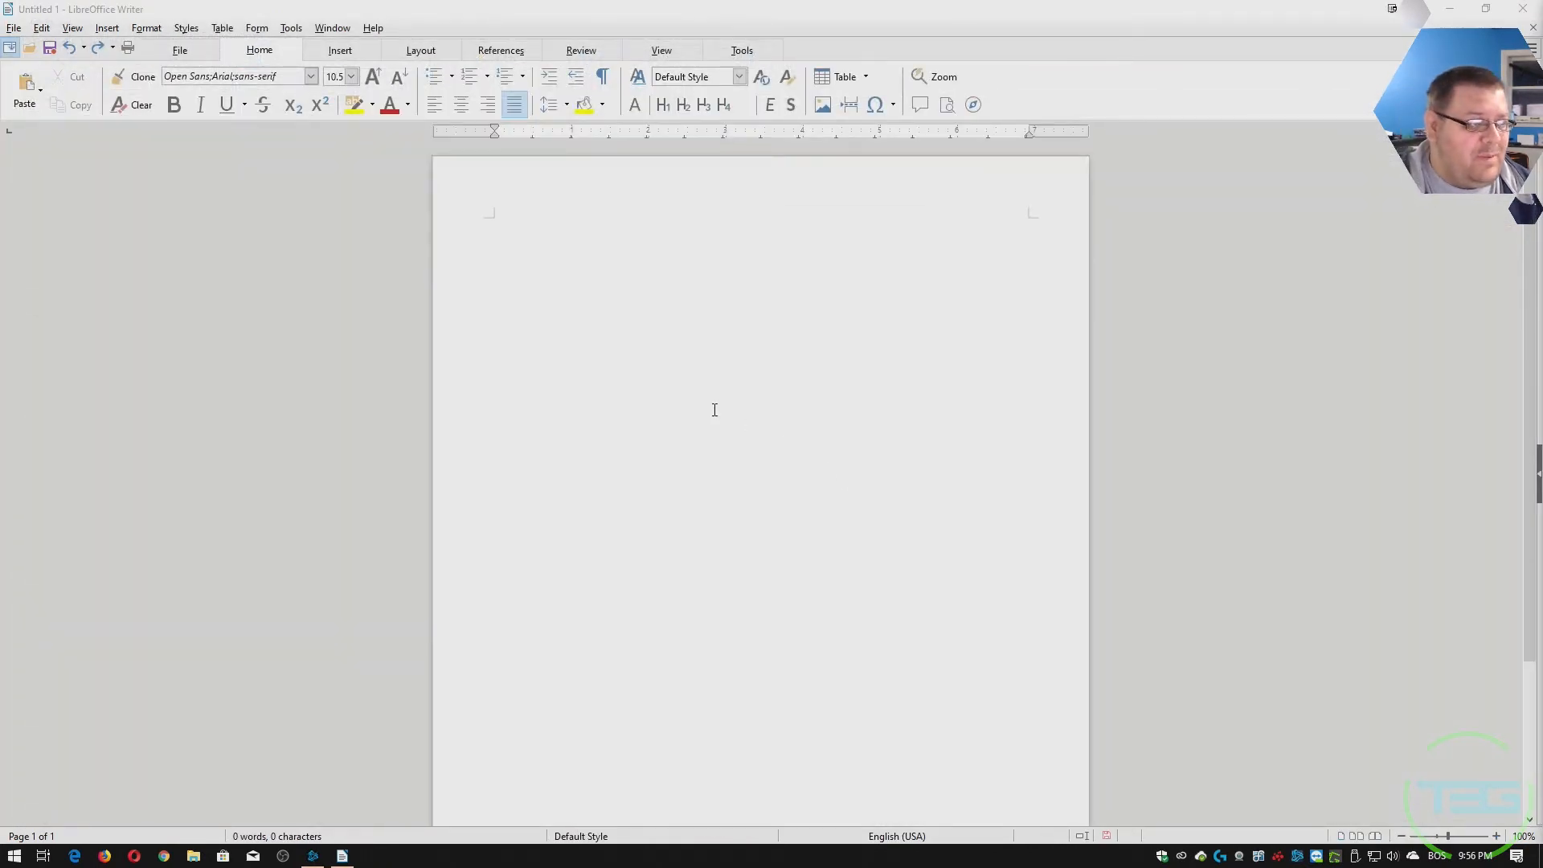
{"action": "mouse_move", "coordinate": [710, 250]}
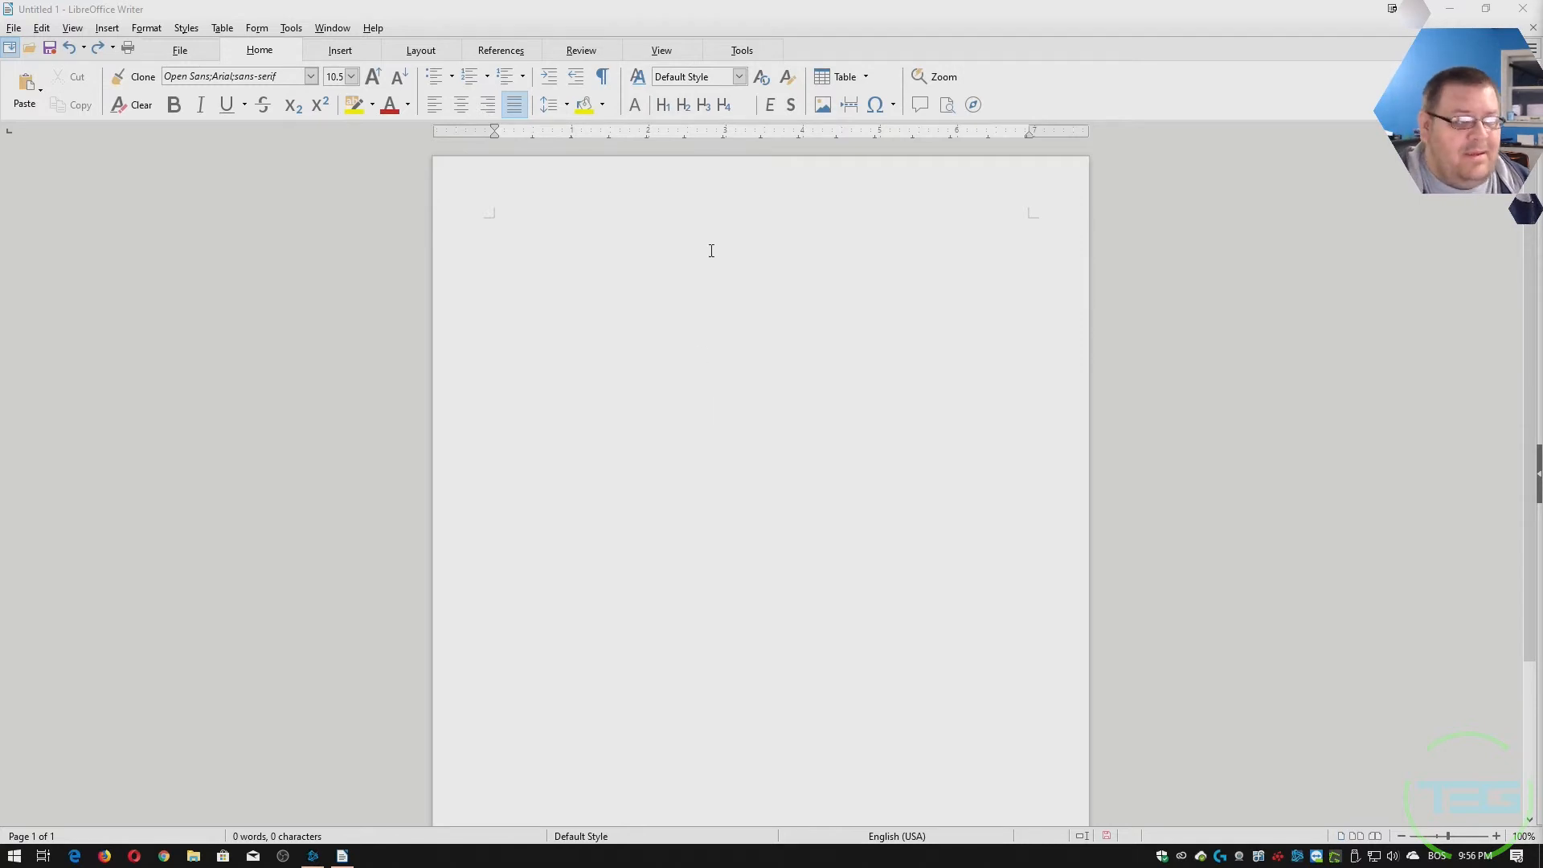
{"action": "mouse_move", "coordinate": [840, 407]}
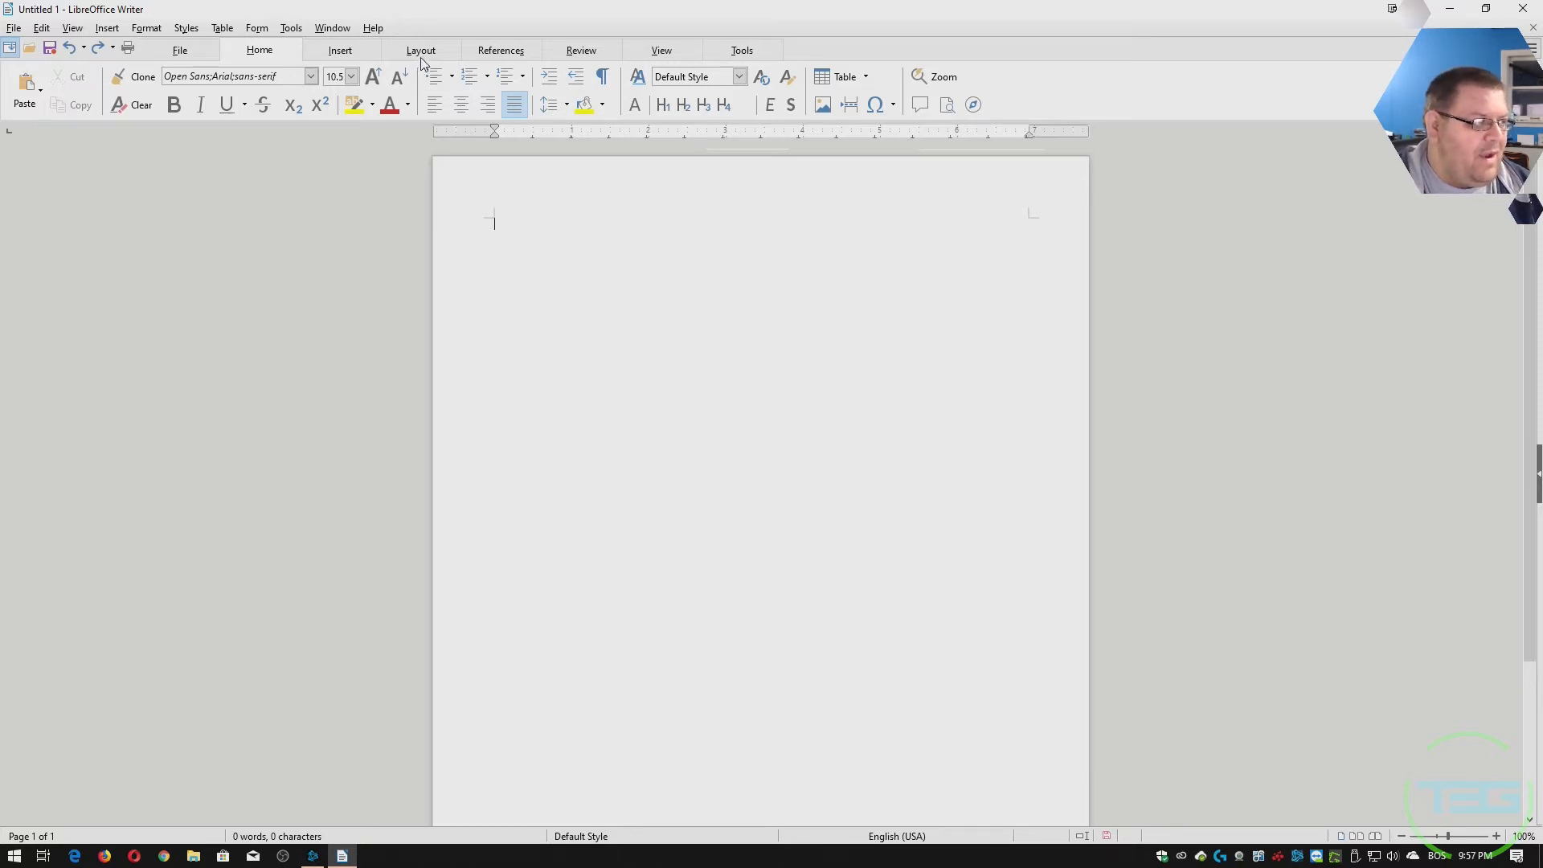
Browse the Layout and Tools tabs in LibreOffice Writer, then open new-document options.
{"action": "left_click", "coordinate": [421, 50]}
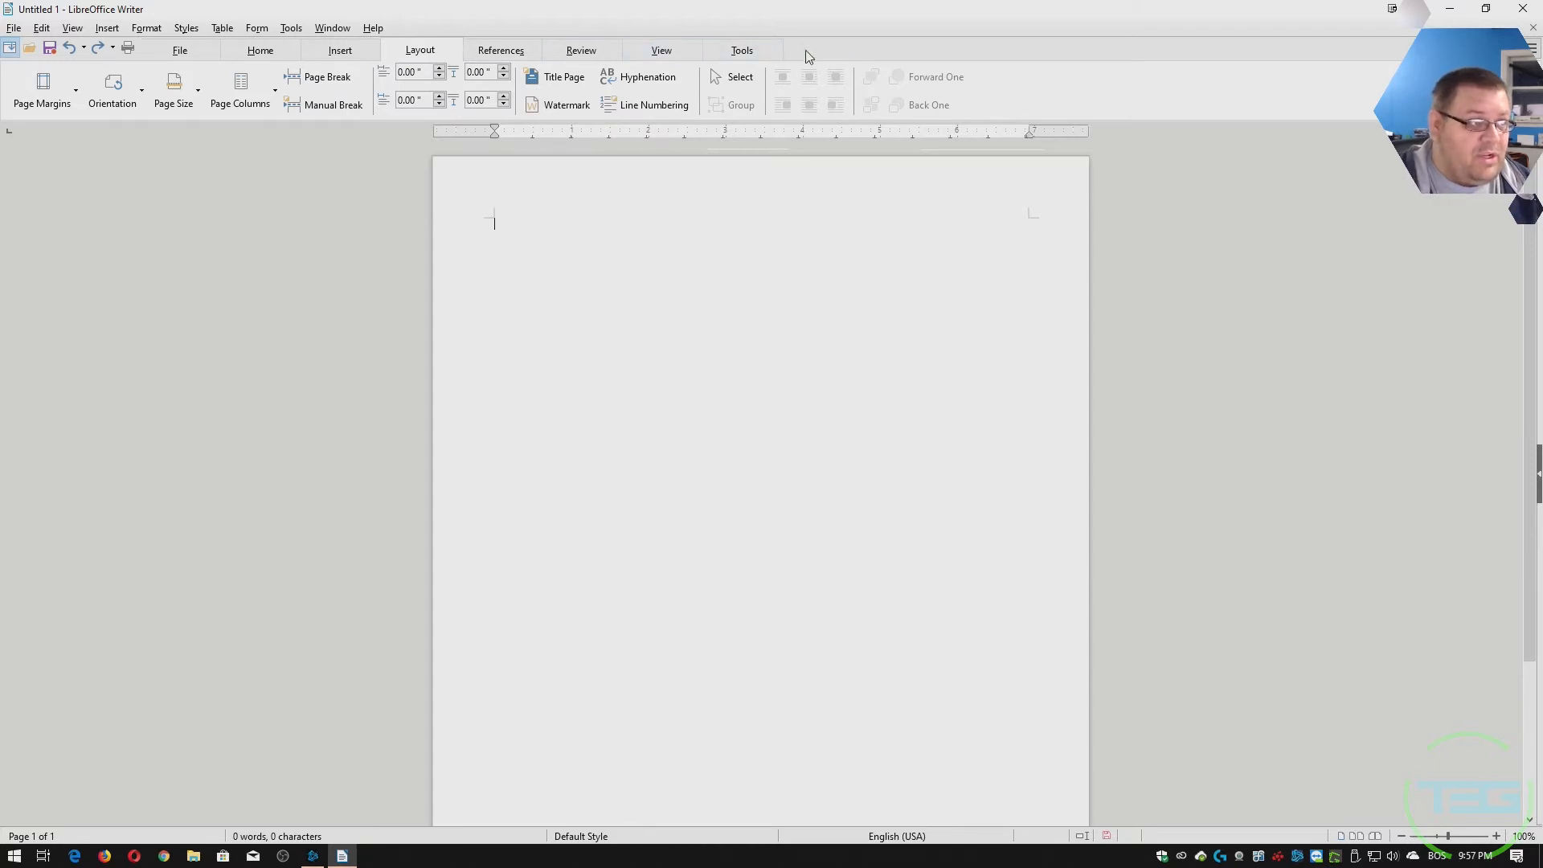
{"action": "left_click", "coordinate": [740, 50]}
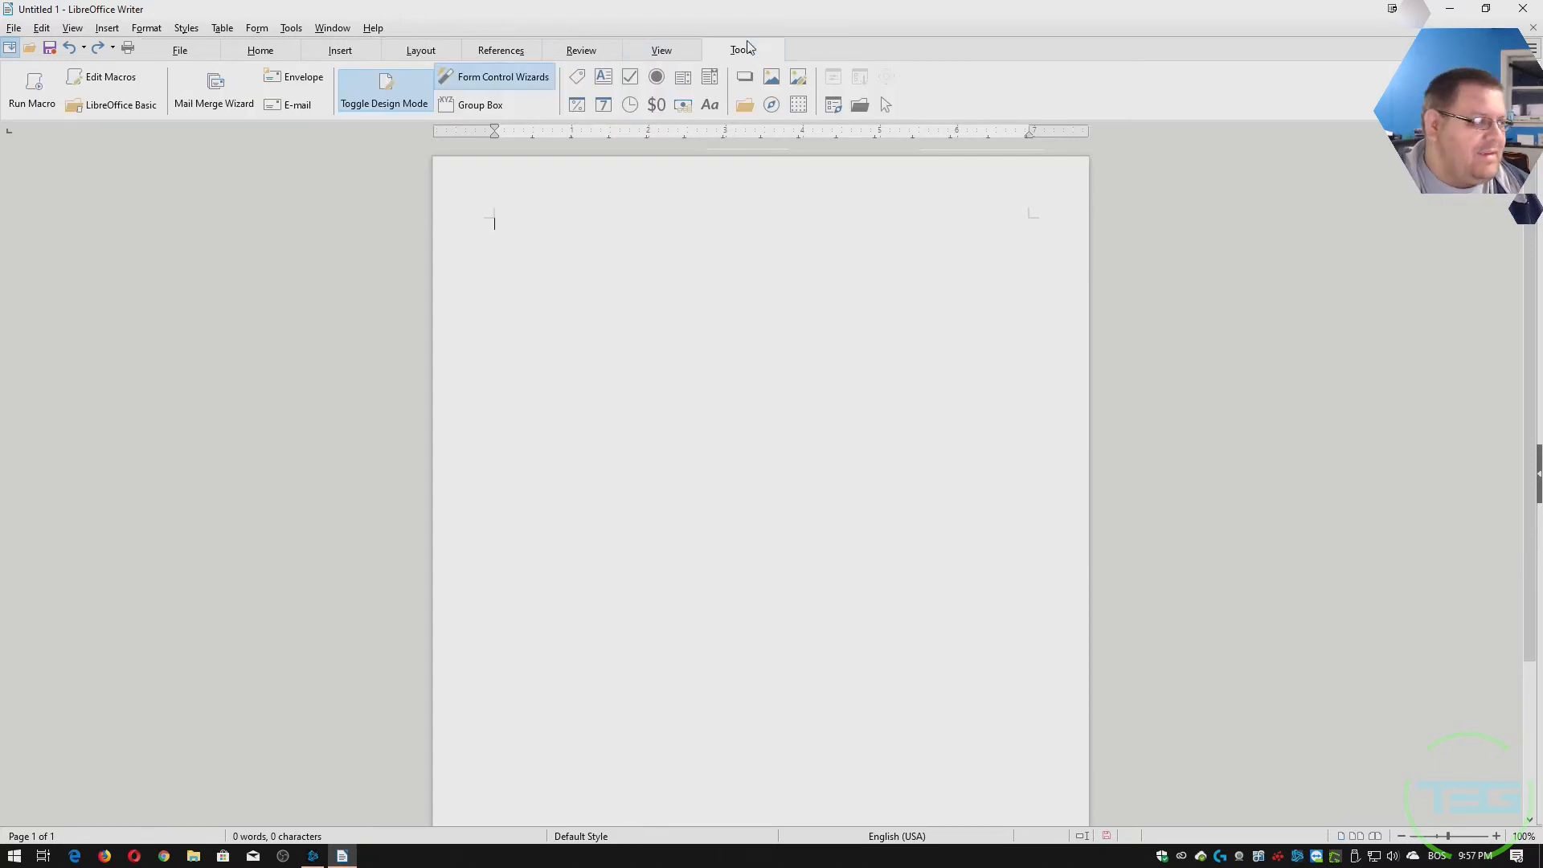
{"action": "mouse_move", "coordinate": [110, 77]}
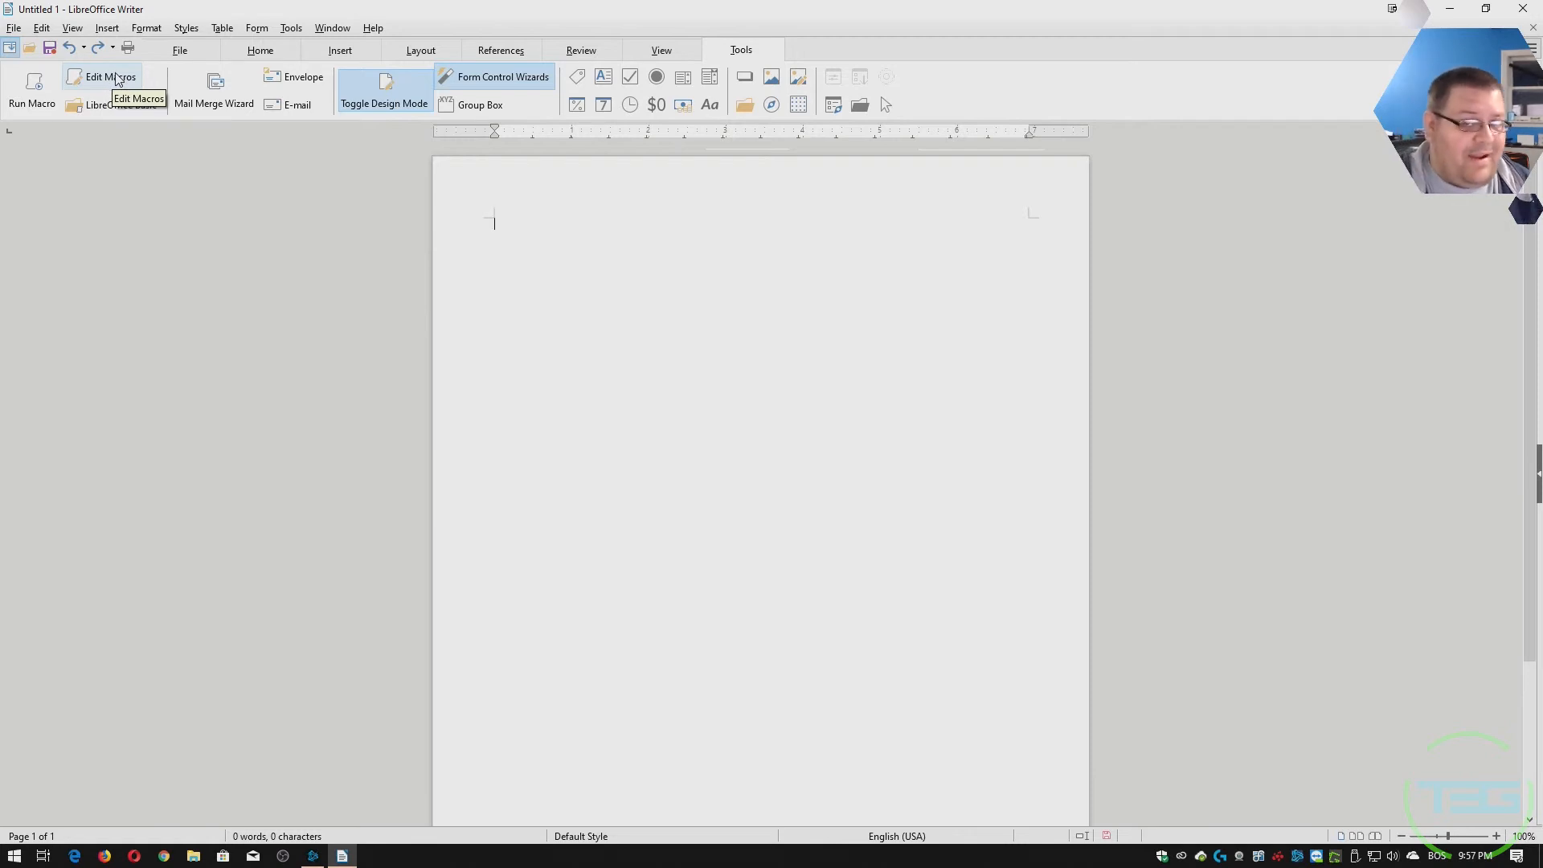
{"action": "left_click", "coordinate": [109, 77]}
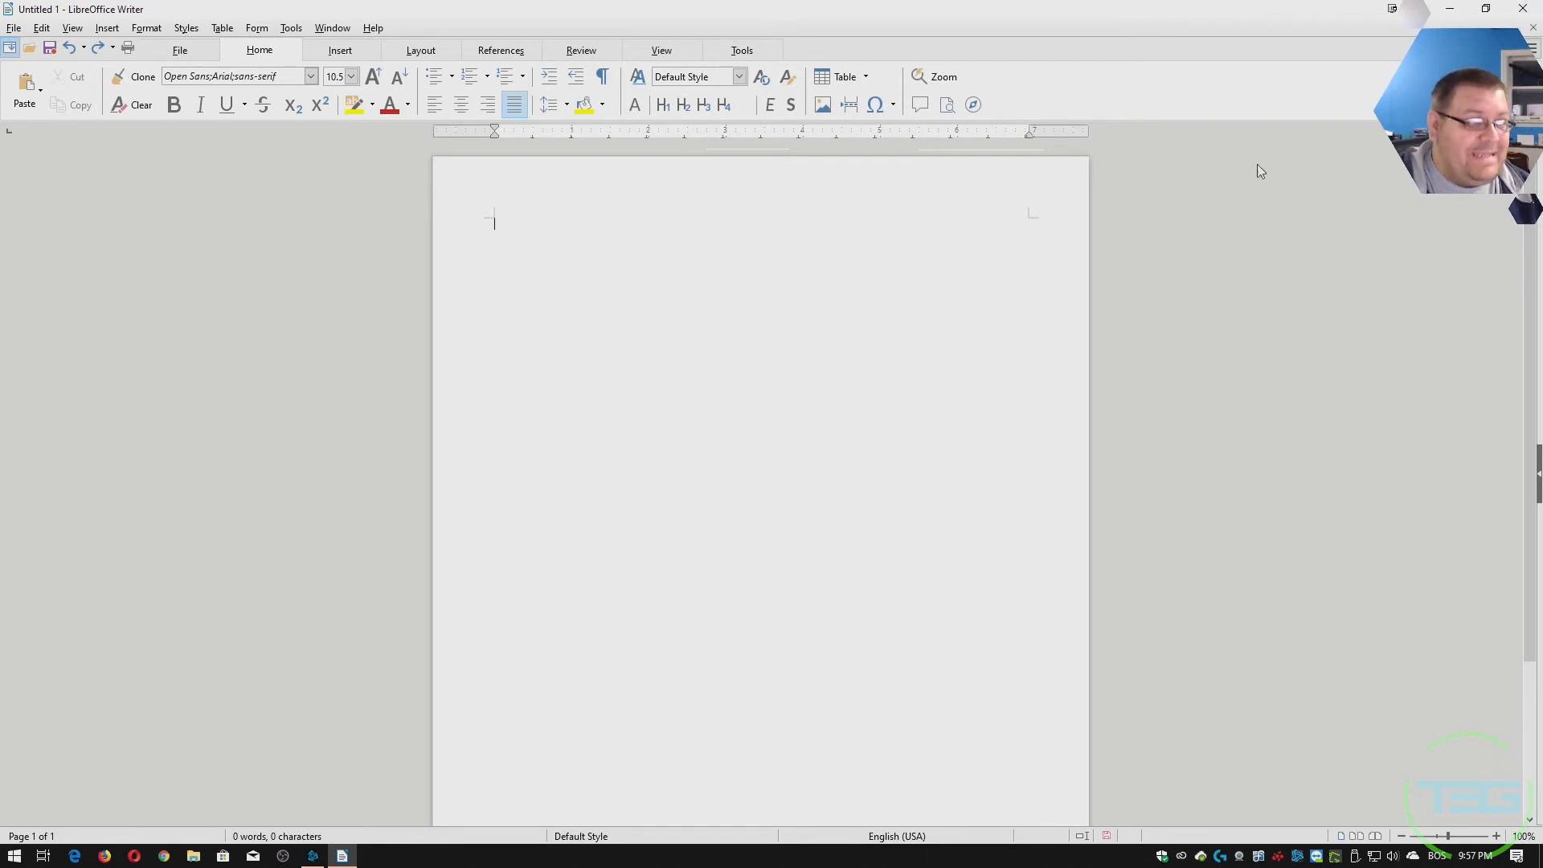
{"action": "left_click", "coordinate": [1521, 9]}
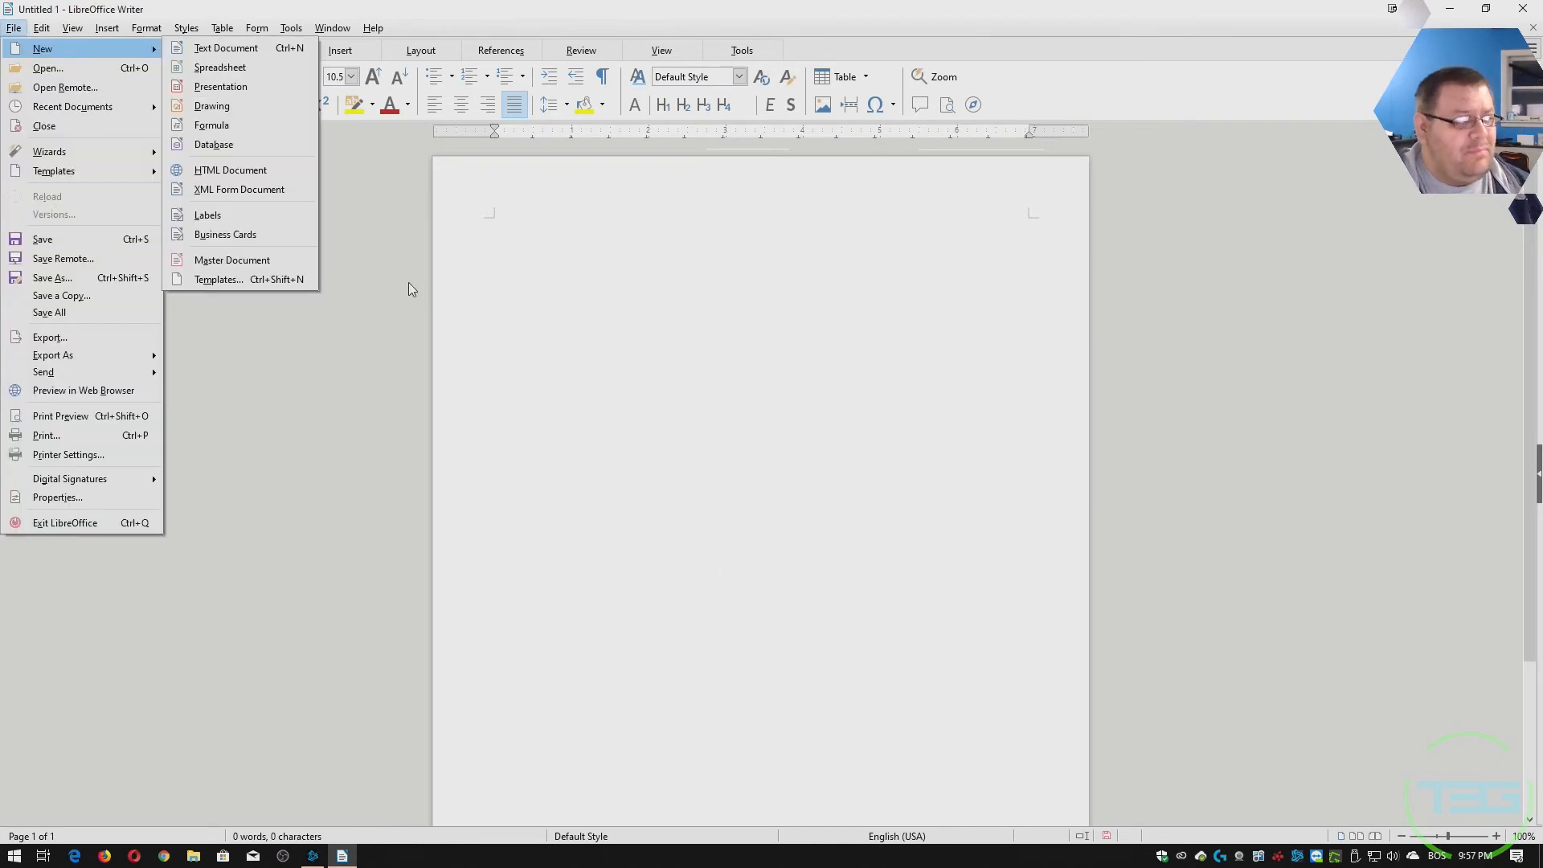
{"action": "mouse_move", "coordinate": [219, 86]}
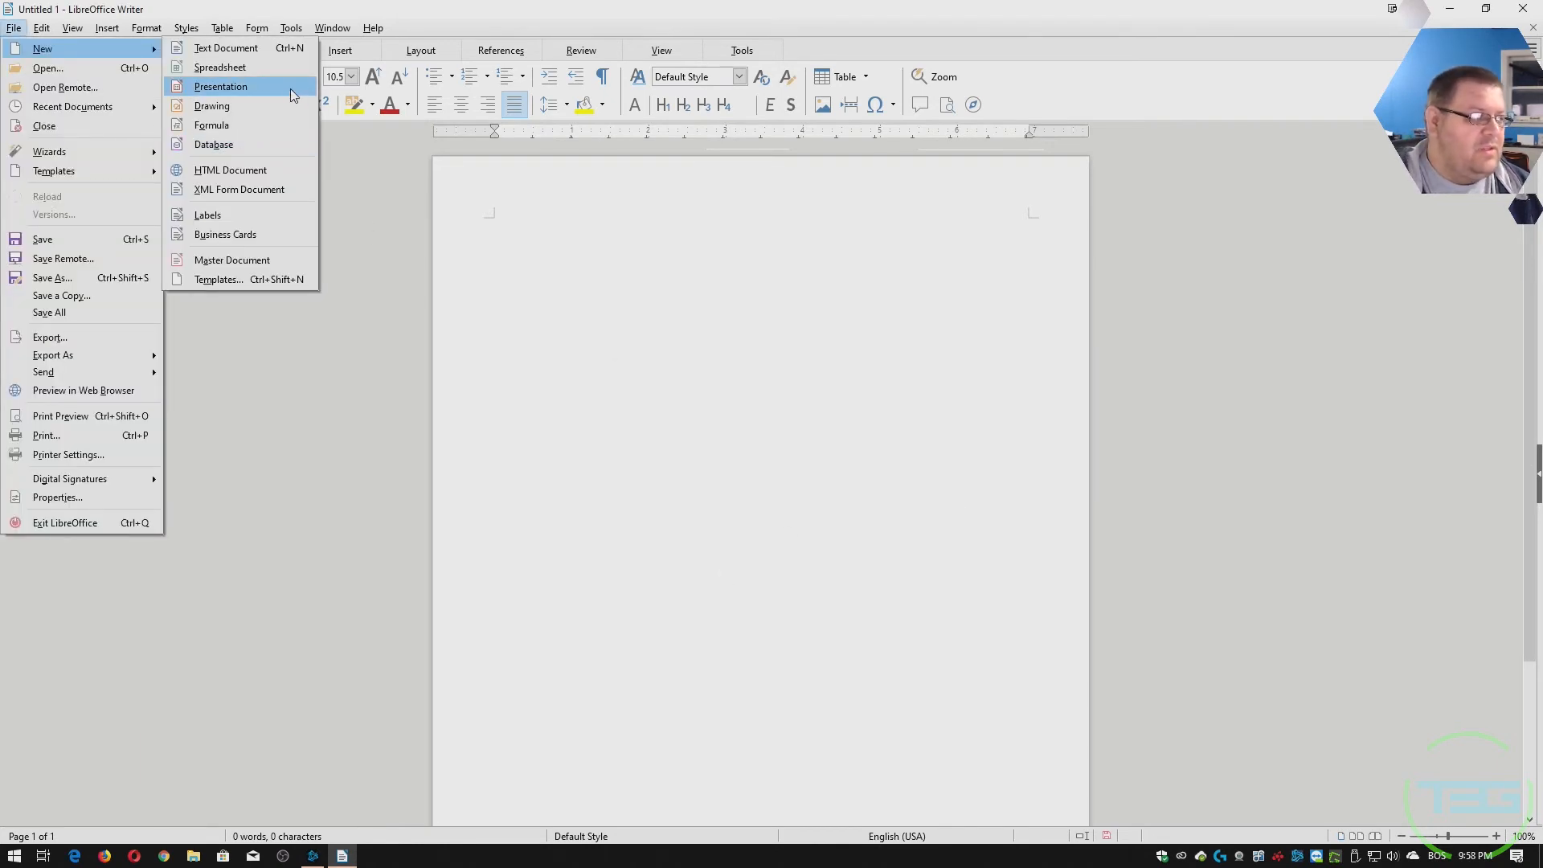
Create a new Impress presentation from the Piano template.
{"action": "left_click", "coordinate": [220, 86]}
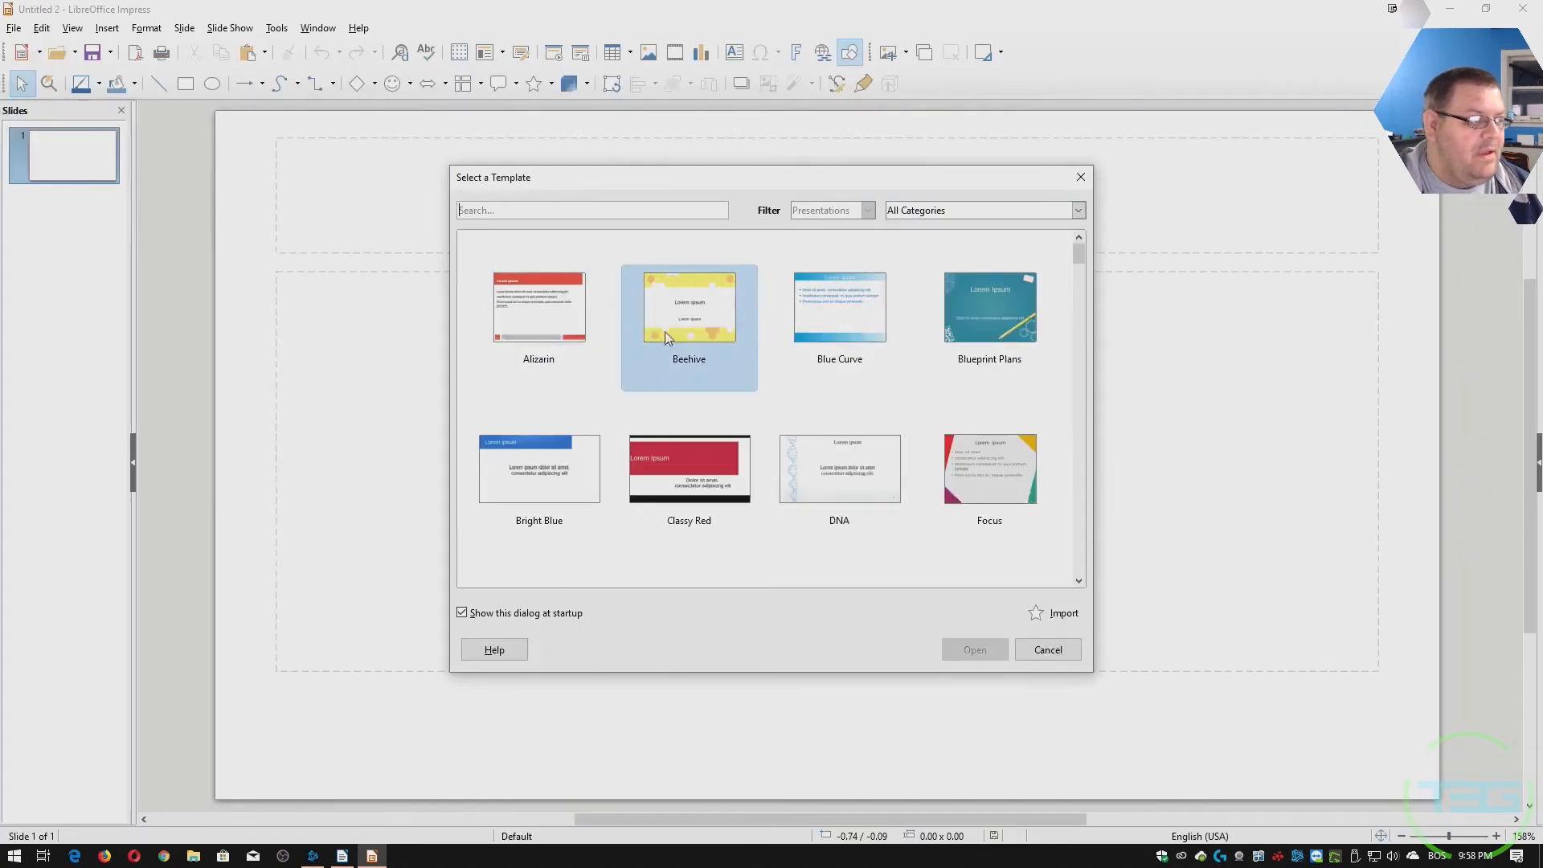
{"action": "scroll", "scroll_direction": "down", "scroll_amount": 3}
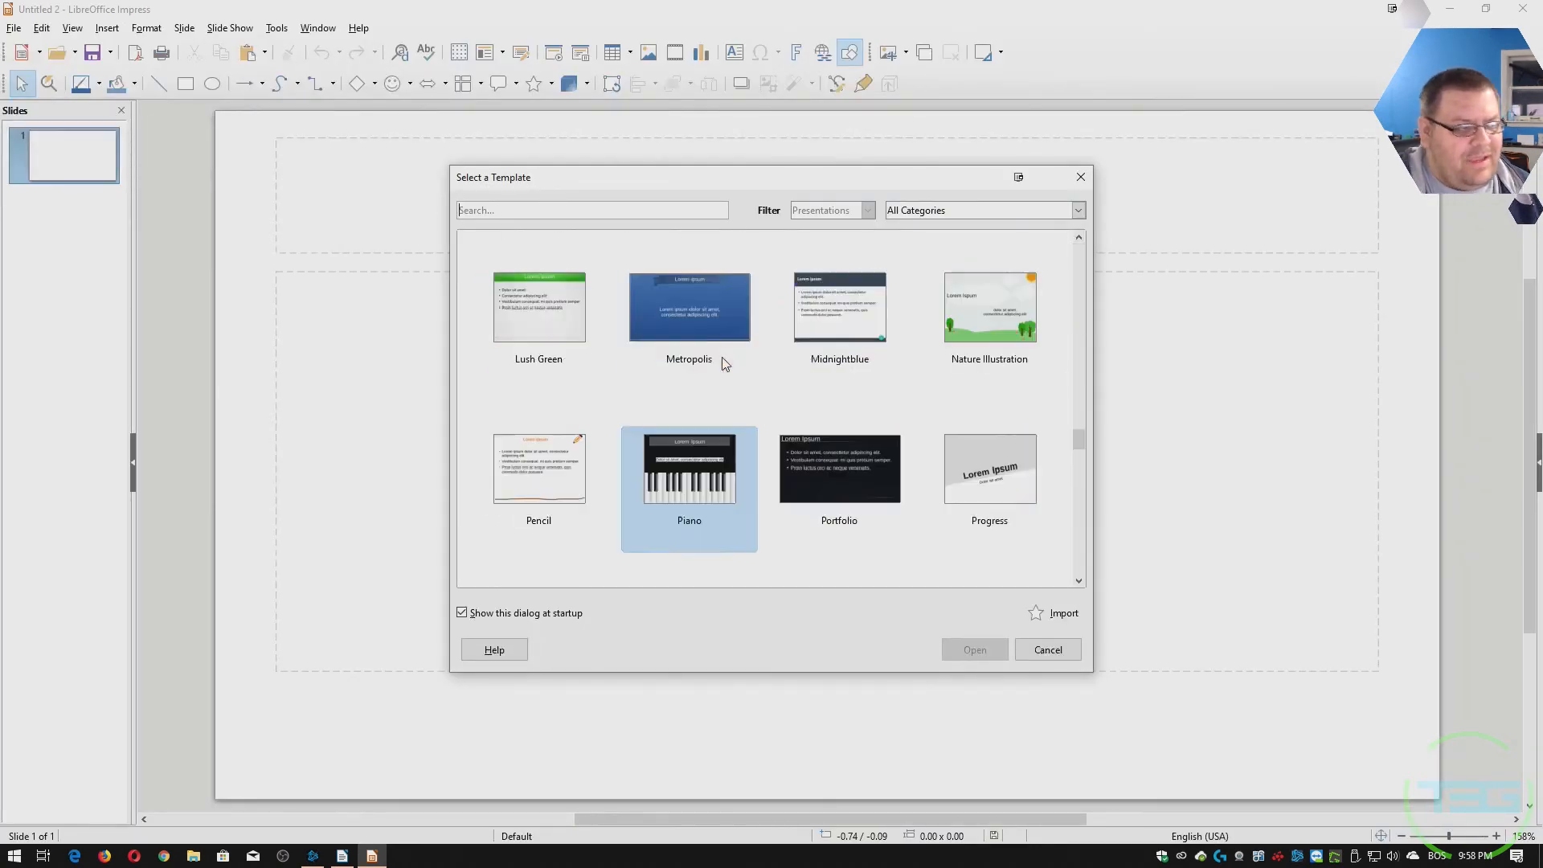
{"action": "left_click", "coordinate": [1047, 649]}
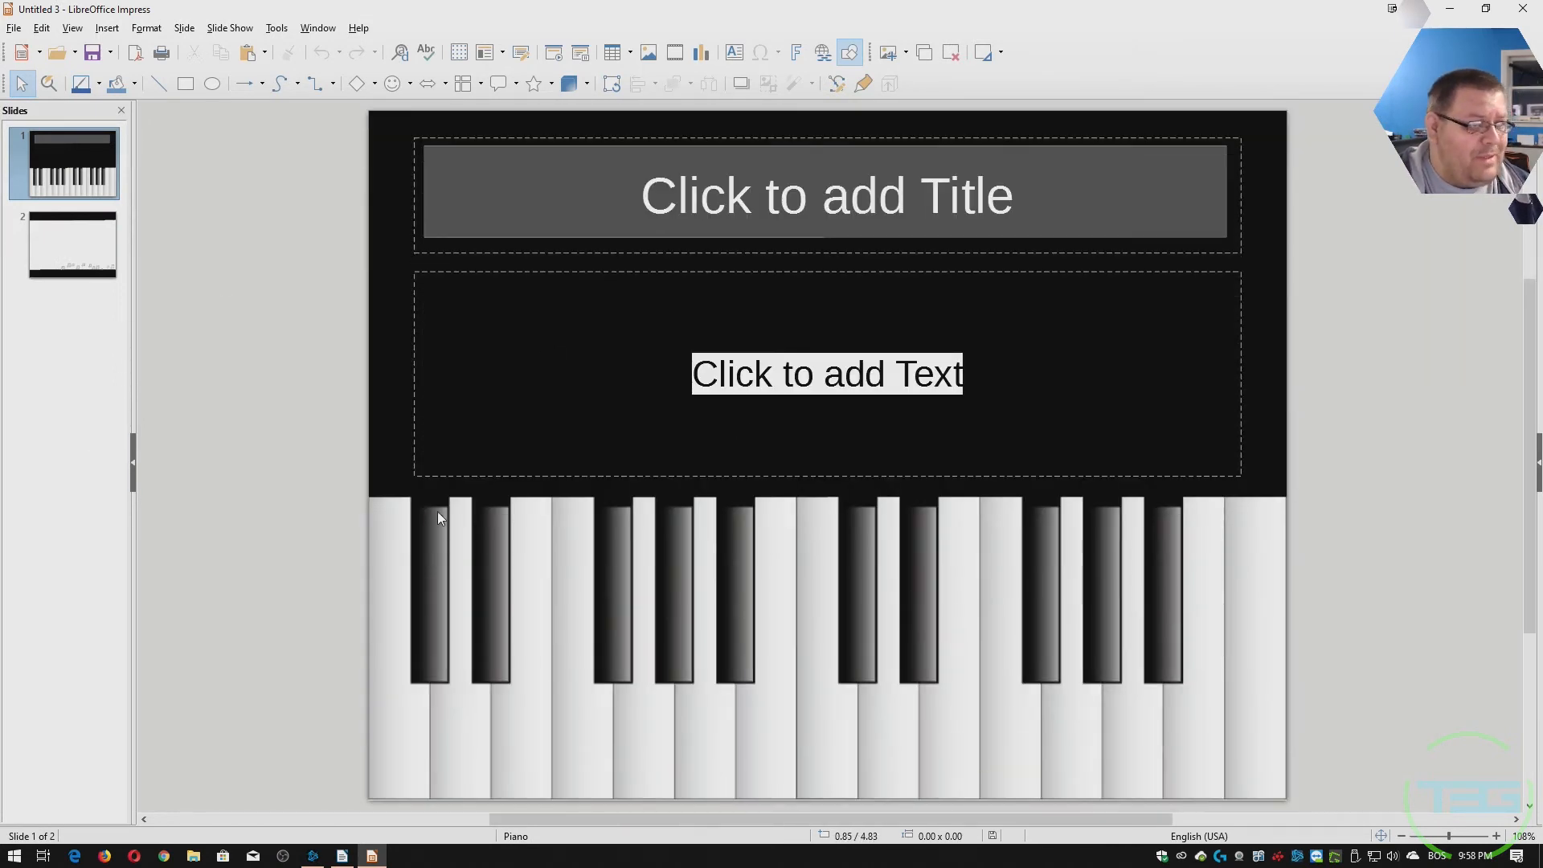
{"action": "mouse_move", "coordinate": [605, 109]}
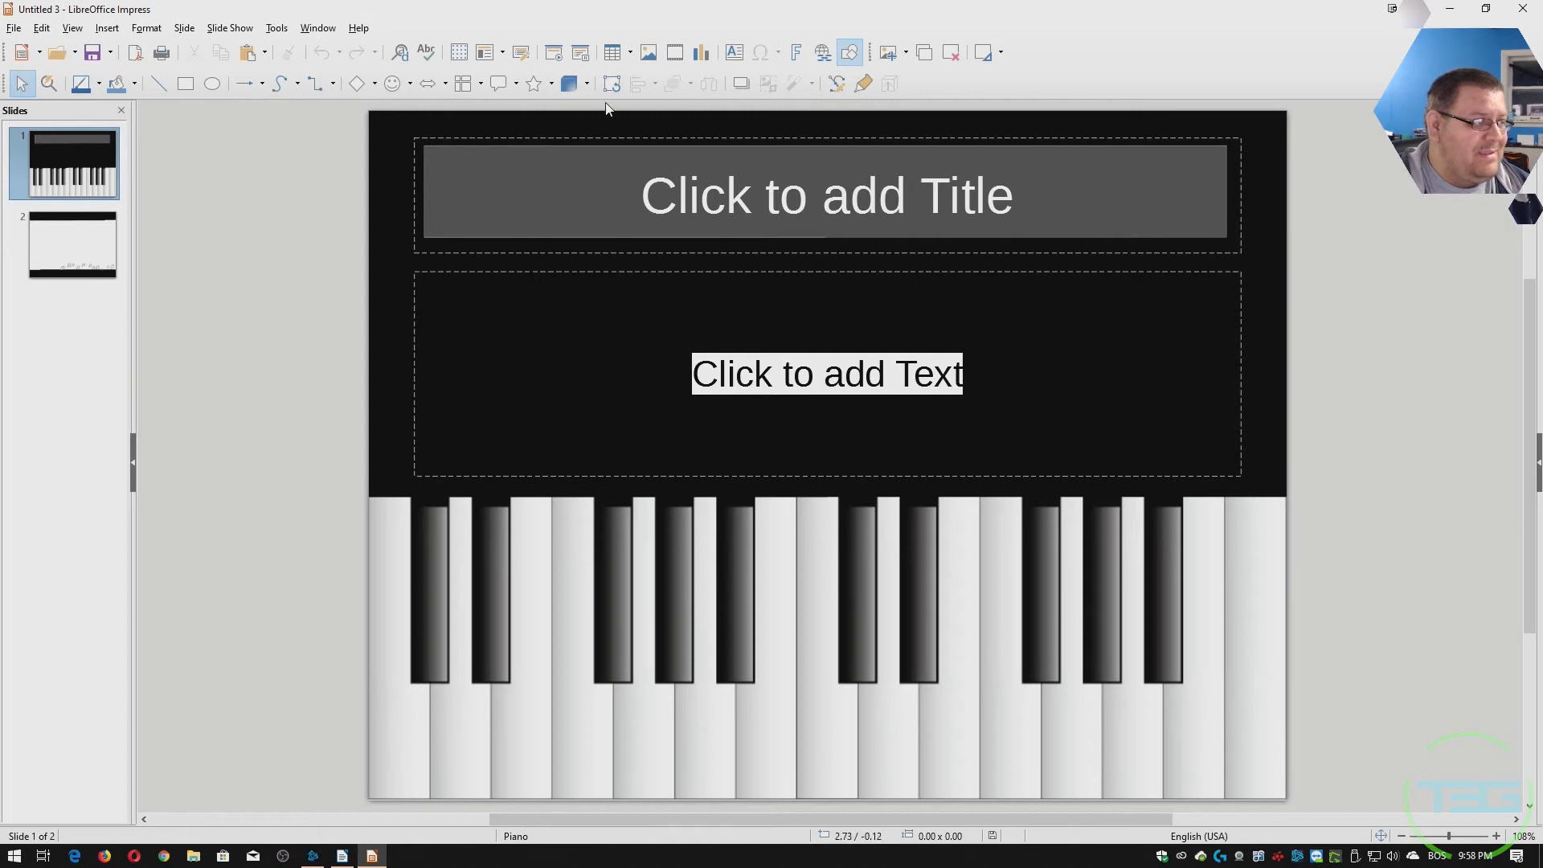
{"action": "left_click", "coordinate": [548, 82]}
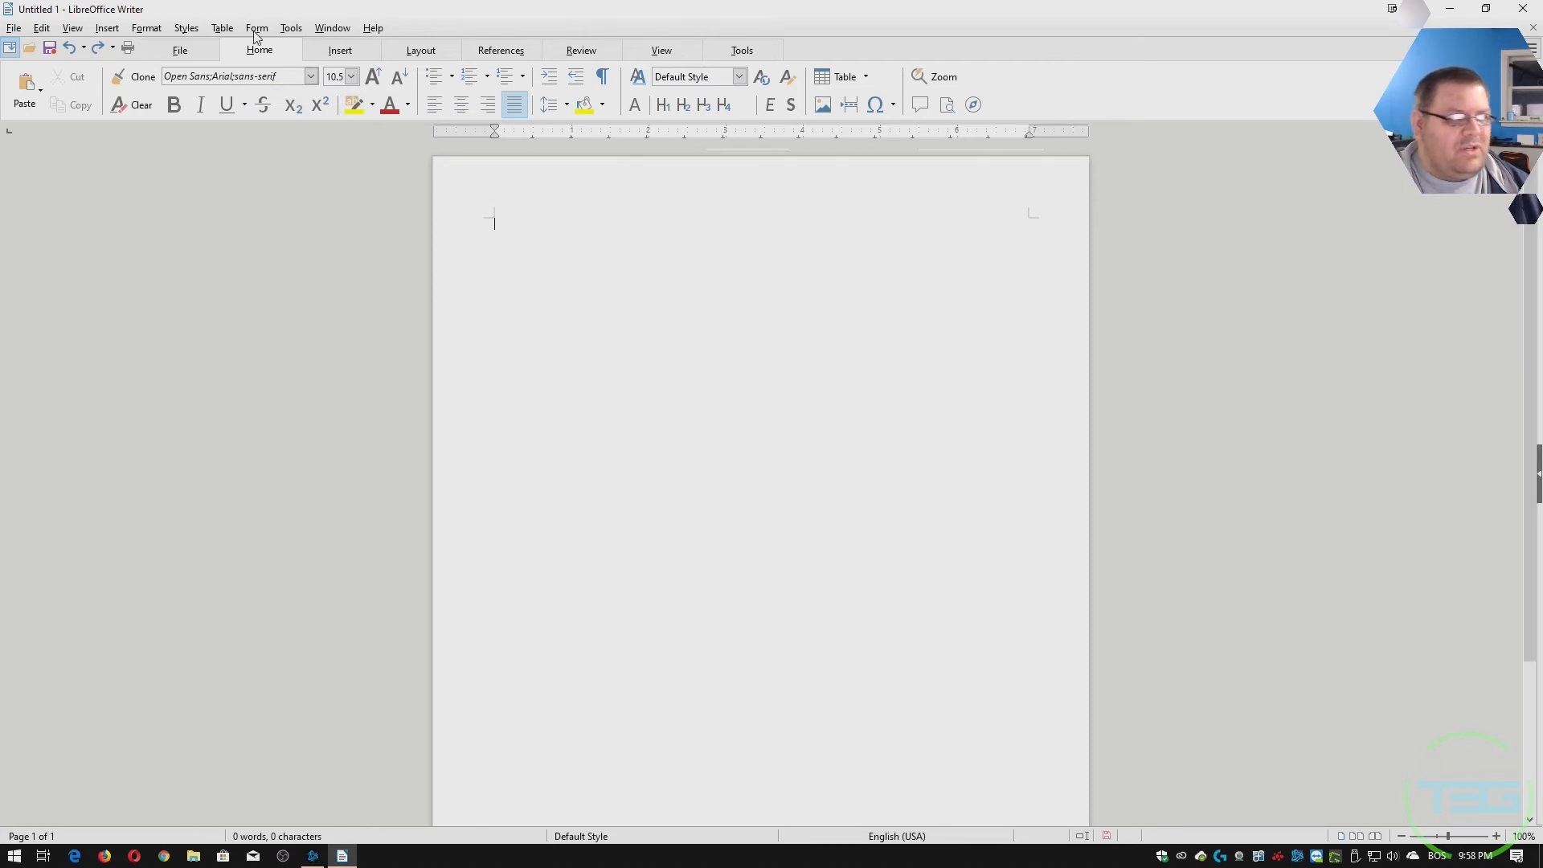
{"action": "mouse_move", "coordinate": [1340, 280]}
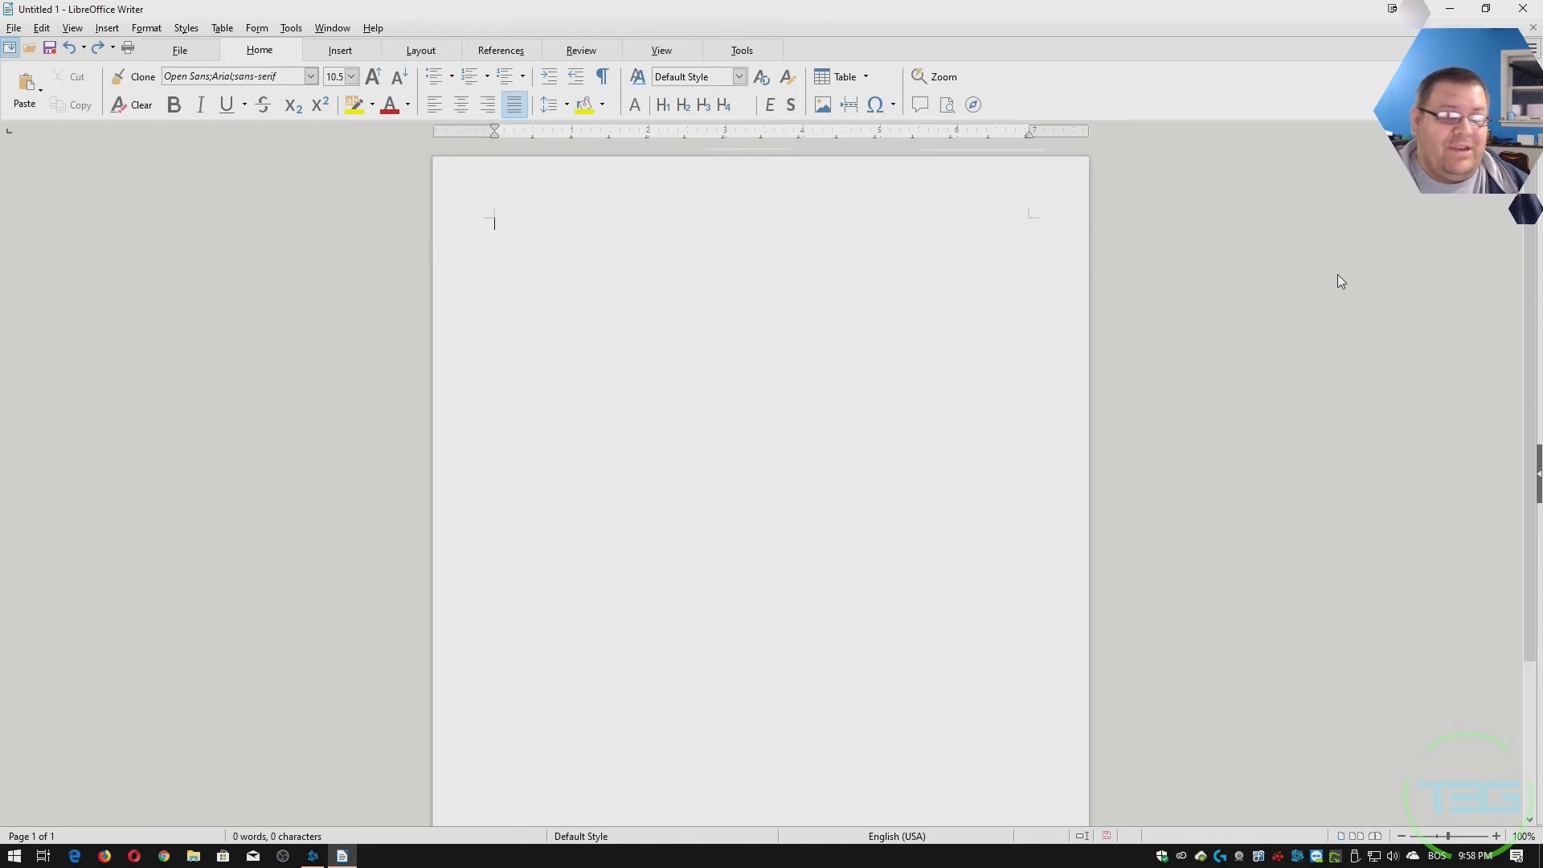
{"action": "mouse_move", "coordinate": [1336, 446]}
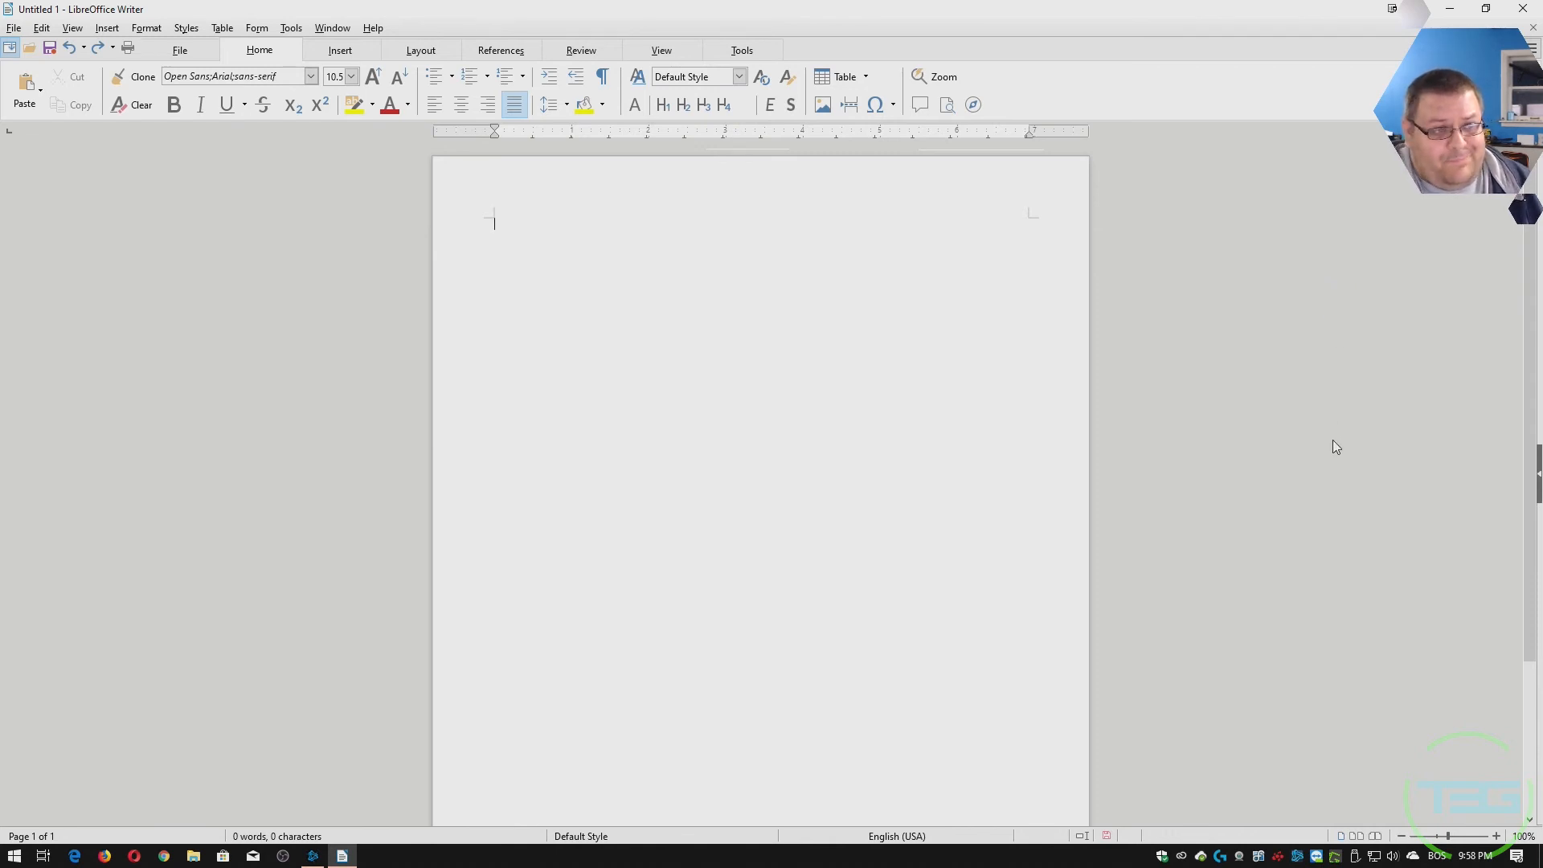
{"action": "mouse_move", "coordinate": [1285, 389]}
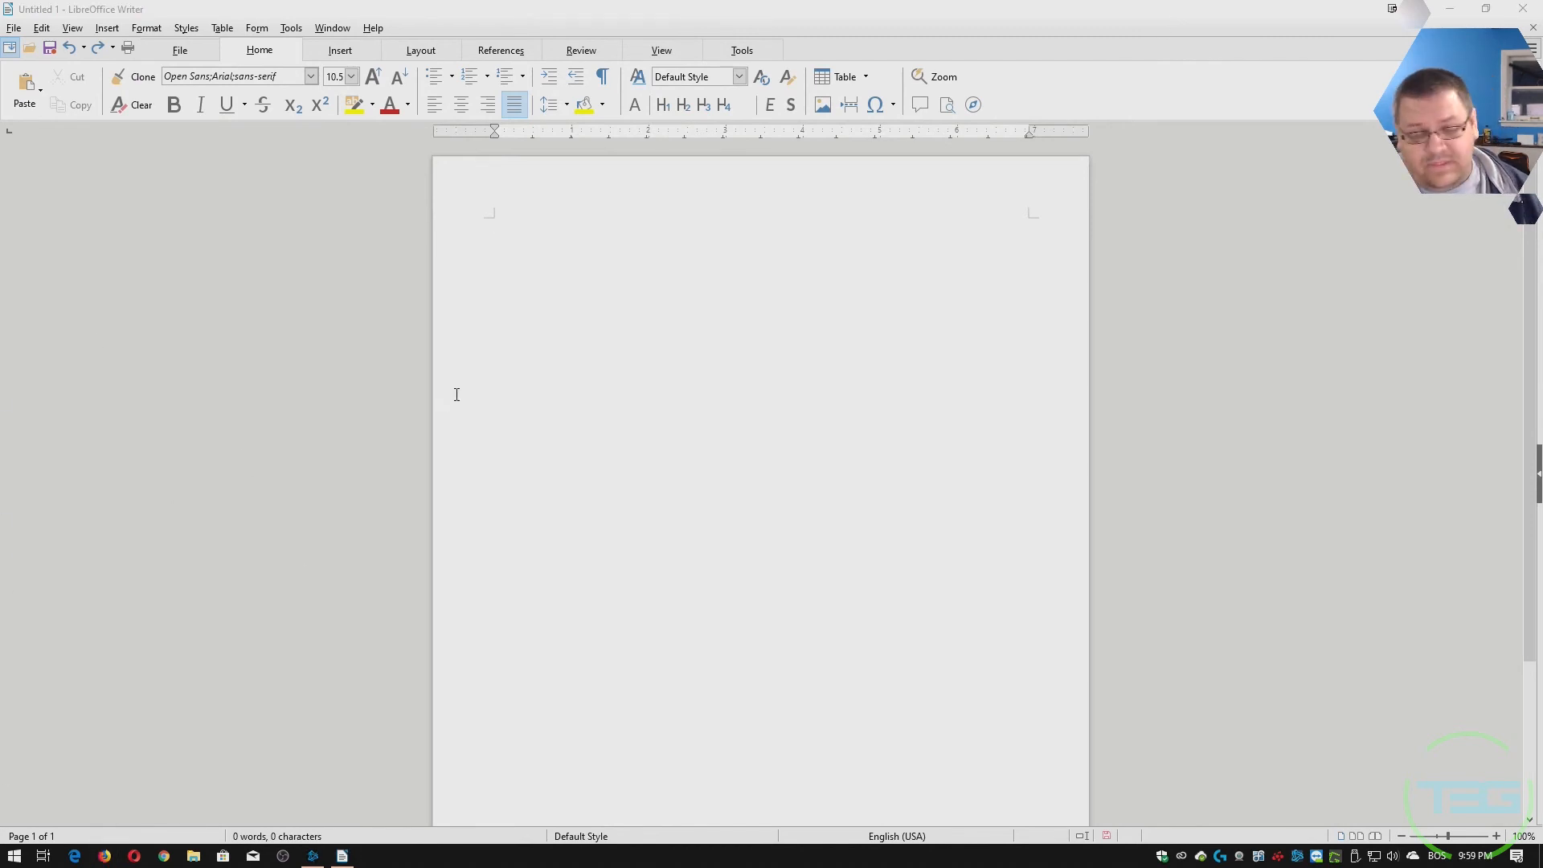
{"action": "mouse_move", "coordinate": [528, 359]}
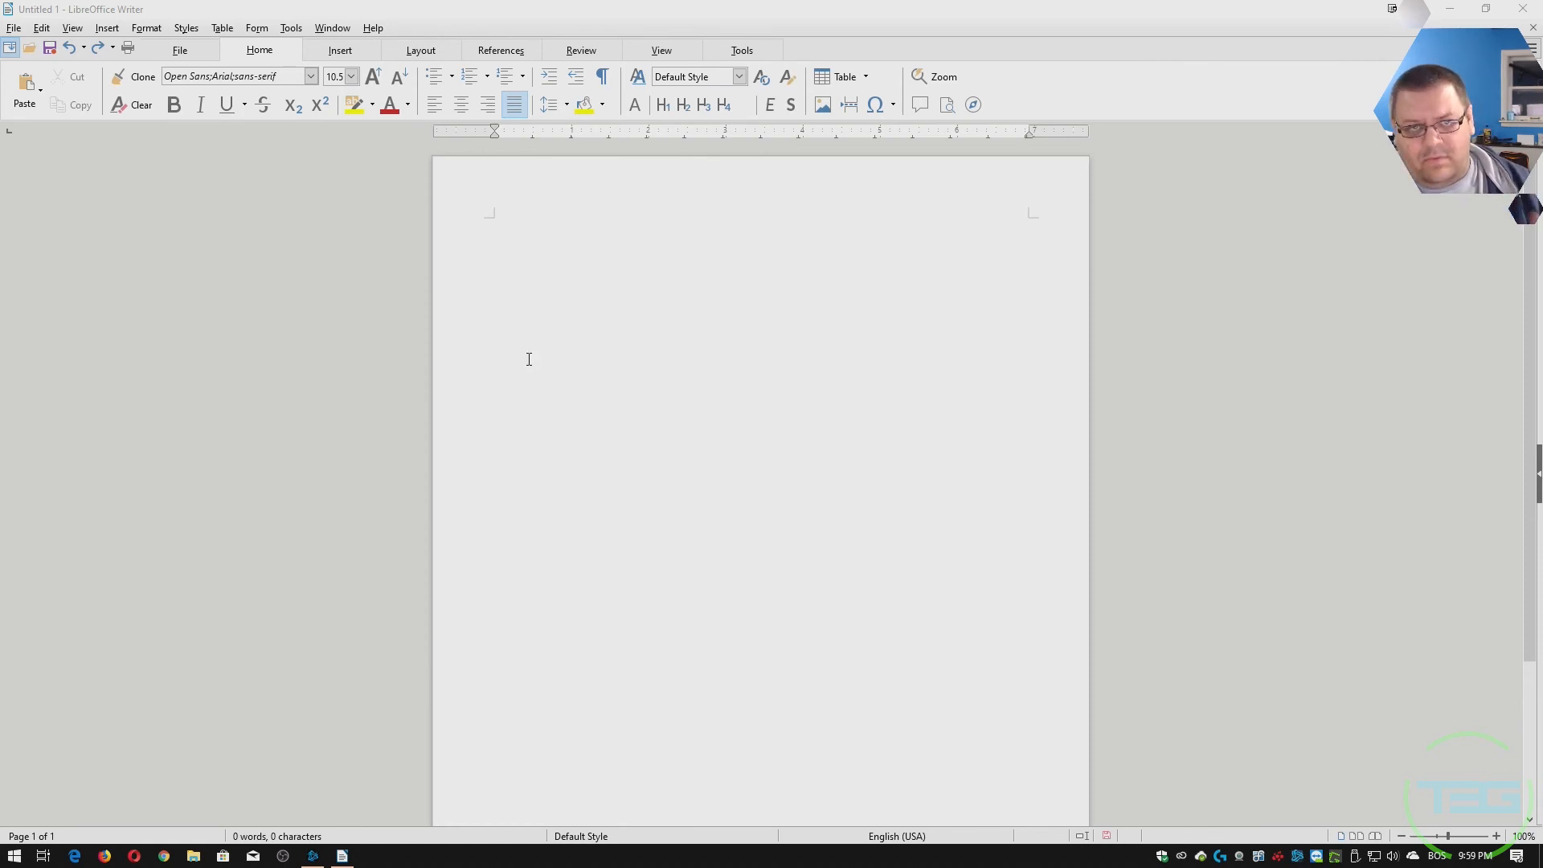
{"action": "mouse_move", "coordinate": [885, 326]}
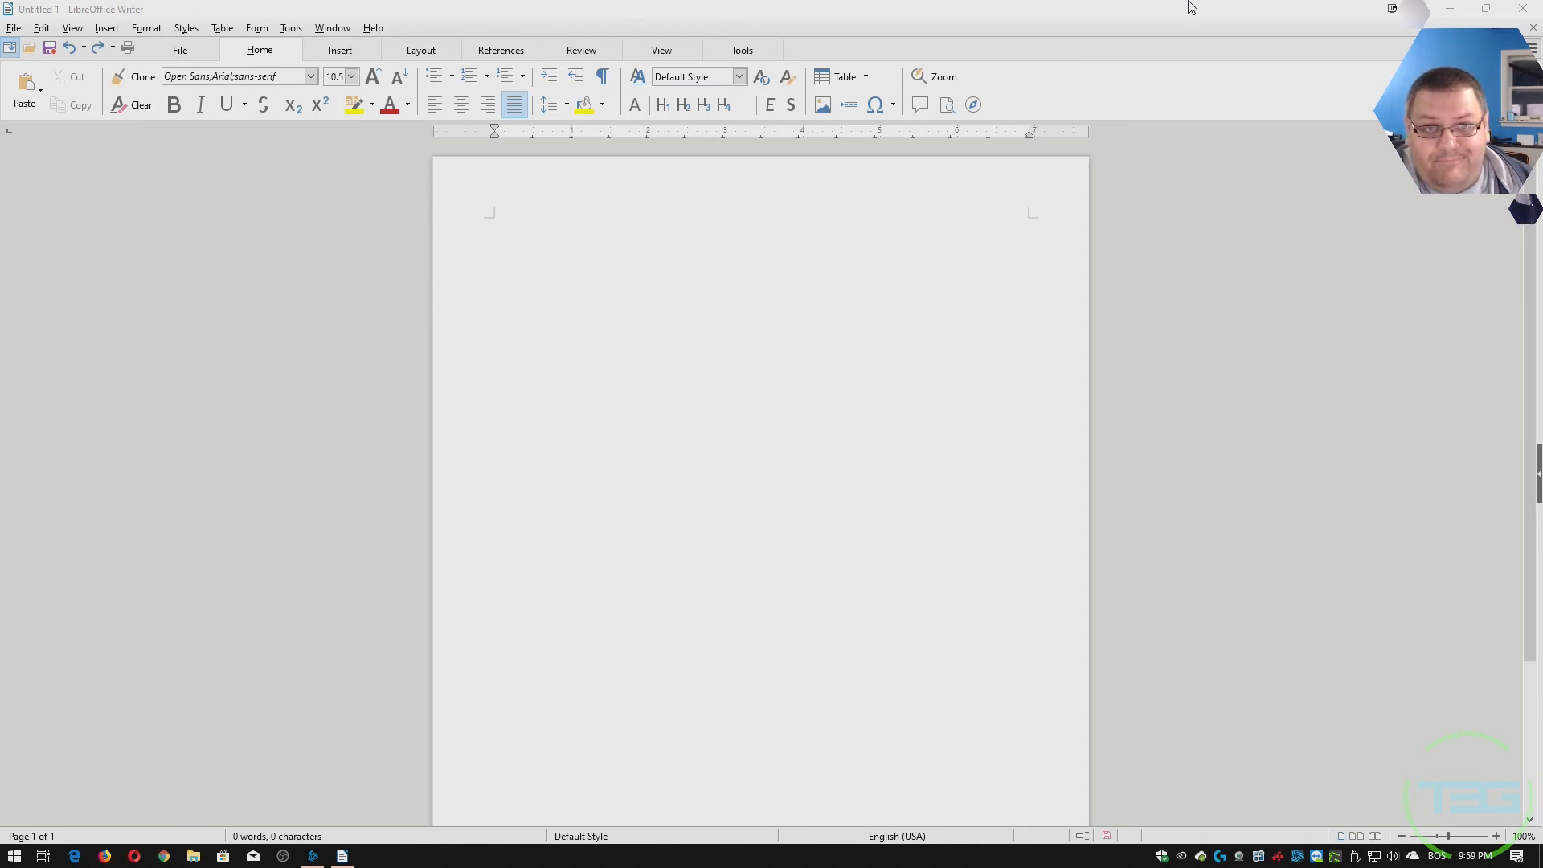
{"action": "mouse_move", "coordinate": [1415, 297]}
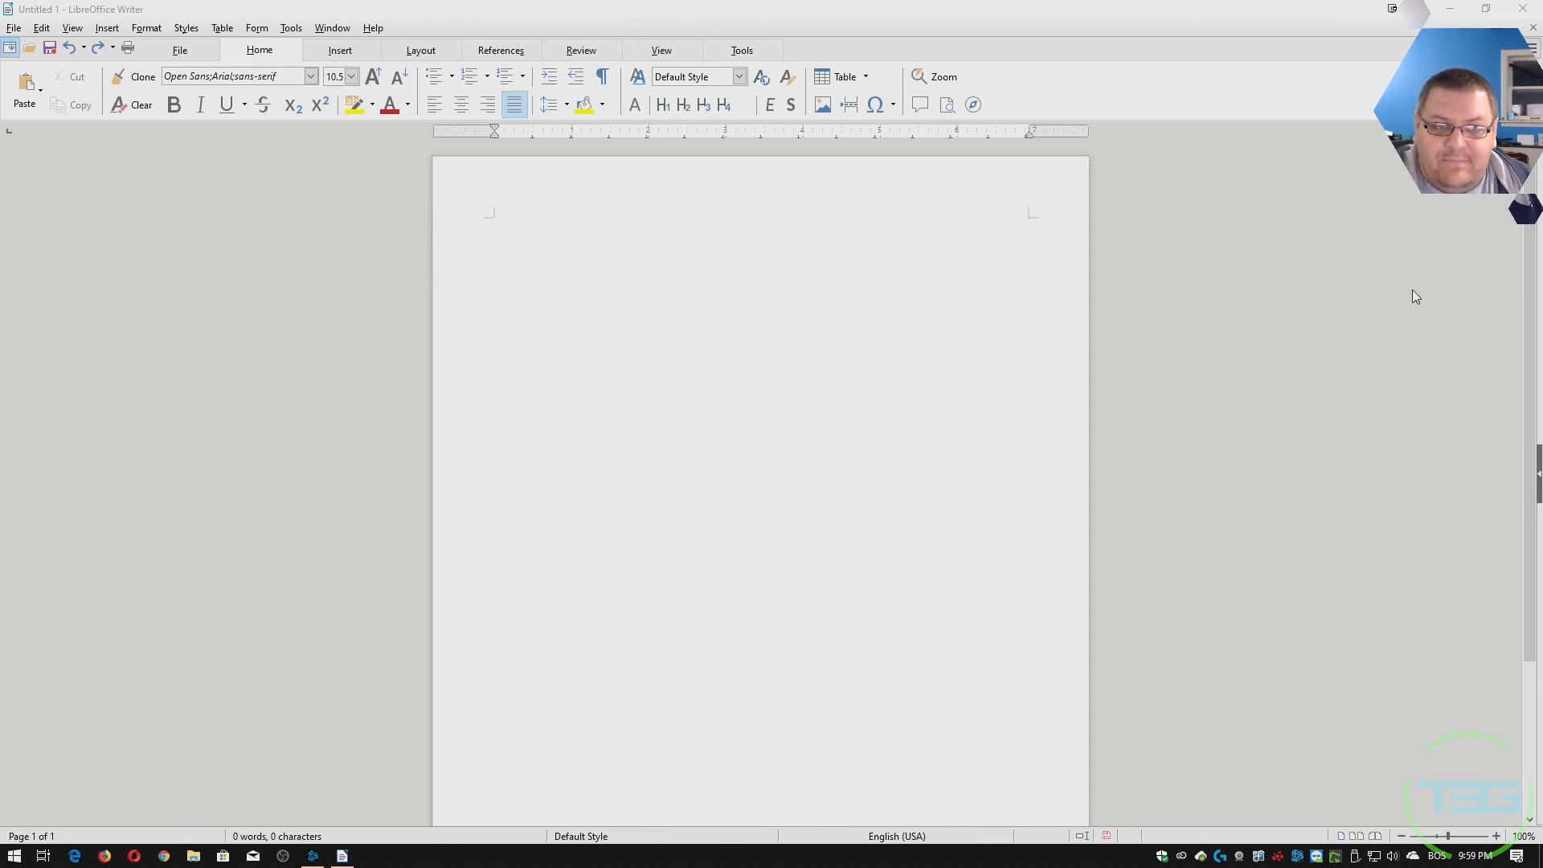